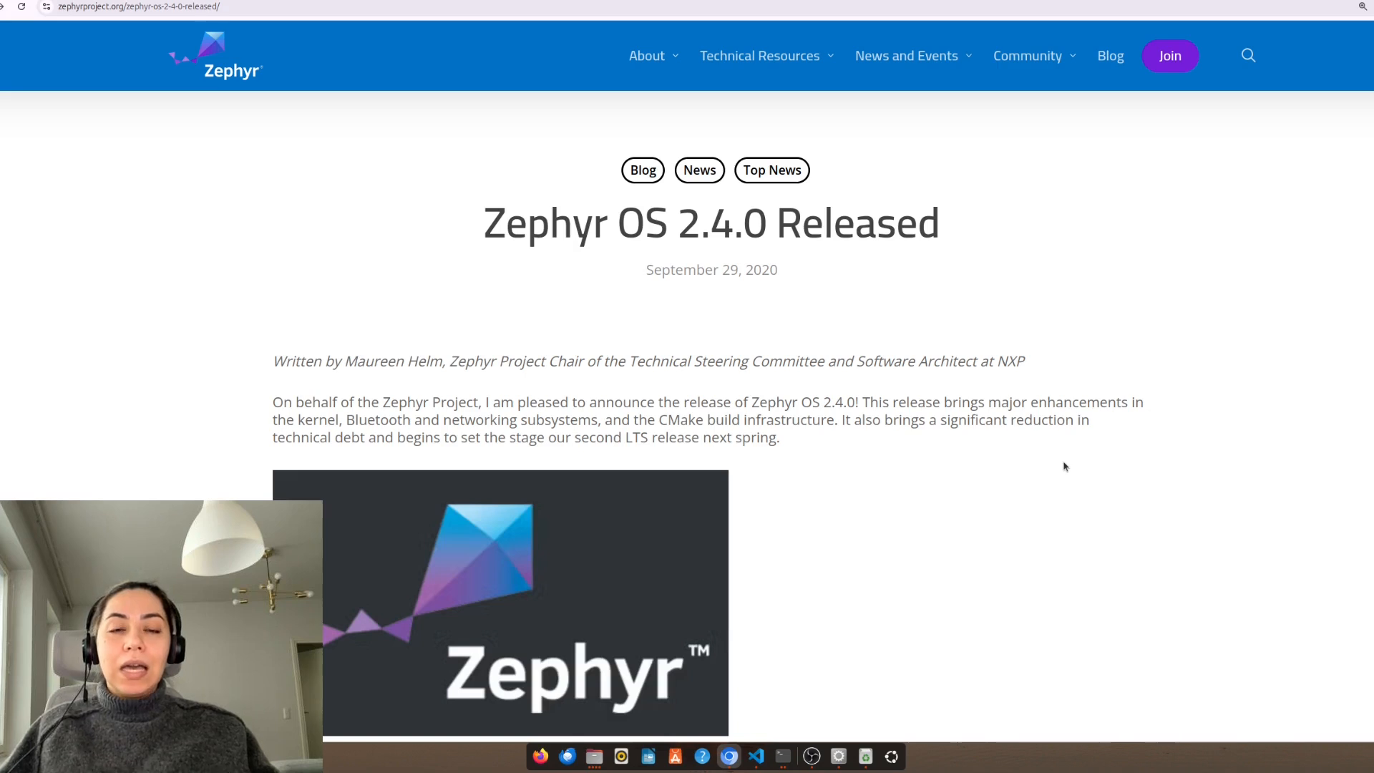
mouse_move(1058, 454)
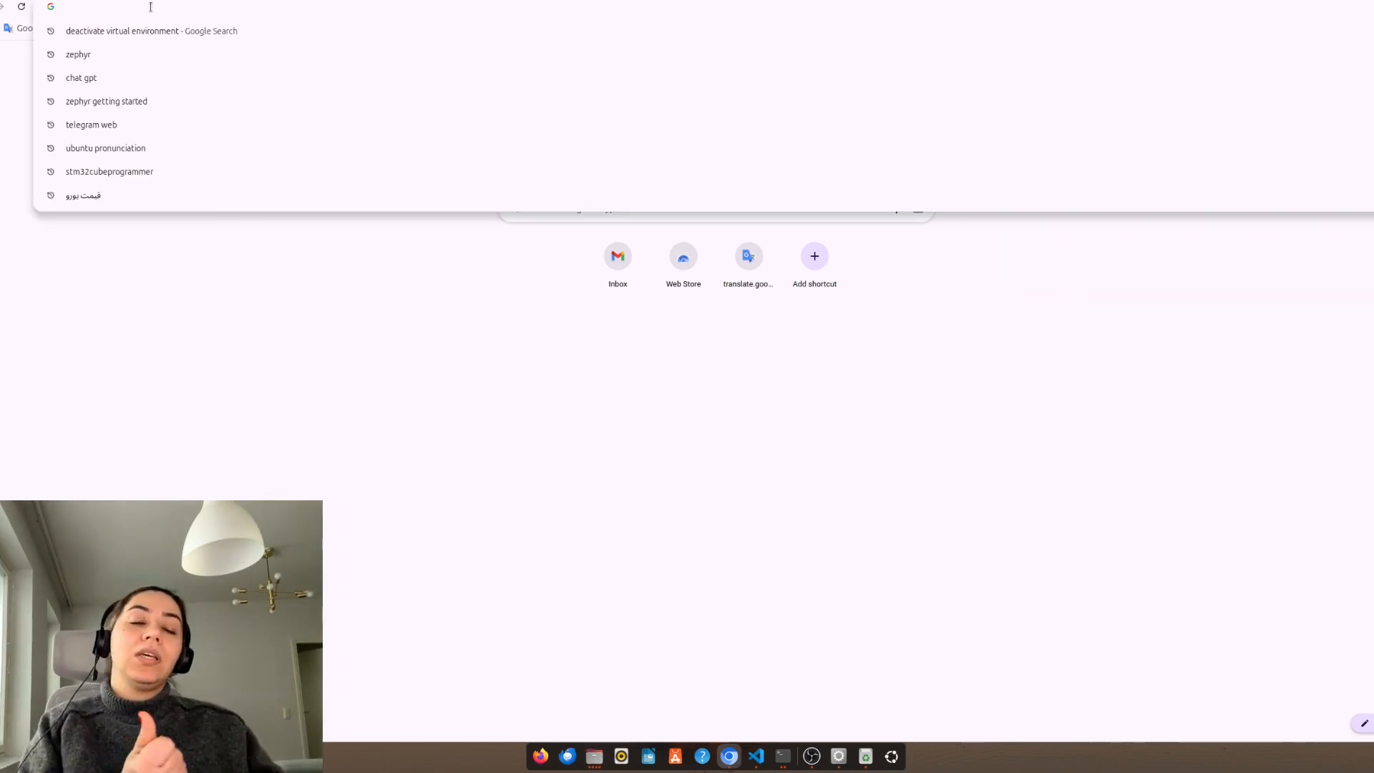
Search 'zephyr' from the address bar to reach zephyrproject.org.
text(zephyrproject.org)
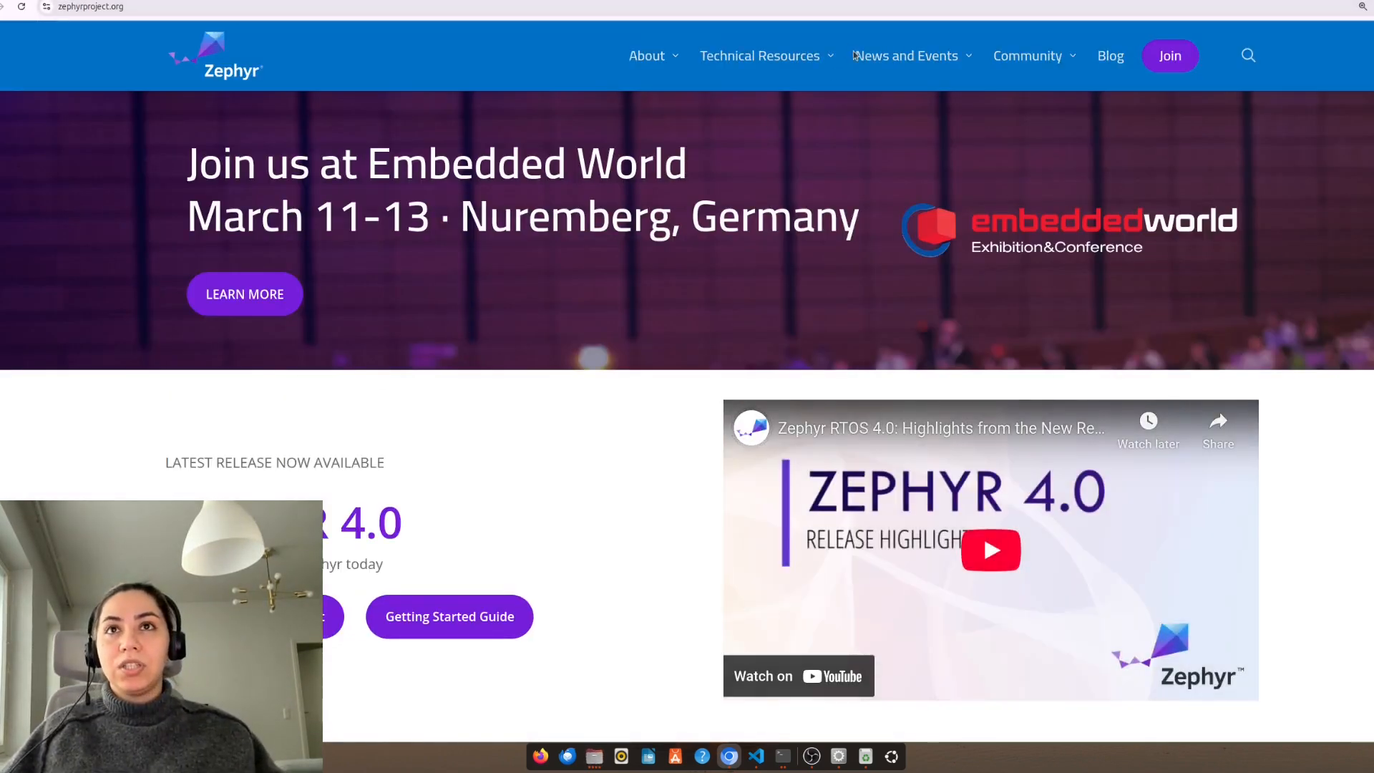
Open the About the Zephyr Project page from the About menu.
click(646, 56)
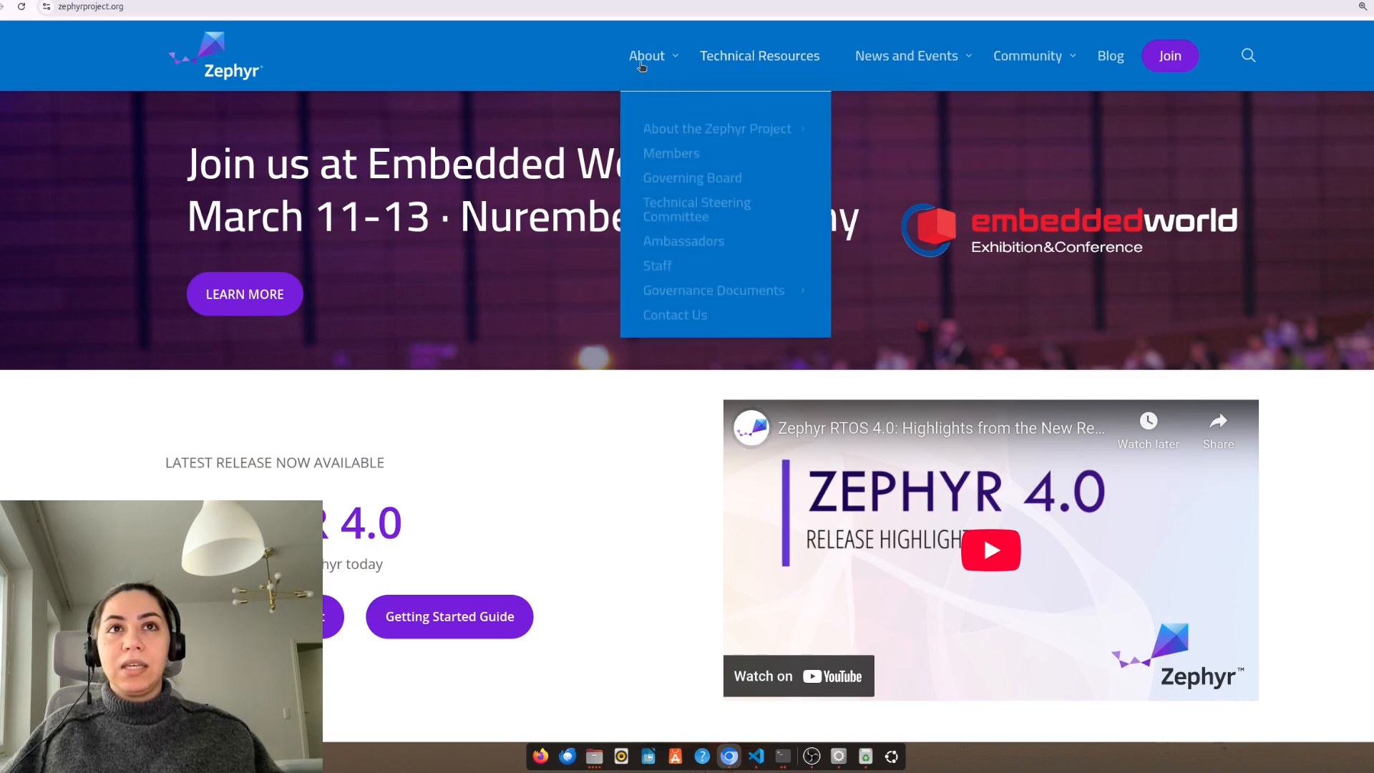
click(717, 121)
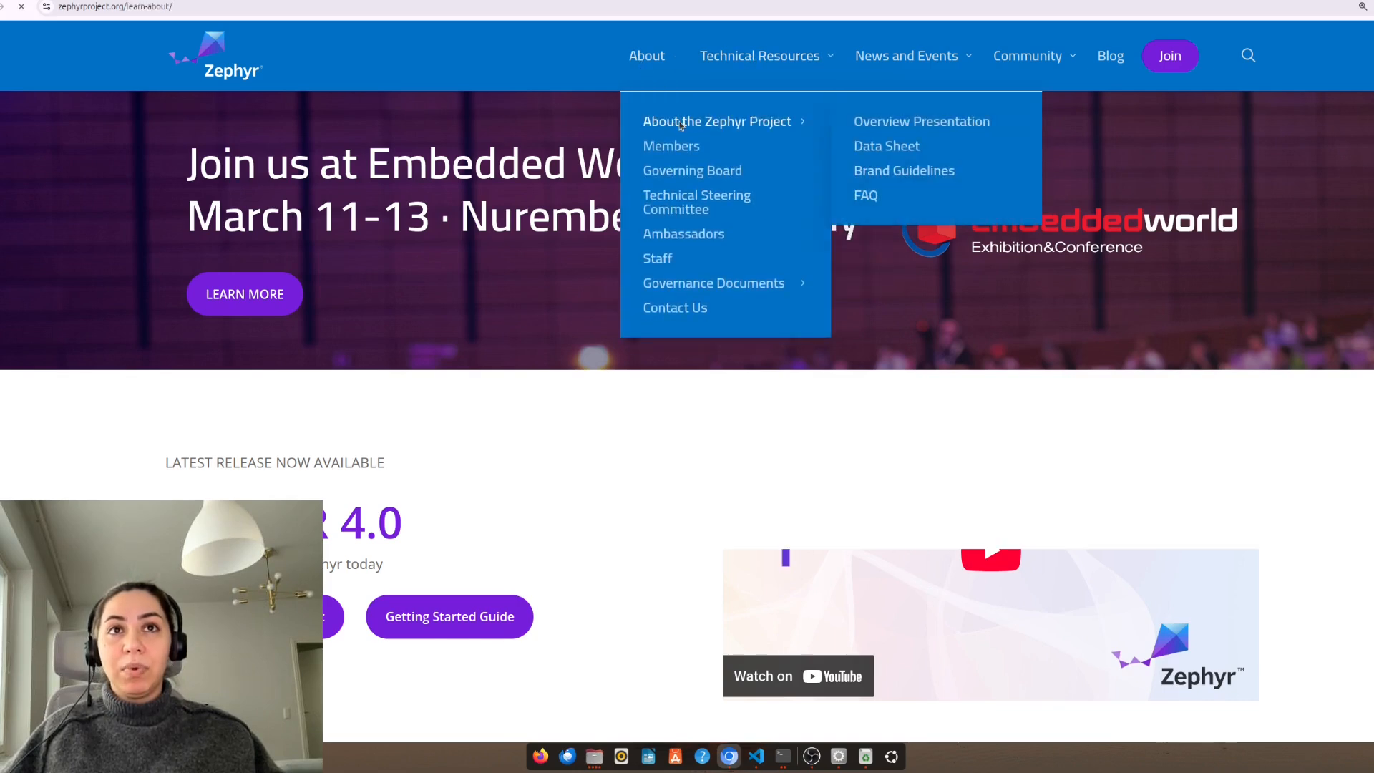
click(717, 121)
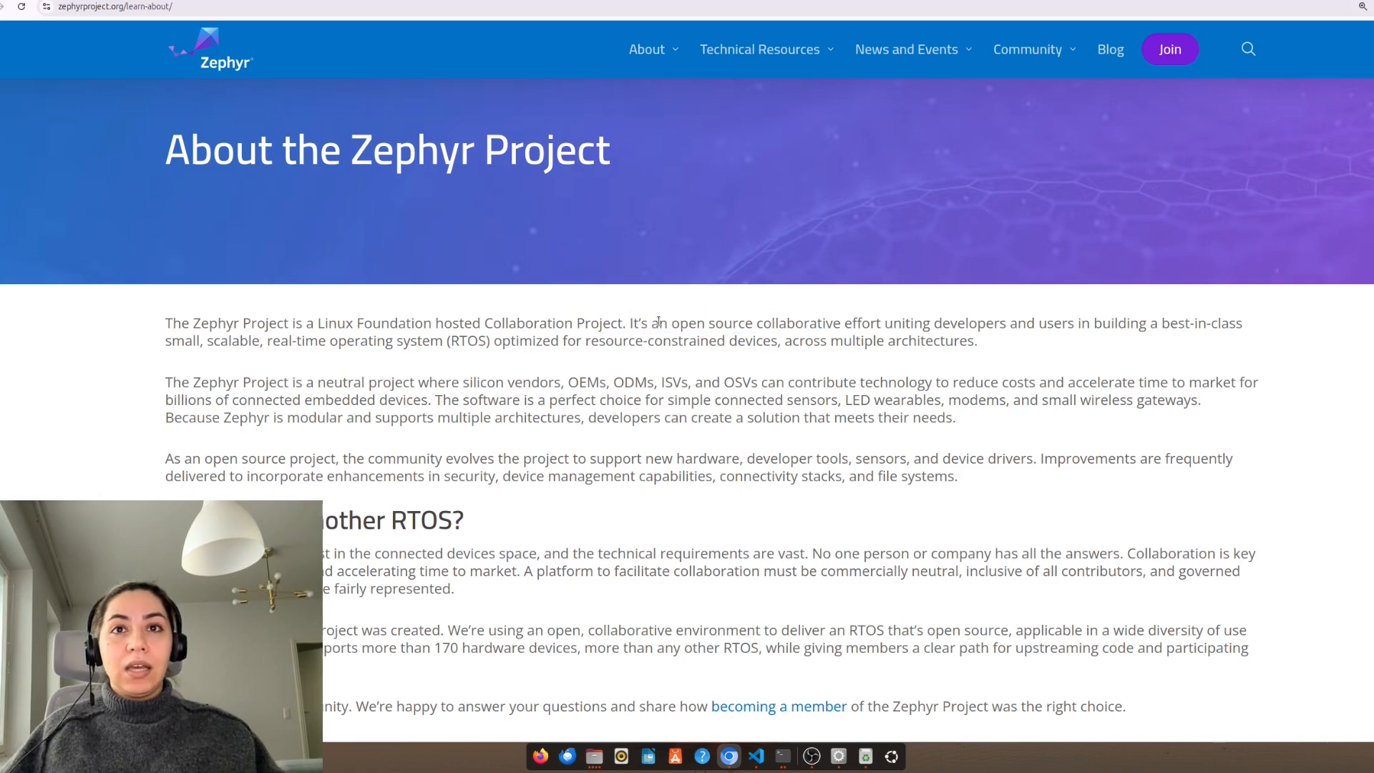
Highlight 'open source' and 'resource-constrained devices' in the intro paragraph.
drag(655, 323, 752, 323)
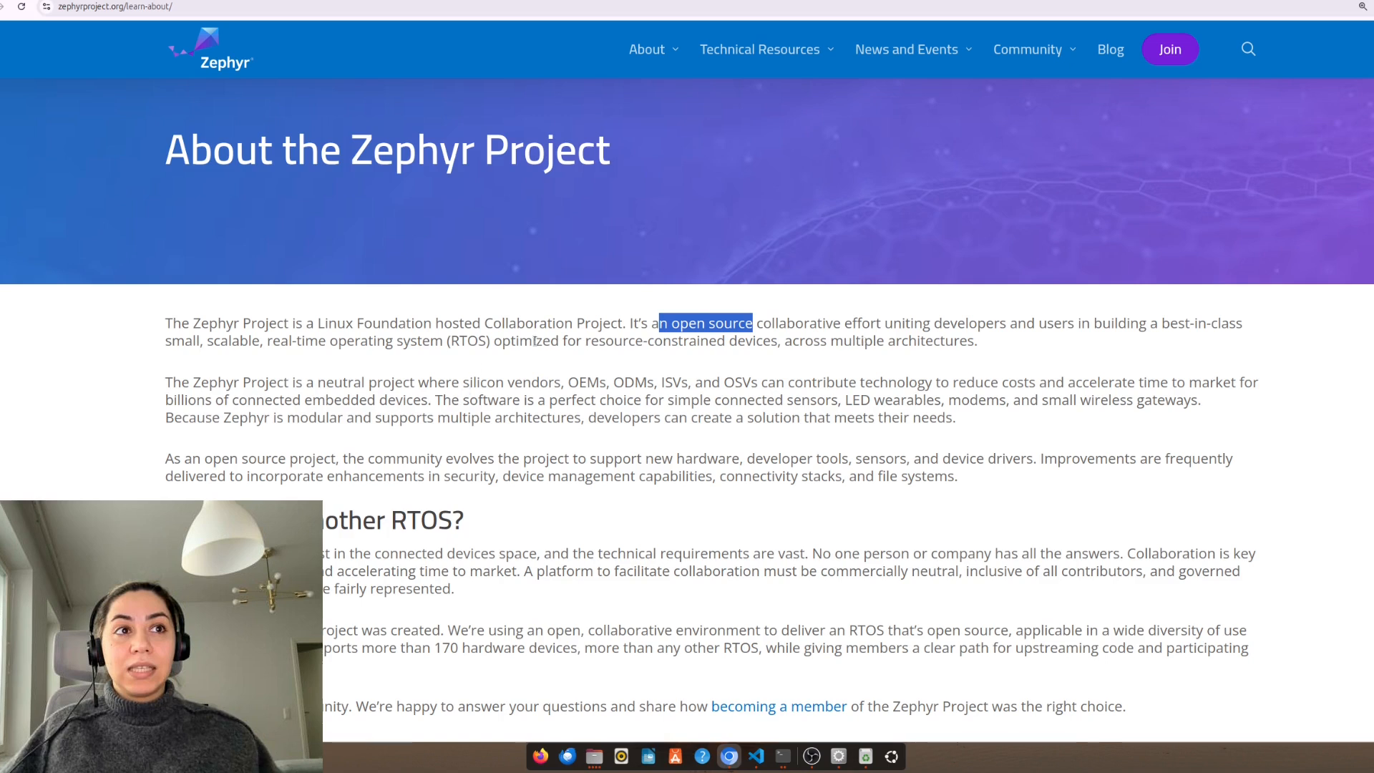
double_click(599, 342)
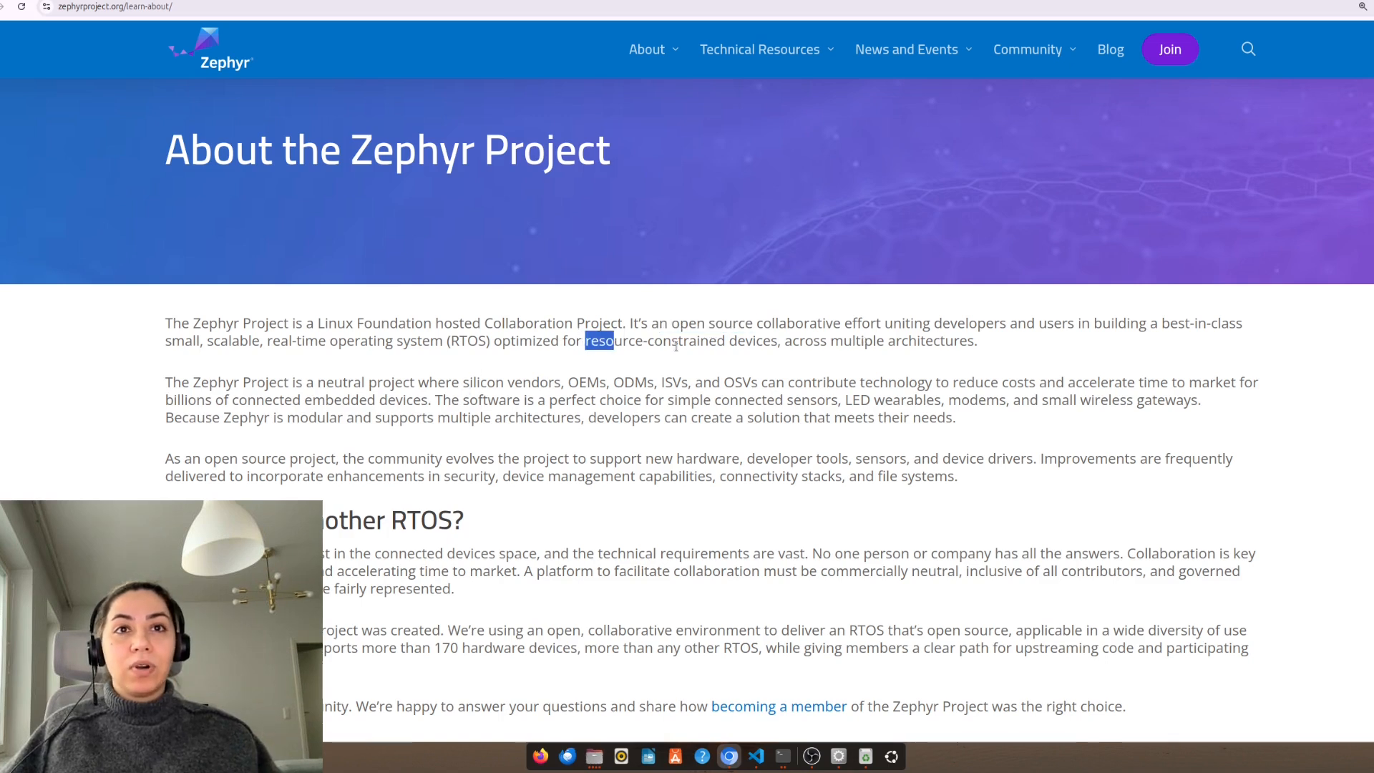
drag(585, 340, 777, 340)
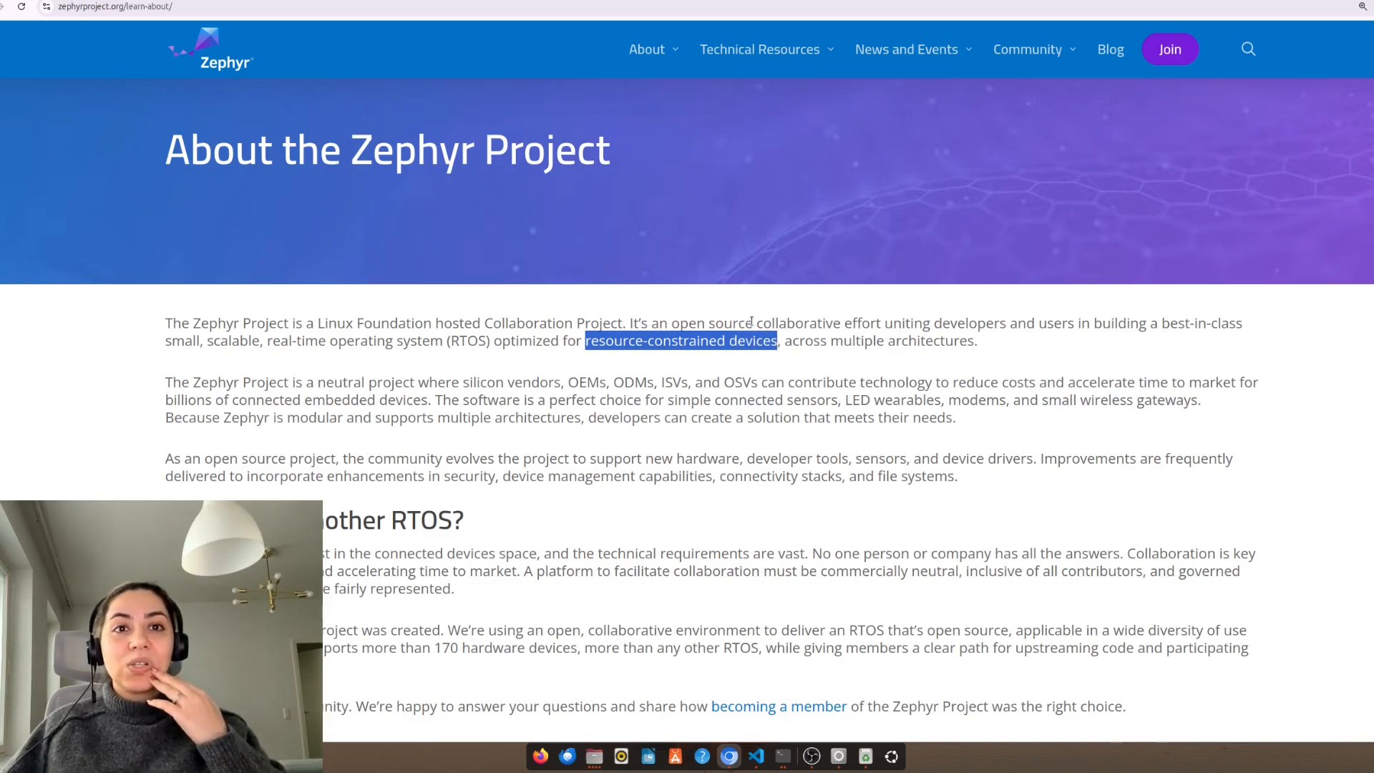
mouse_move(921, 372)
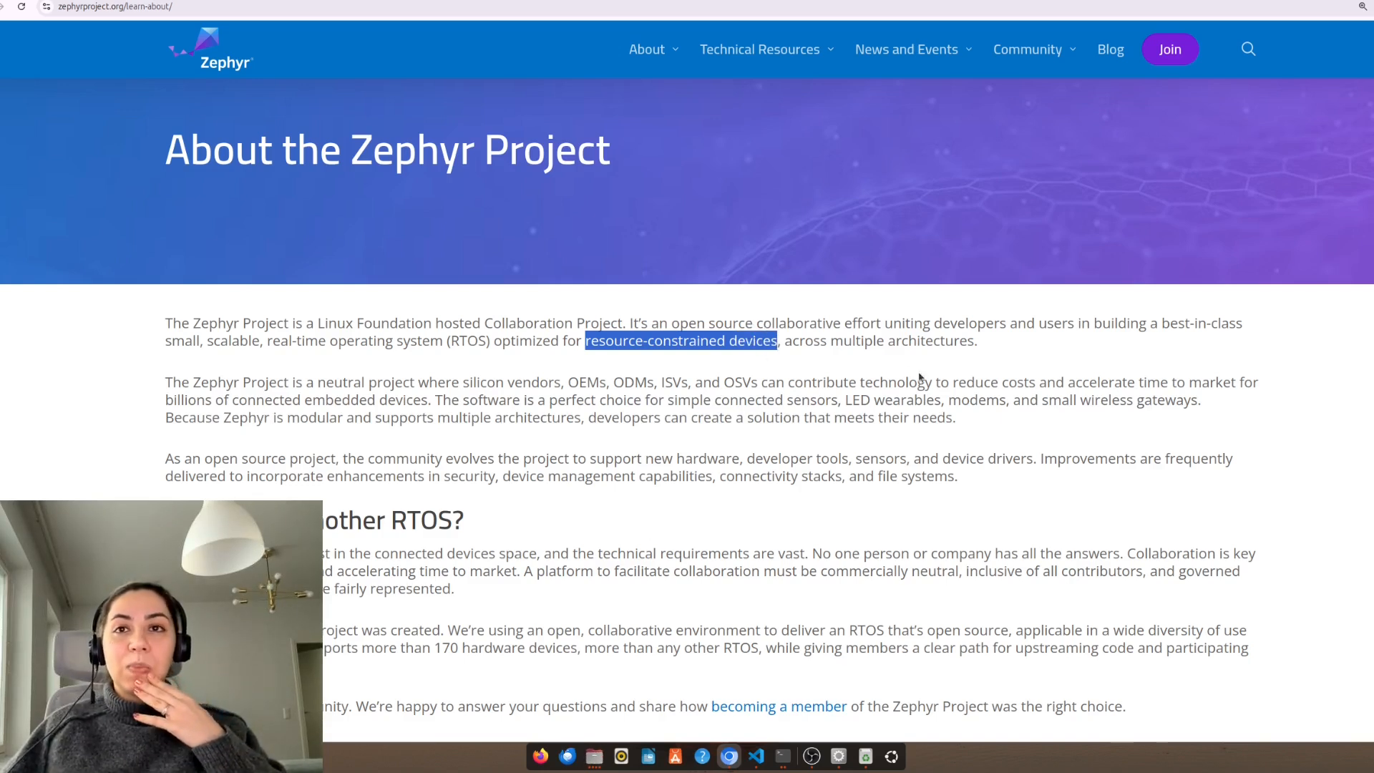
mouse_move(839, 391)
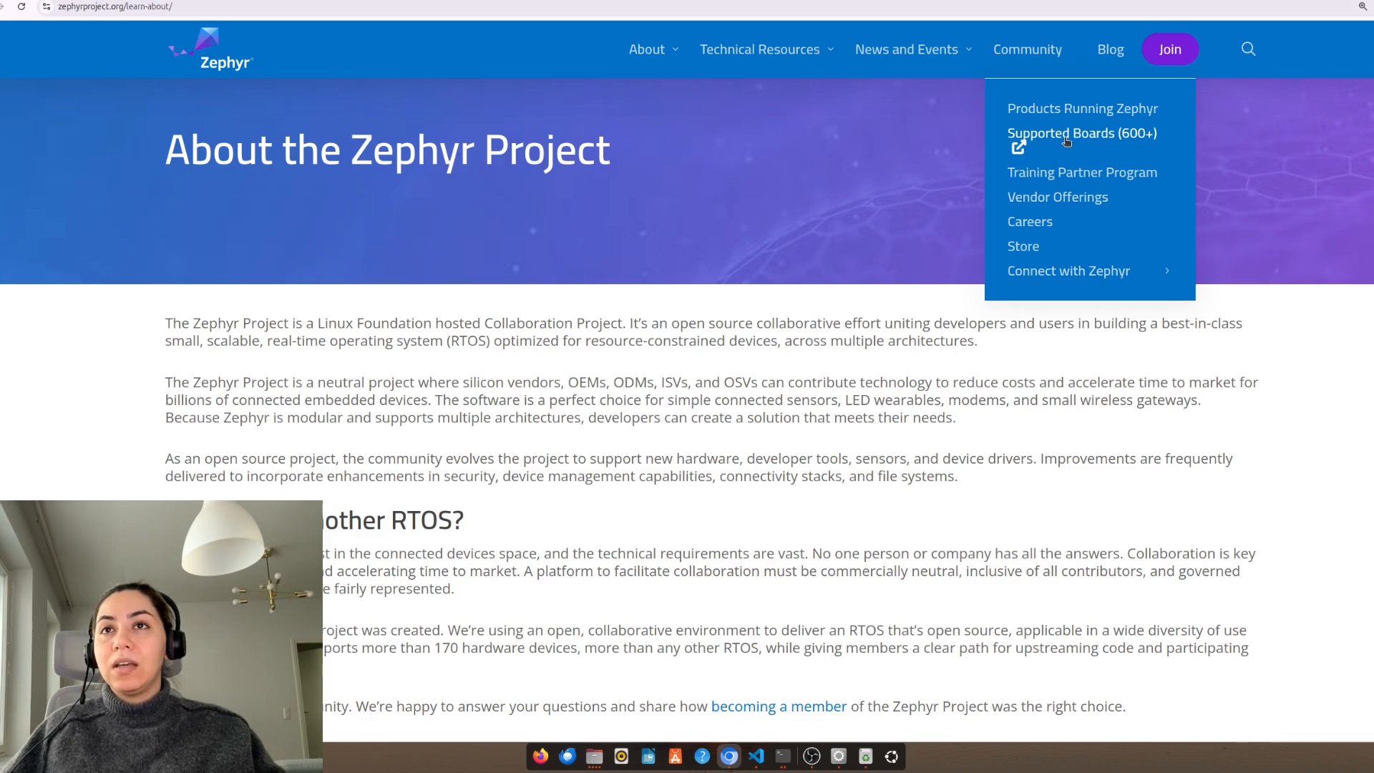
Open the Supported Boards list and scroll through the boards.
click(1067, 138)
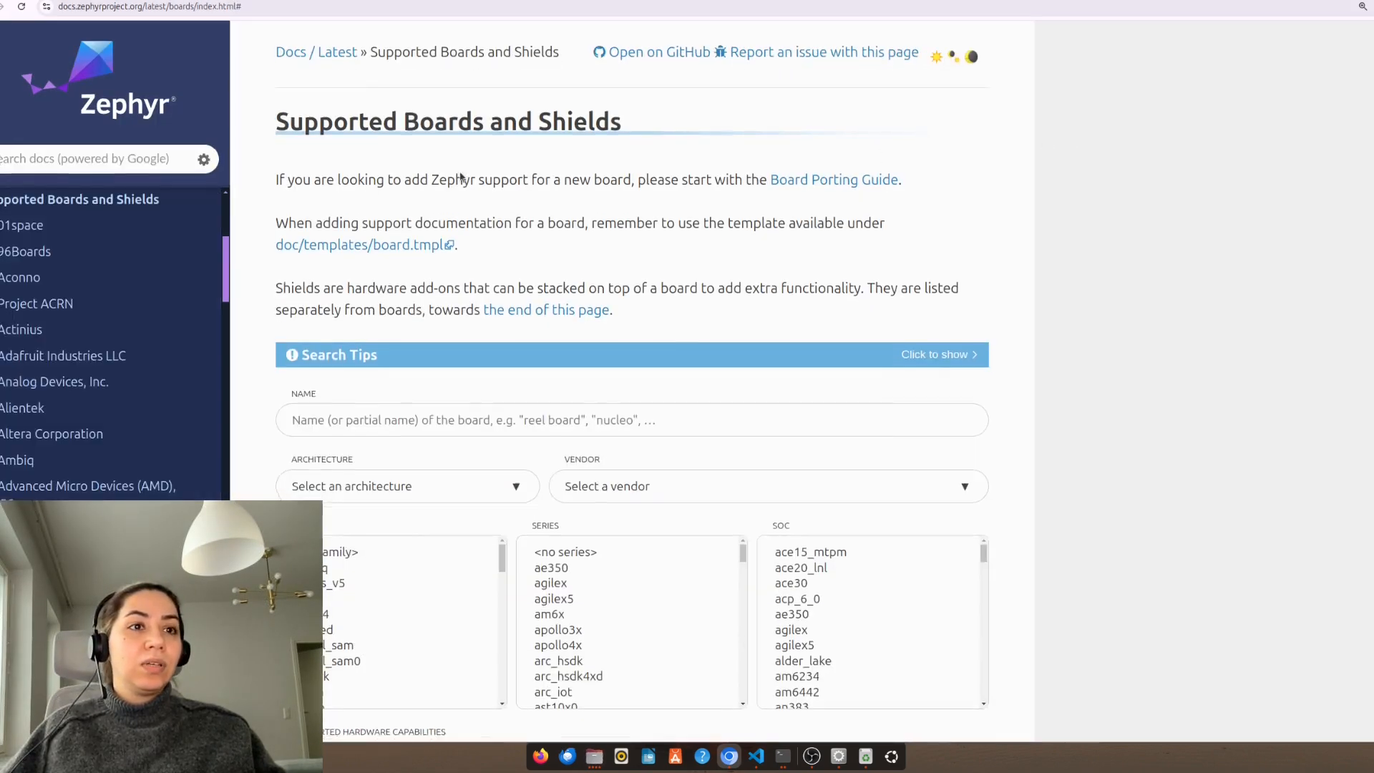
scroll(down, 3)
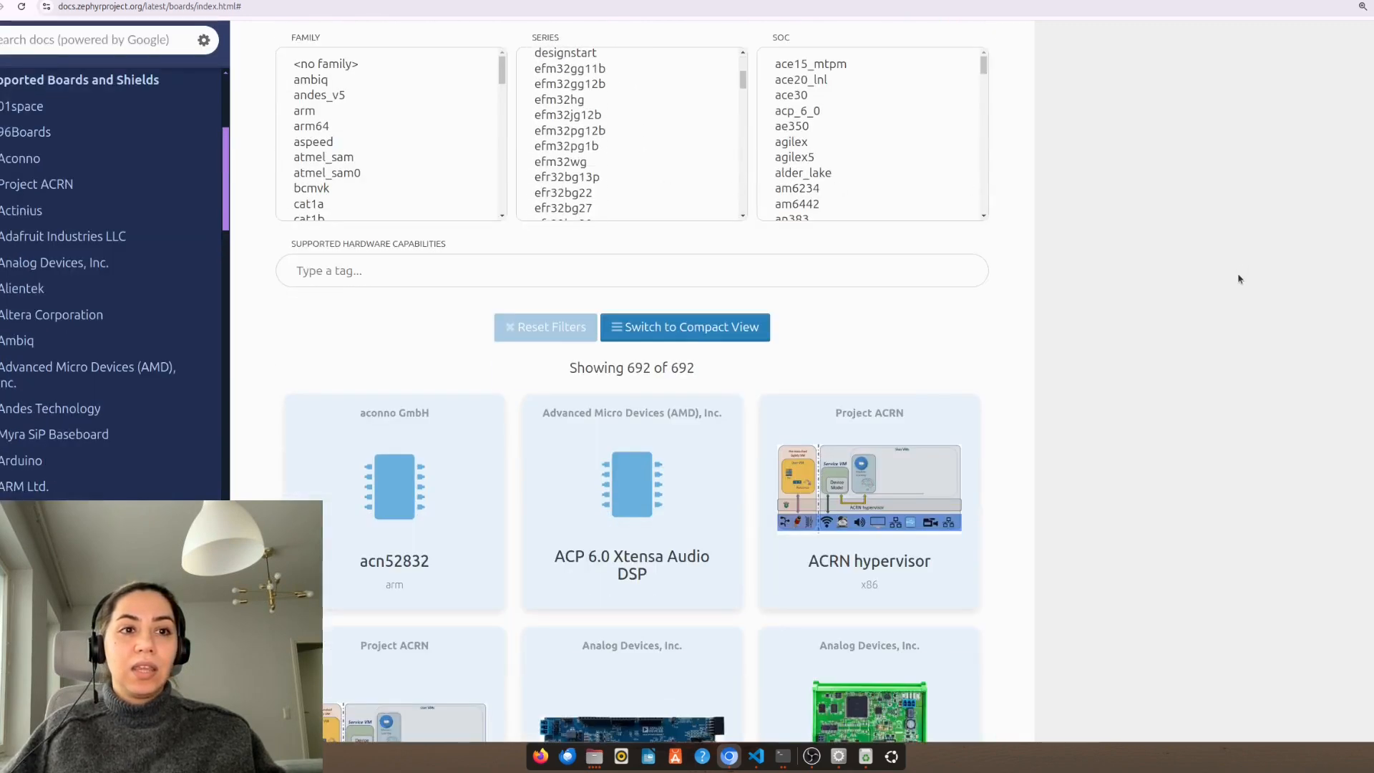
scroll(down, 3)
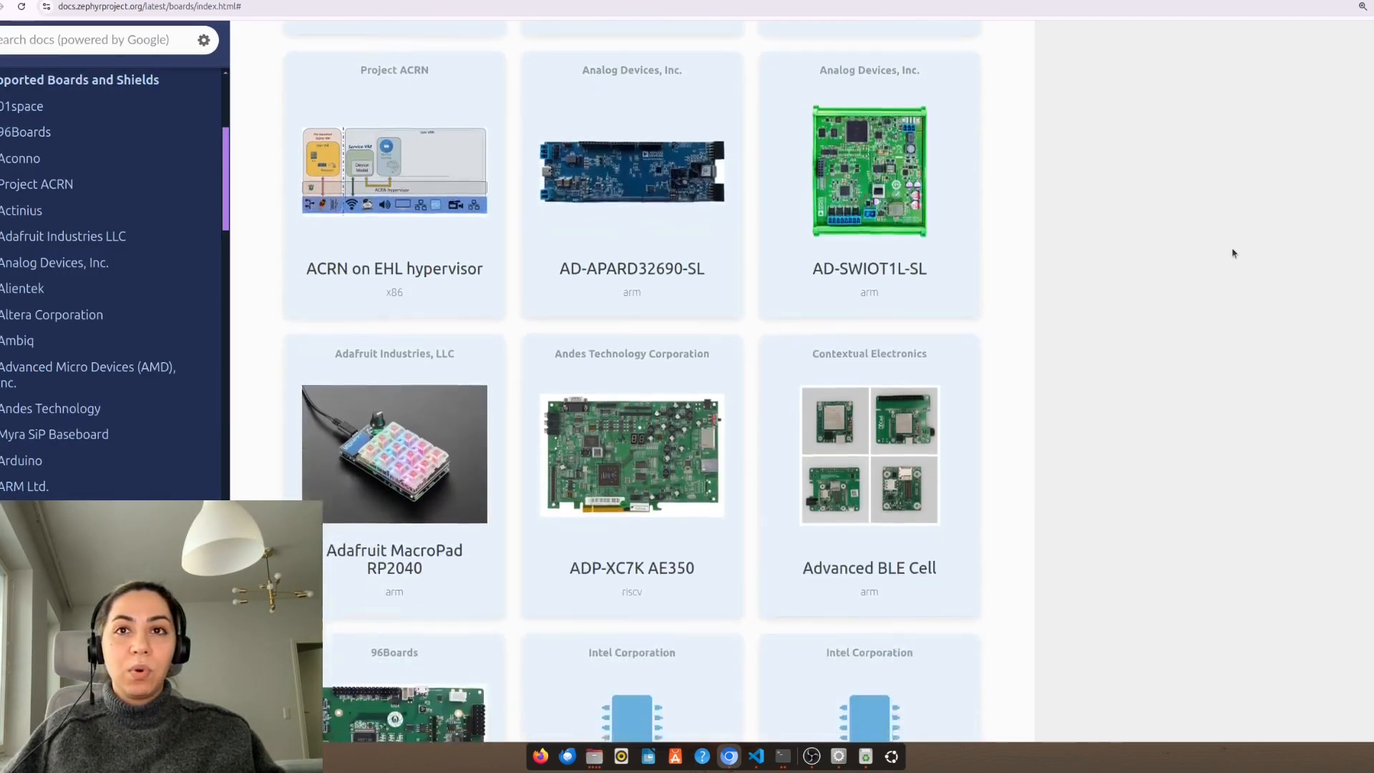
scroll(down, 3)
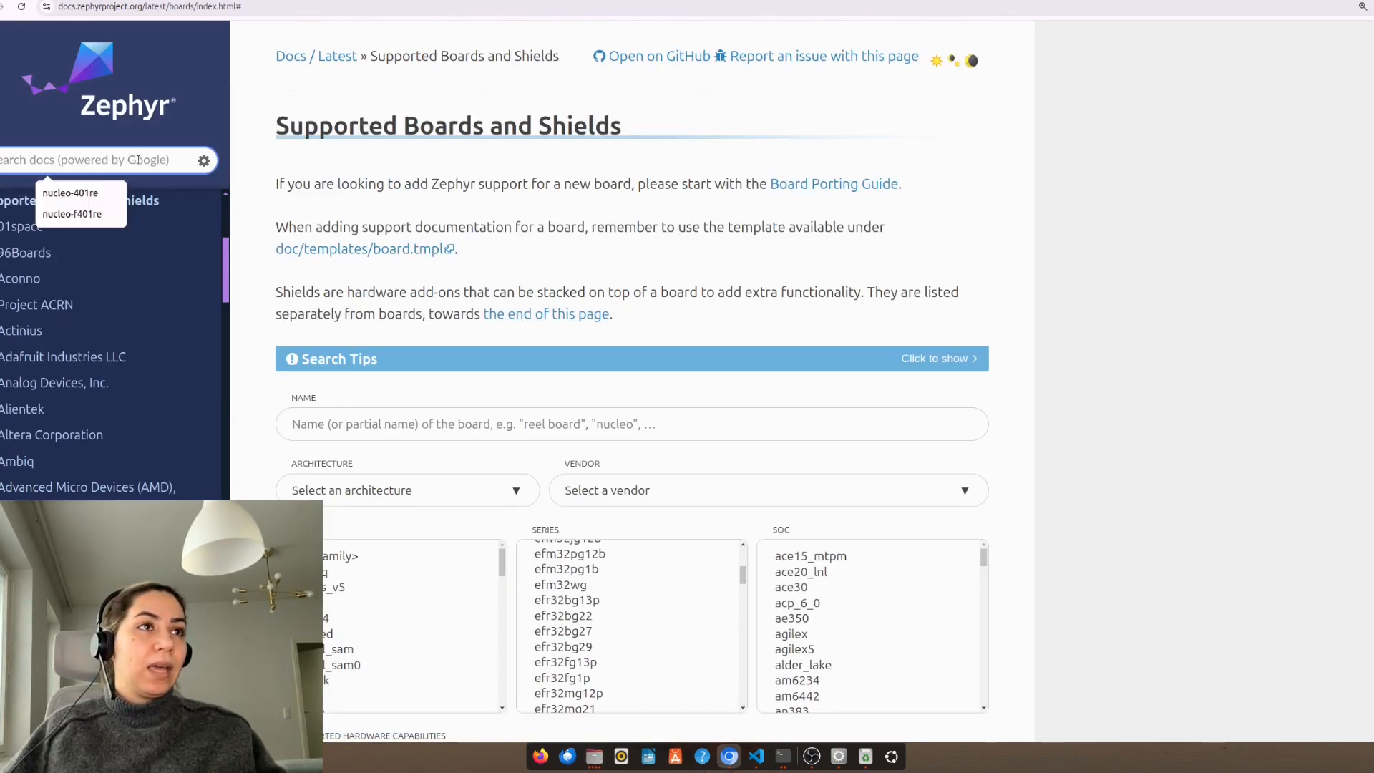
Search the Zephyr documentation for nucleo-f401re.
click(71, 214)
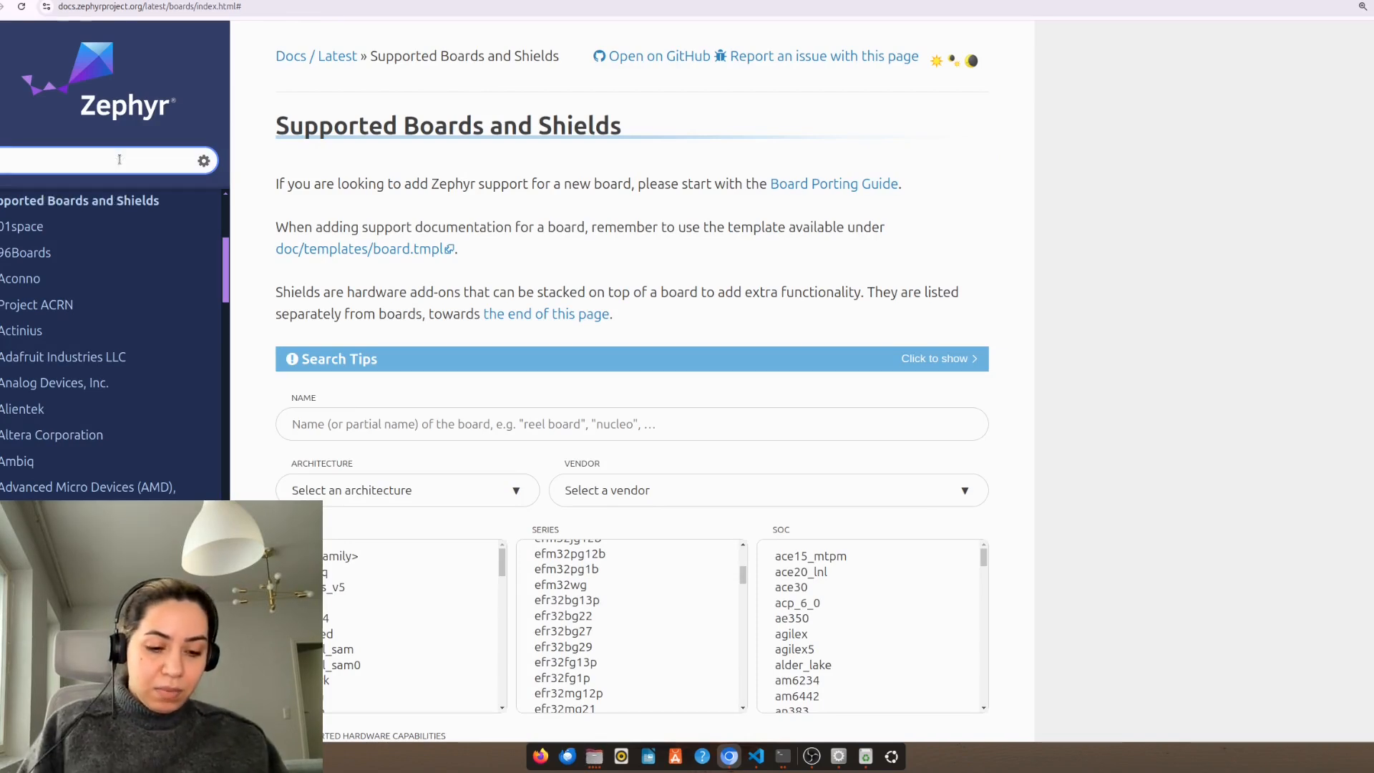
text(u)
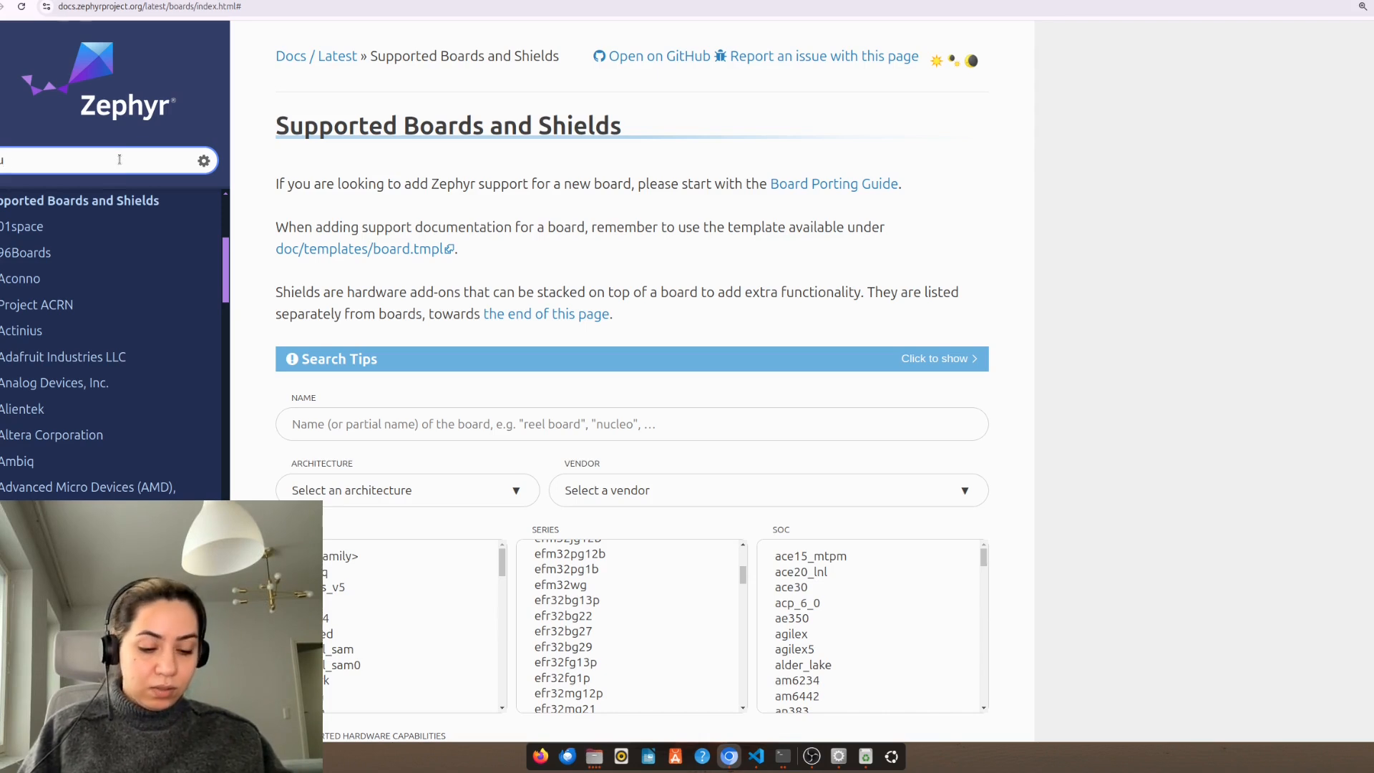
text(nucleo-f)
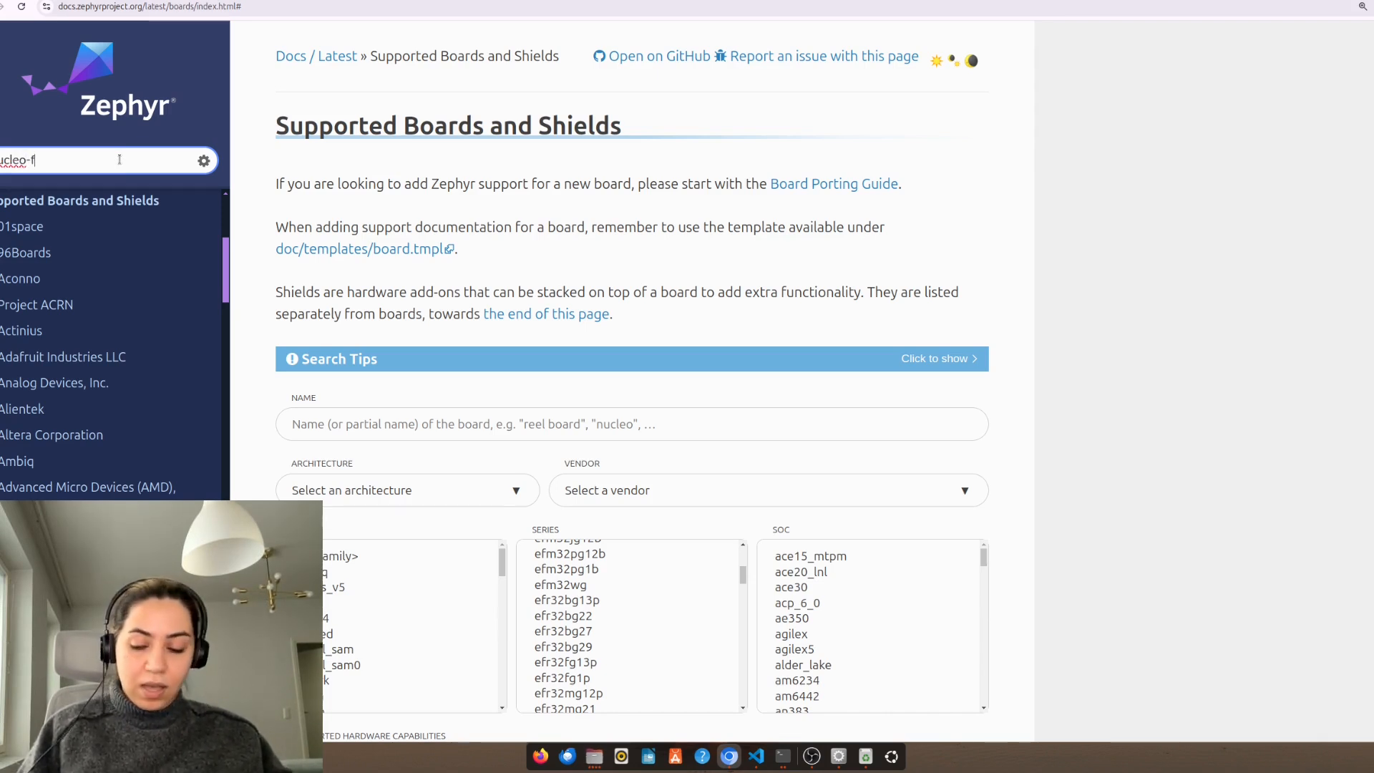
text(4Q)
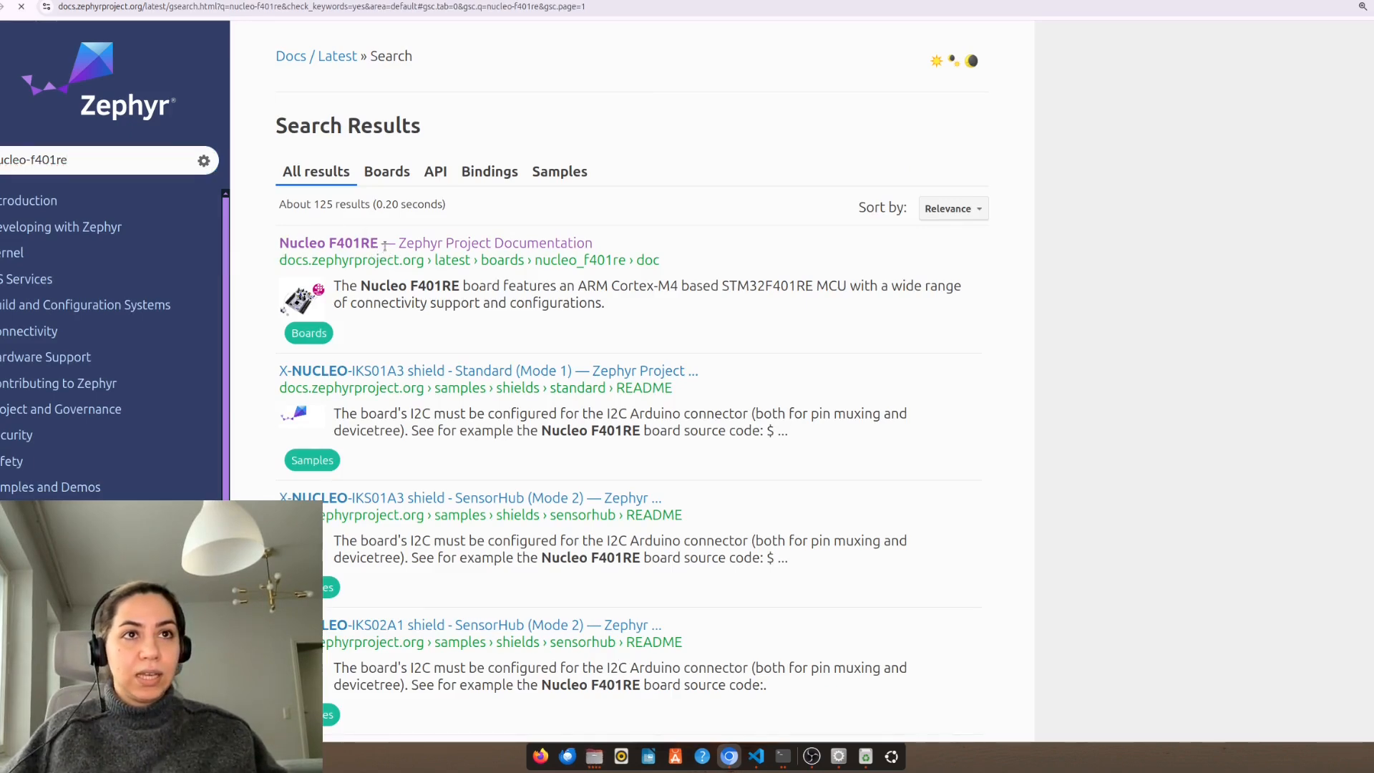
Open the Nucleo F401RE board page and highlight the board name nucleo_f401re.
click(328, 243)
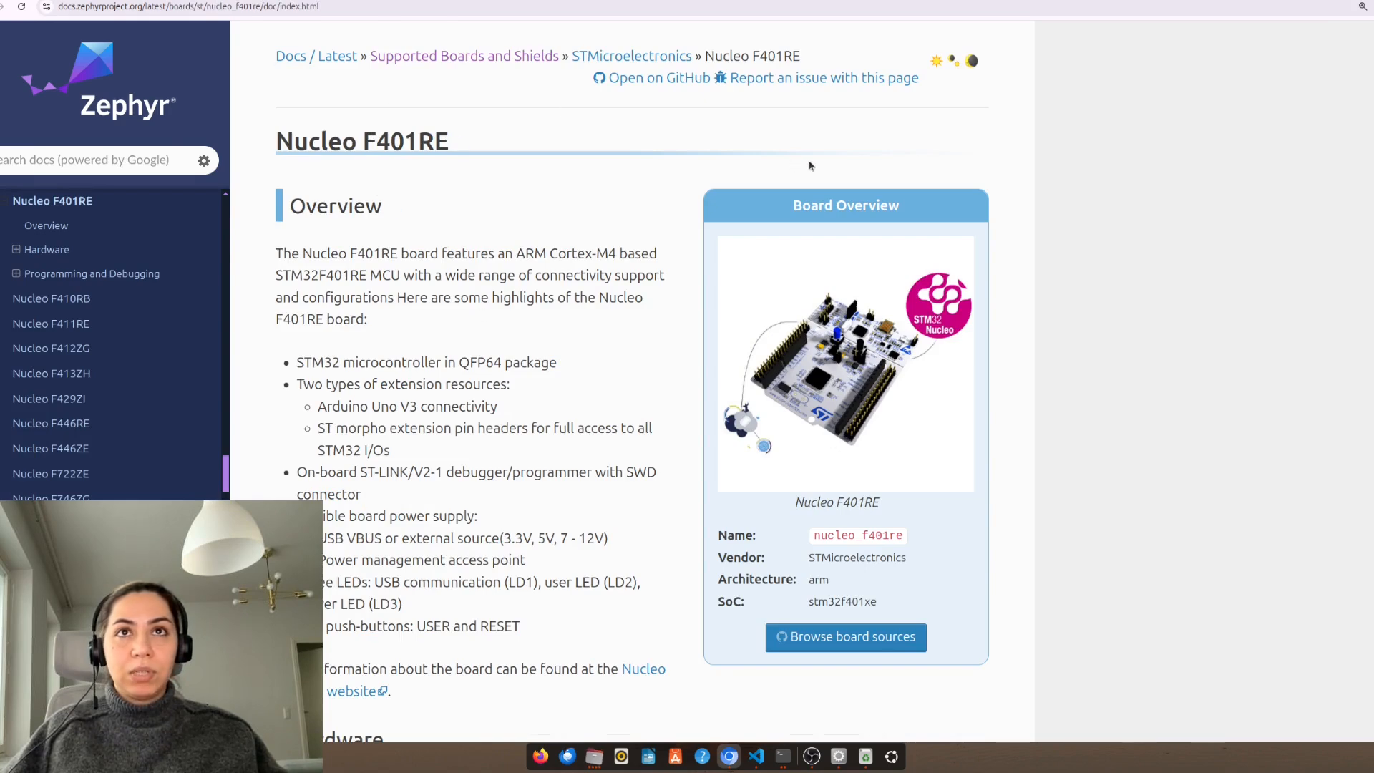
scroll(down, 3)
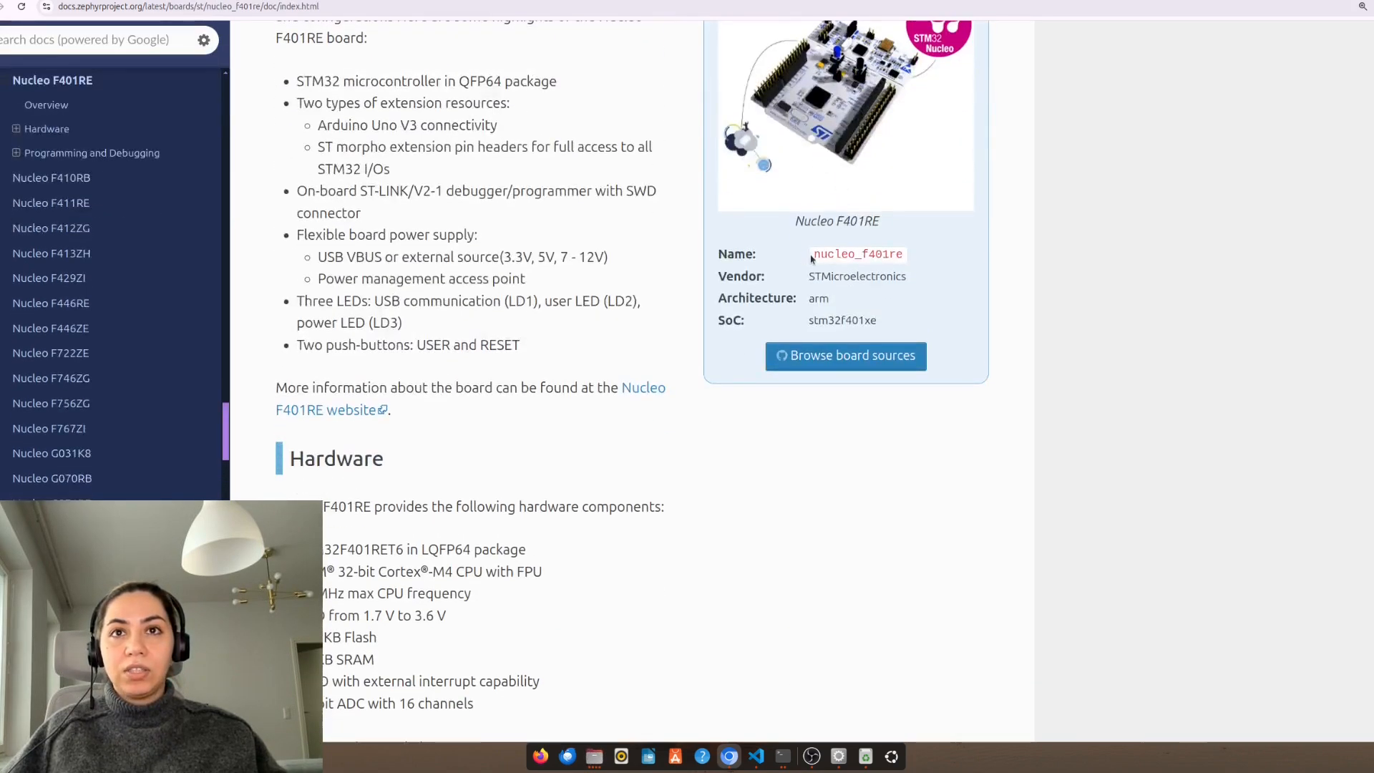
double_click(857, 254)
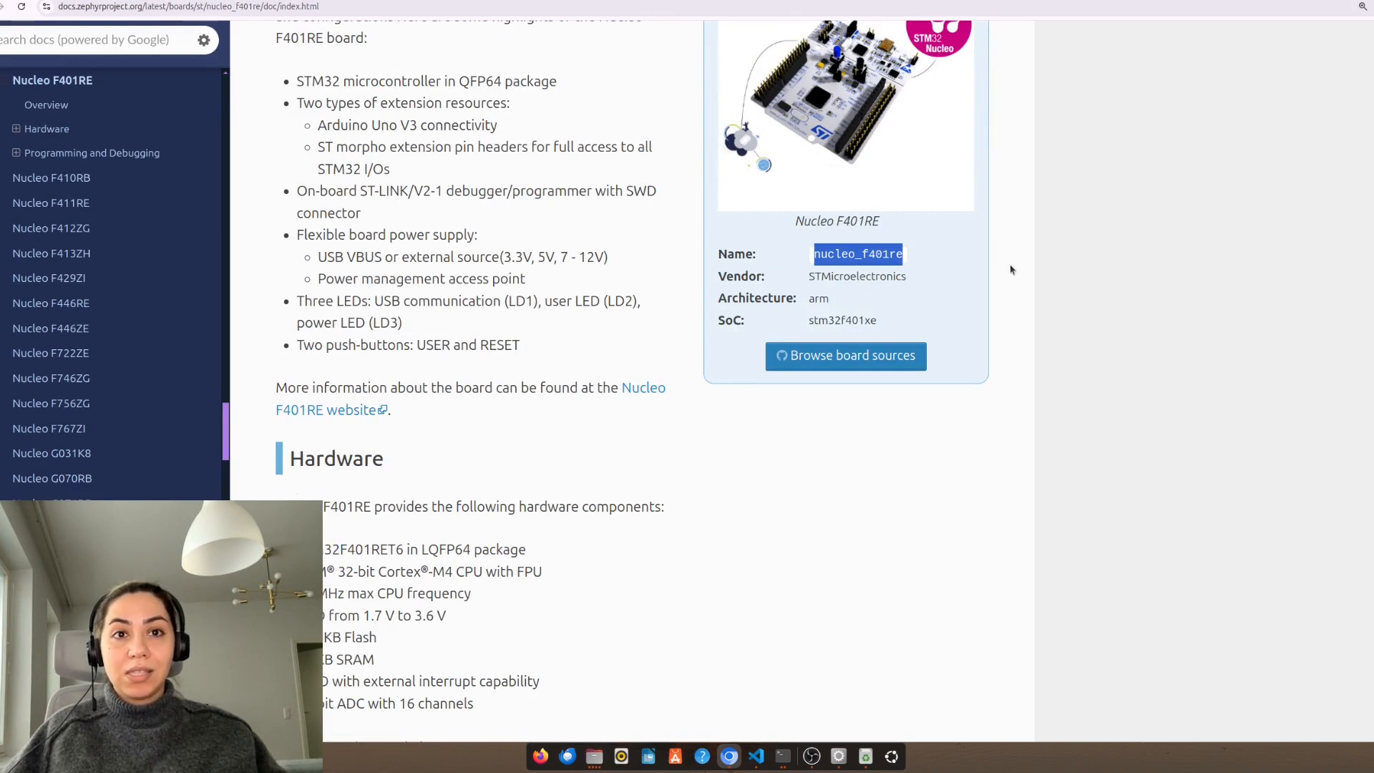
mouse_move(982, 259)
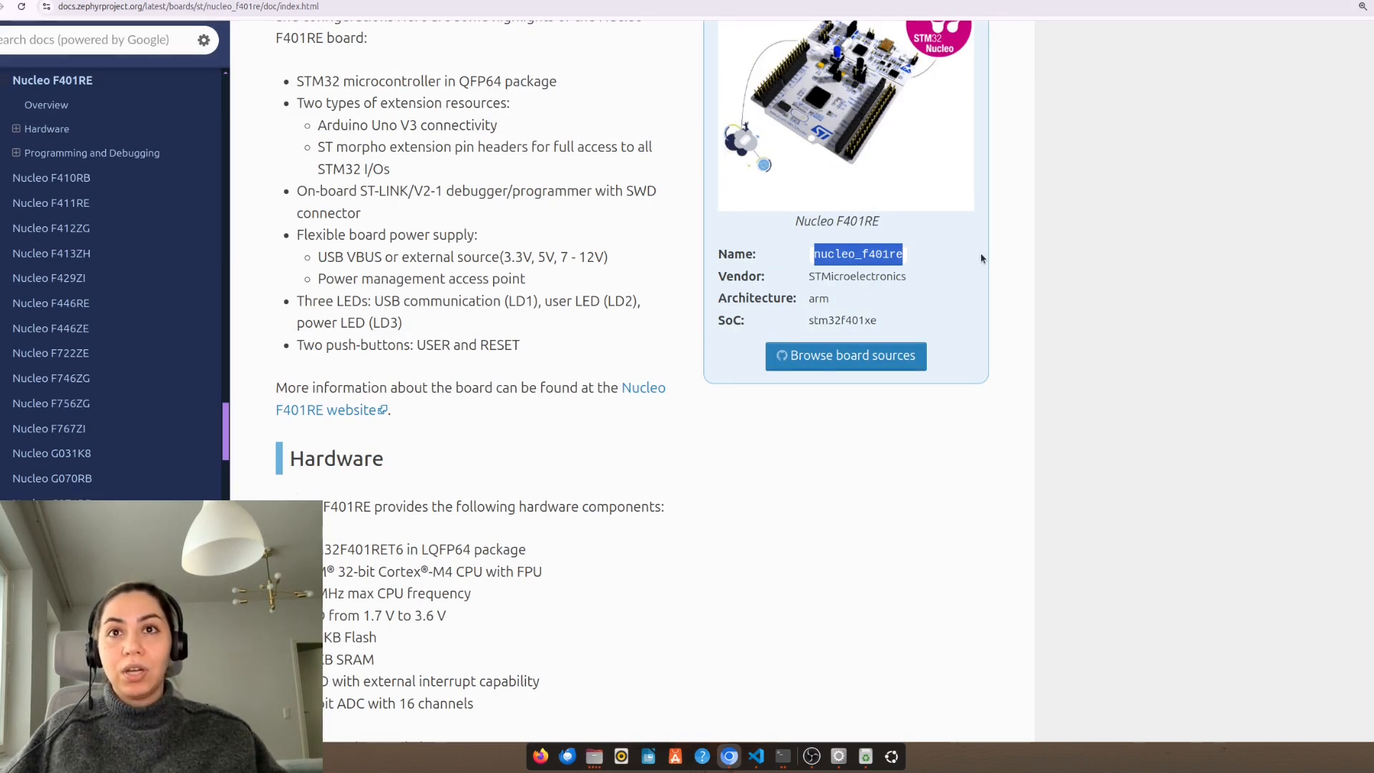
click(517, 436)
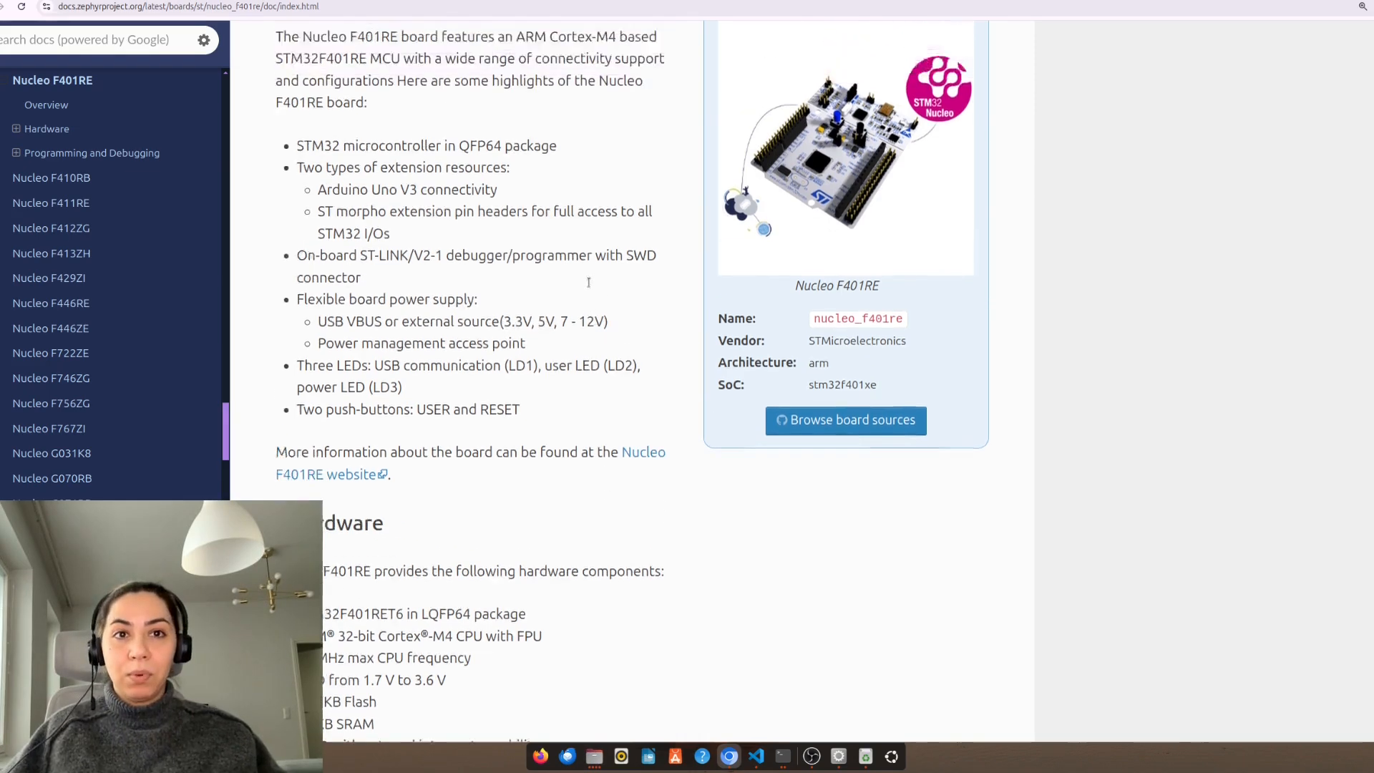
scroll(up, 3)
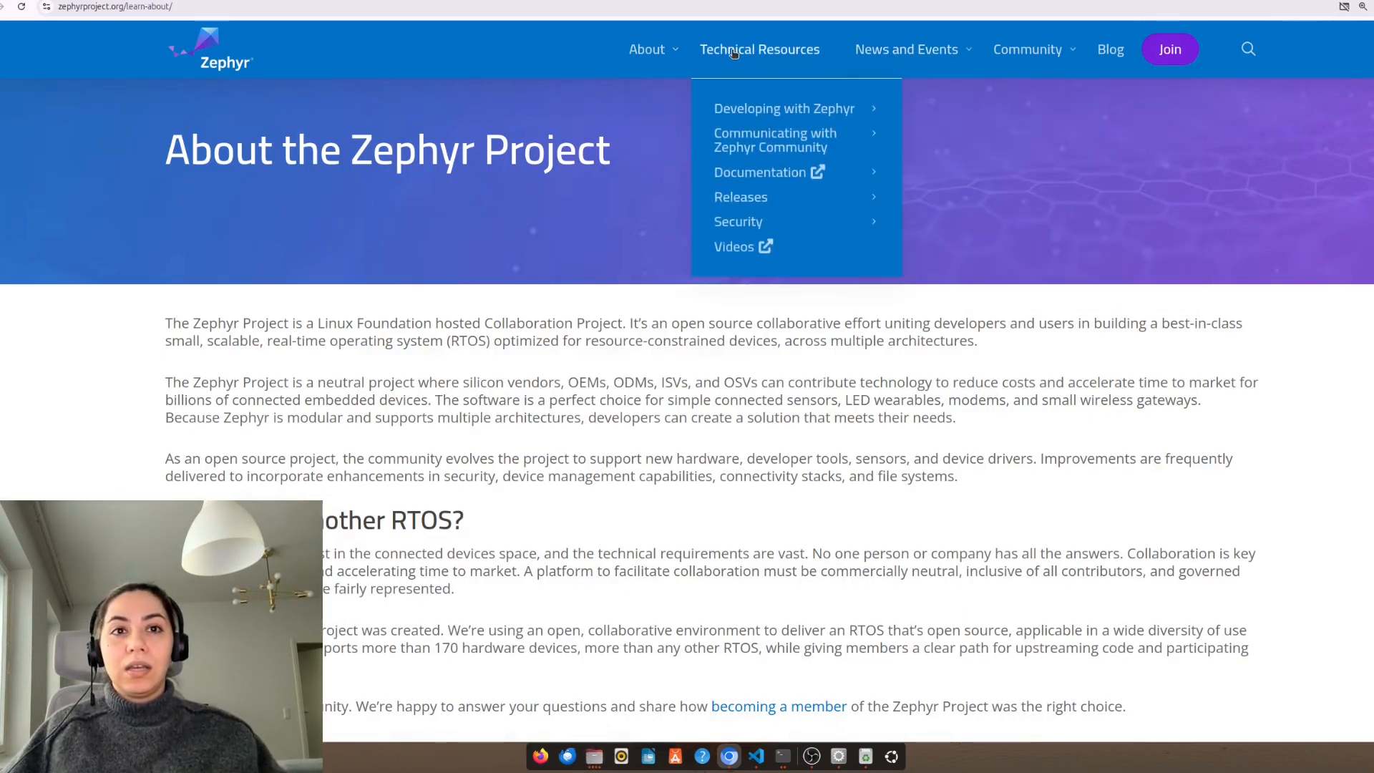
mouse_move(784, 108)
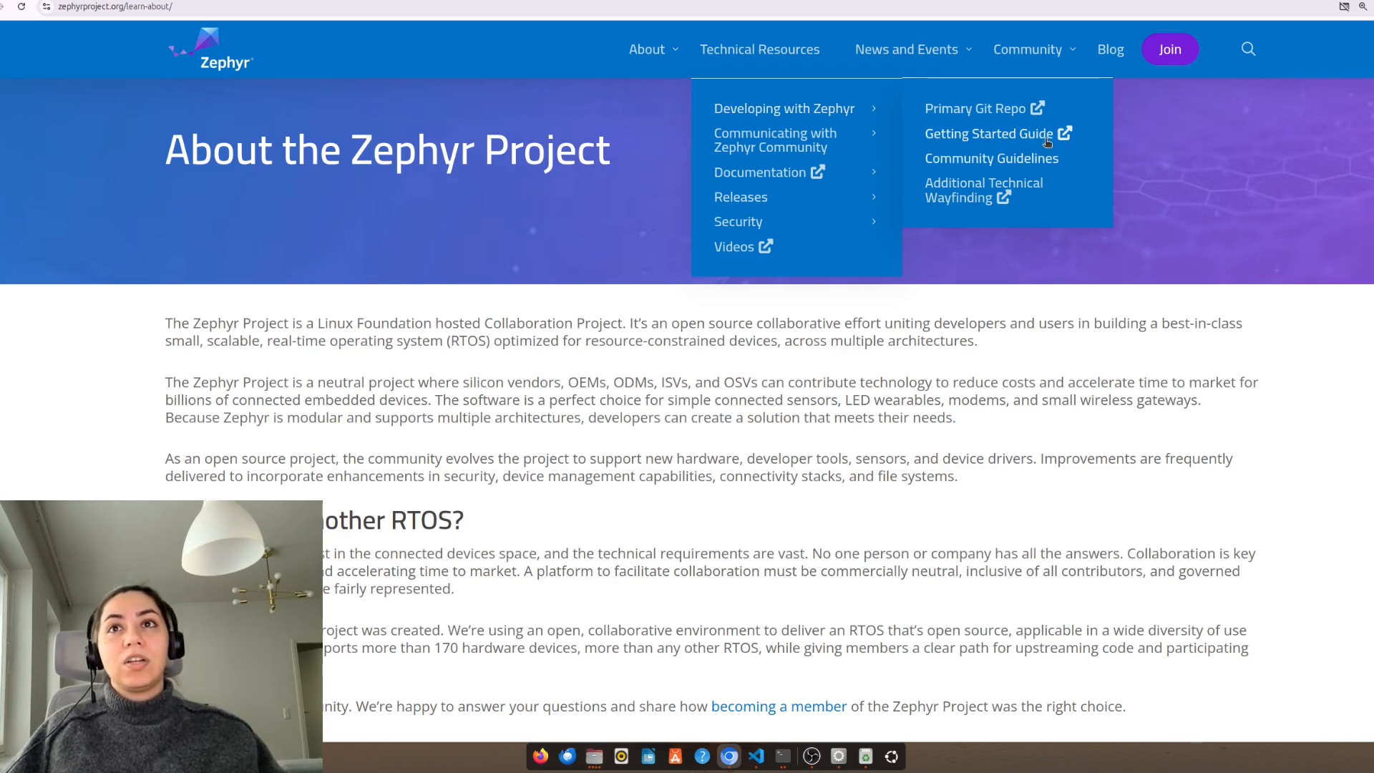
Open the Getting Started Guide from Developing with Zephyr and scroll through it.
click(989, 134)
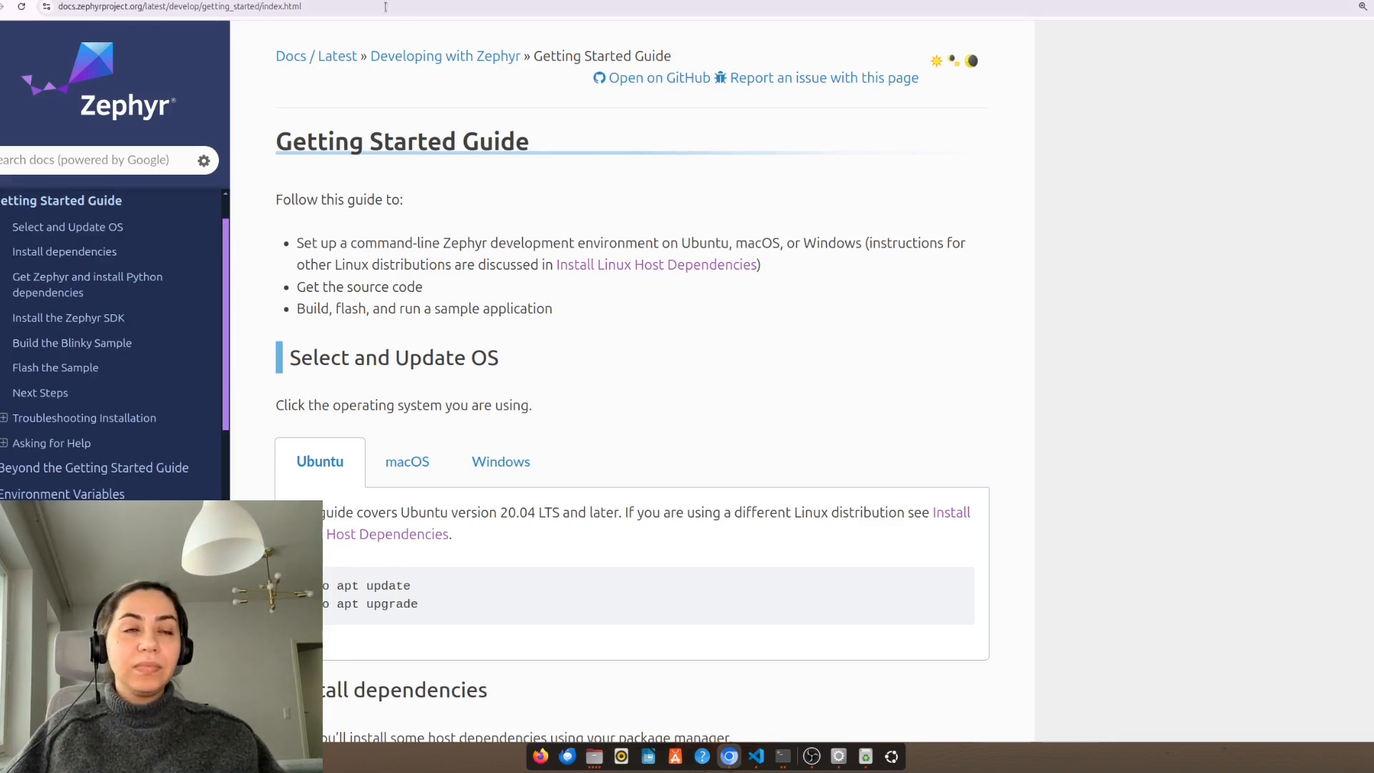
scroll(down, 3)
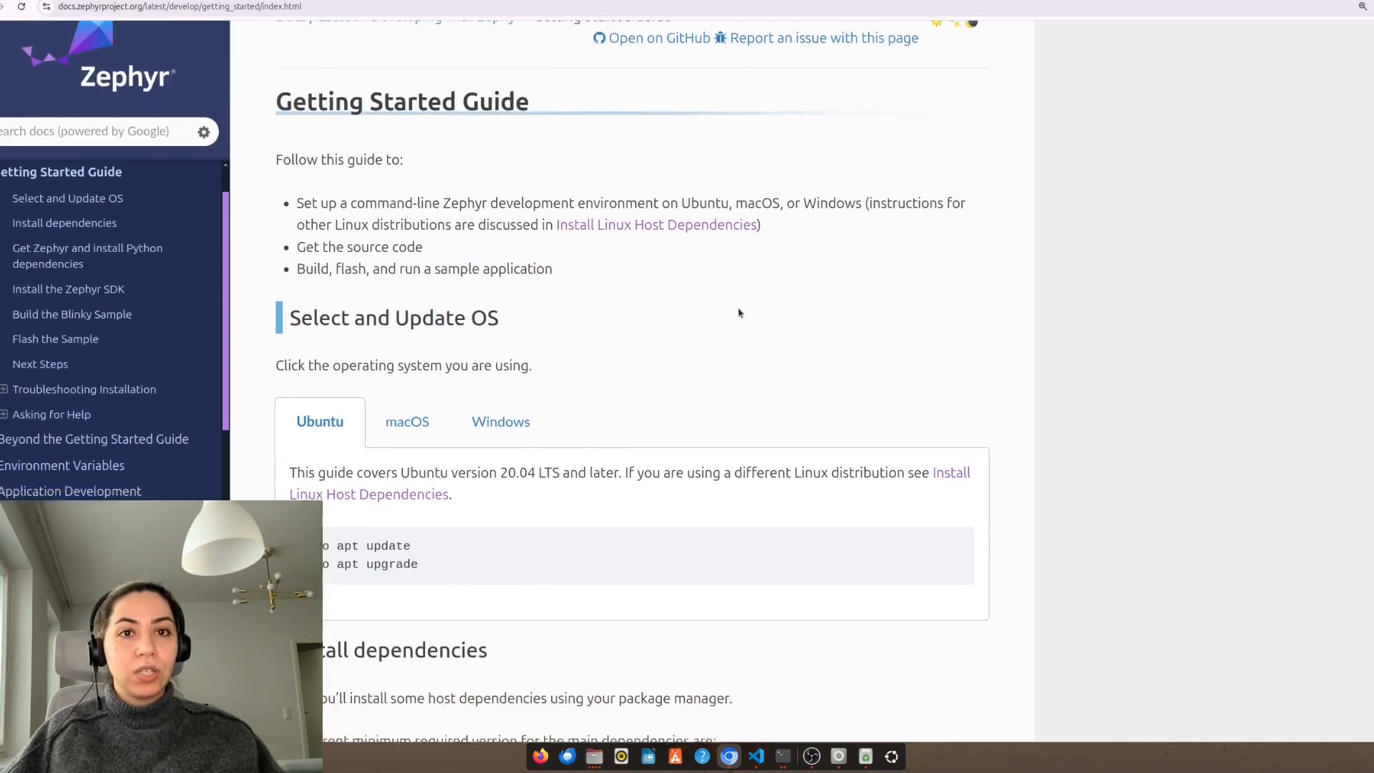
scroll(down, 3)
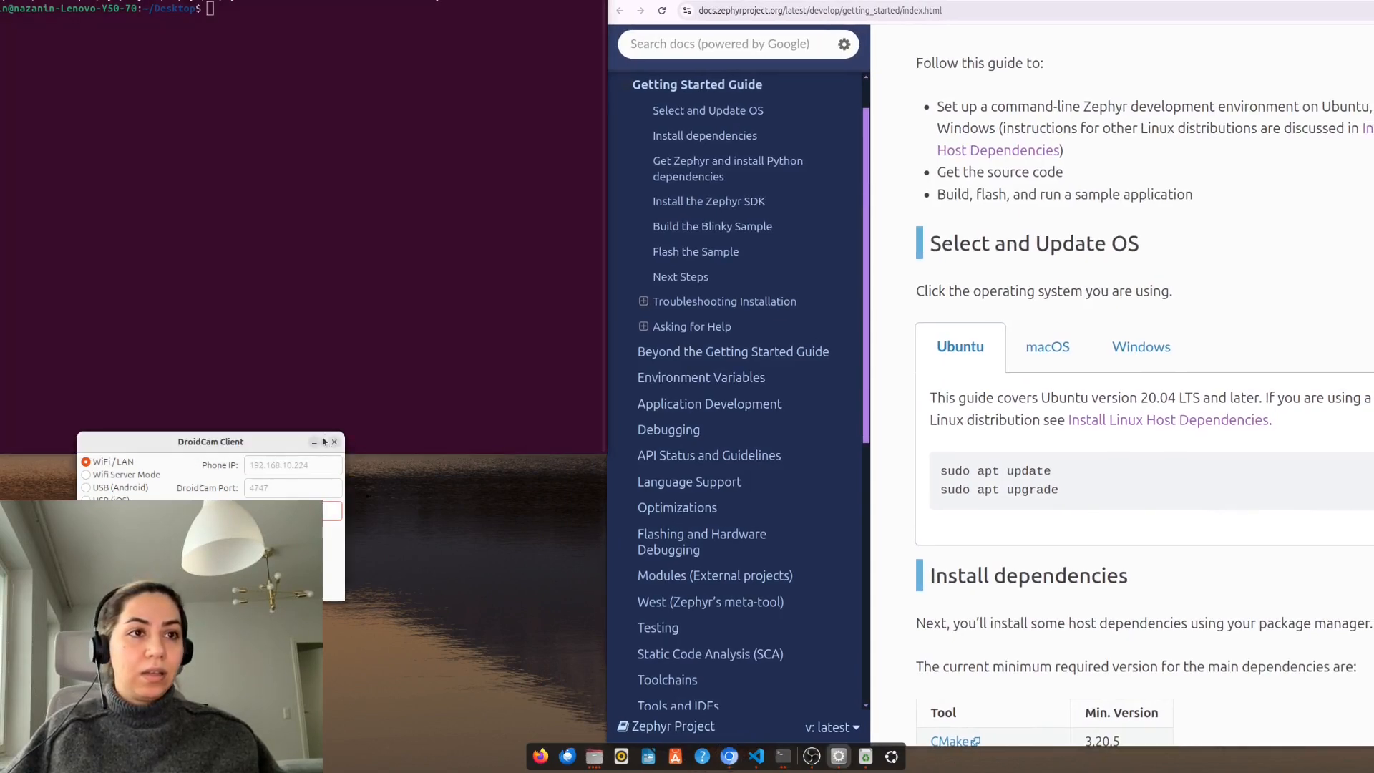
Focus the terminal and scroll the guide to the Ubuntu dependency install commands.
click(334, 441)
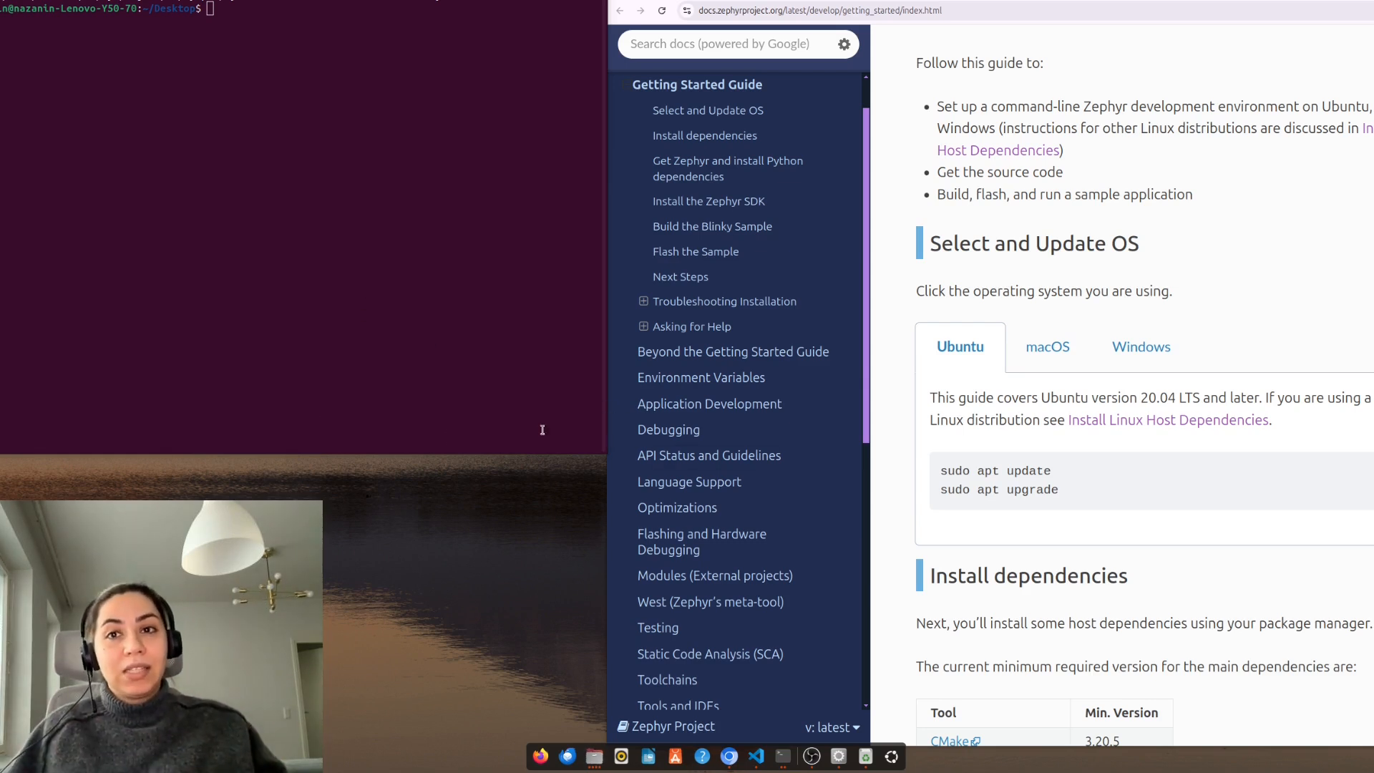
mouse_move(1140, 496)
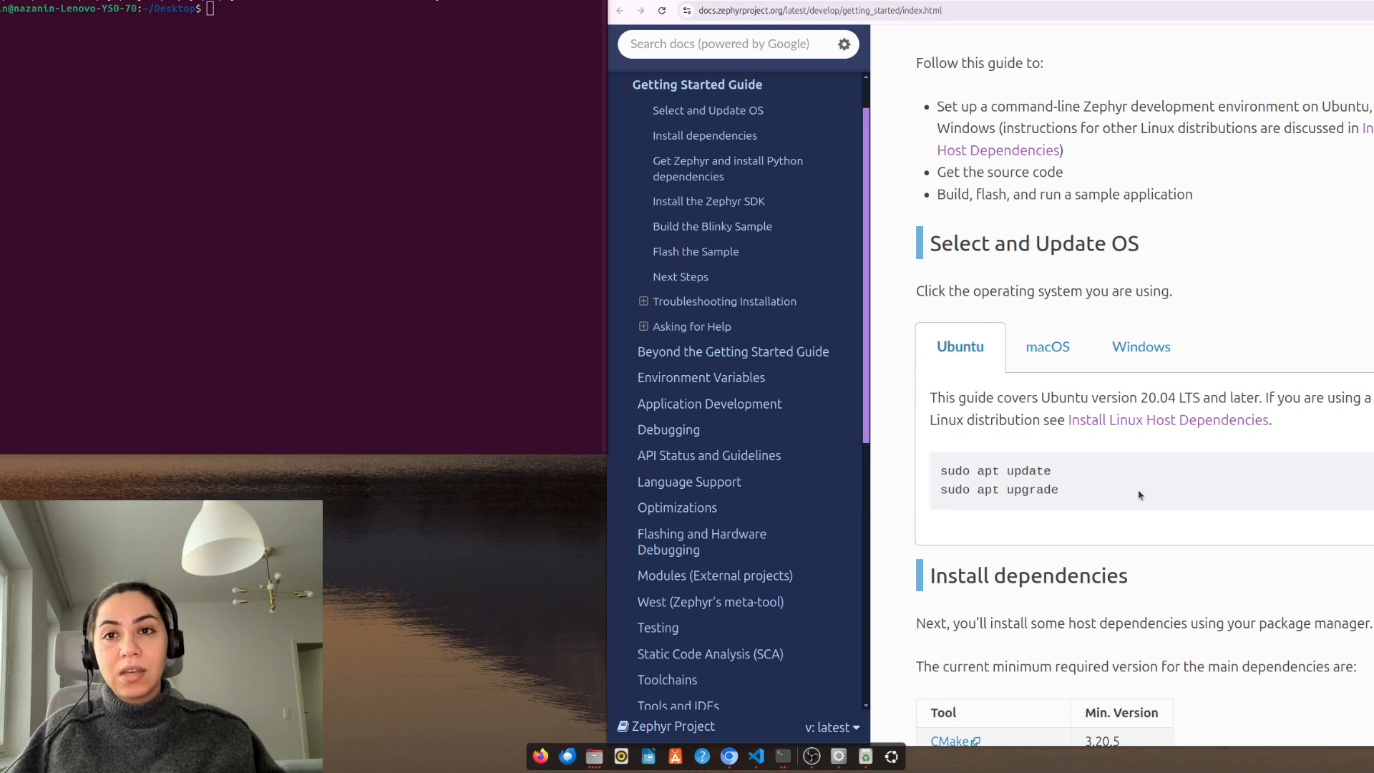
mouse_move(1108, 481)
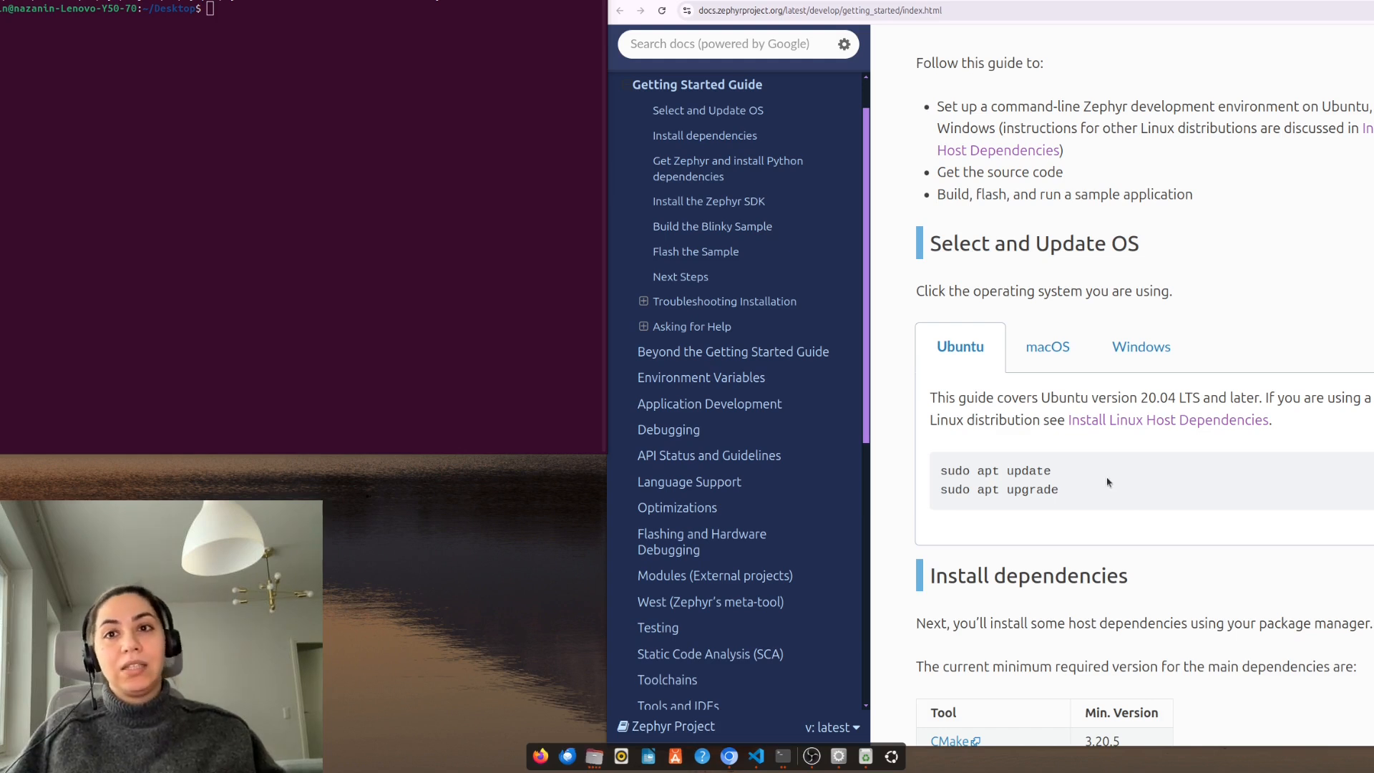
mouse_move(1097, 483)
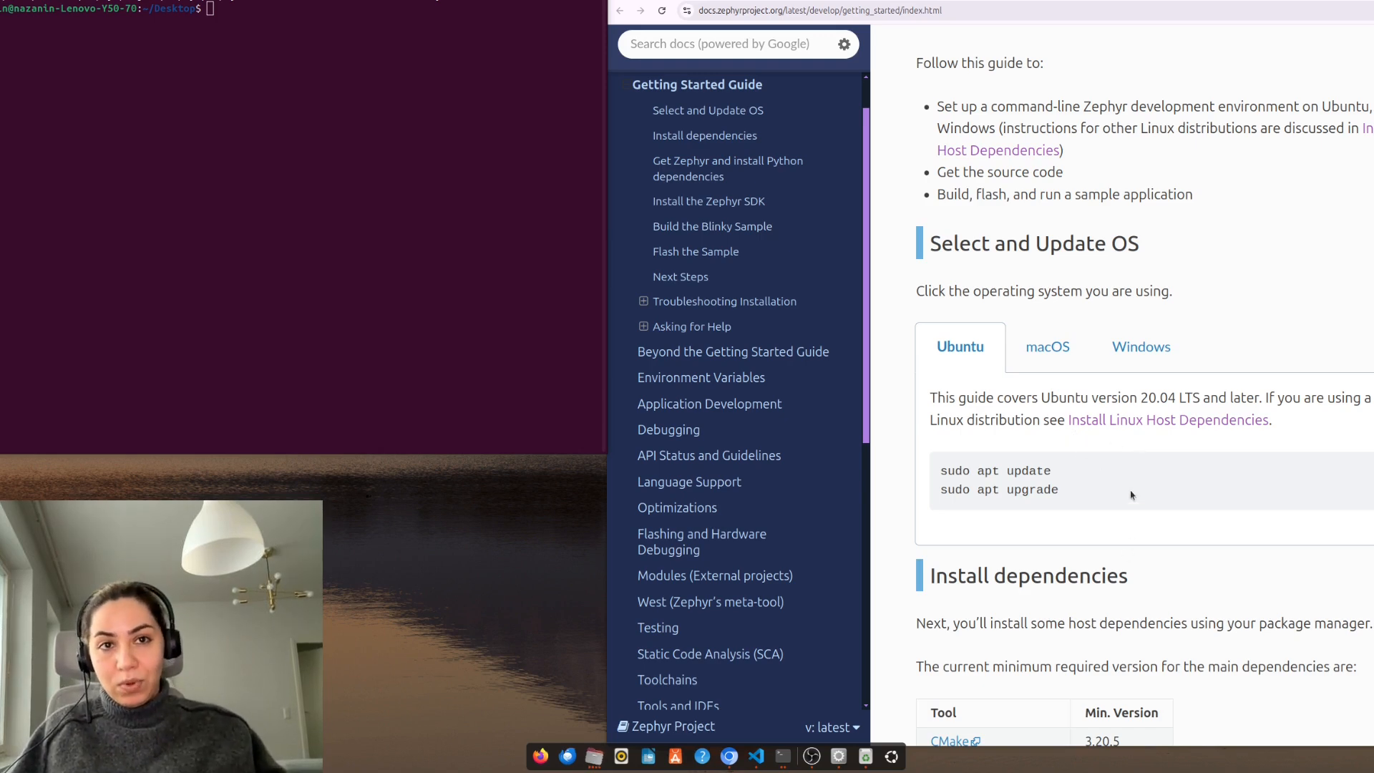
scroll(down, 3)
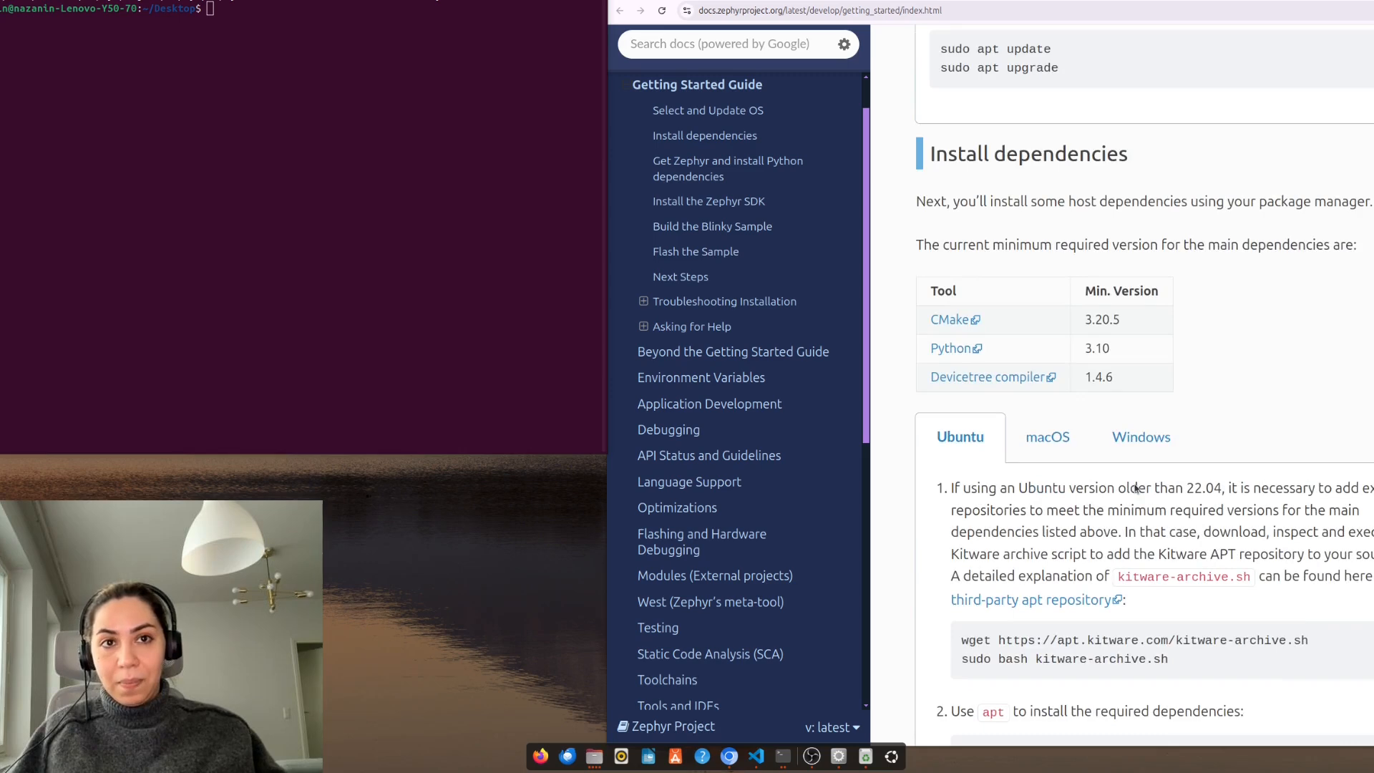
scroll(down, 3)
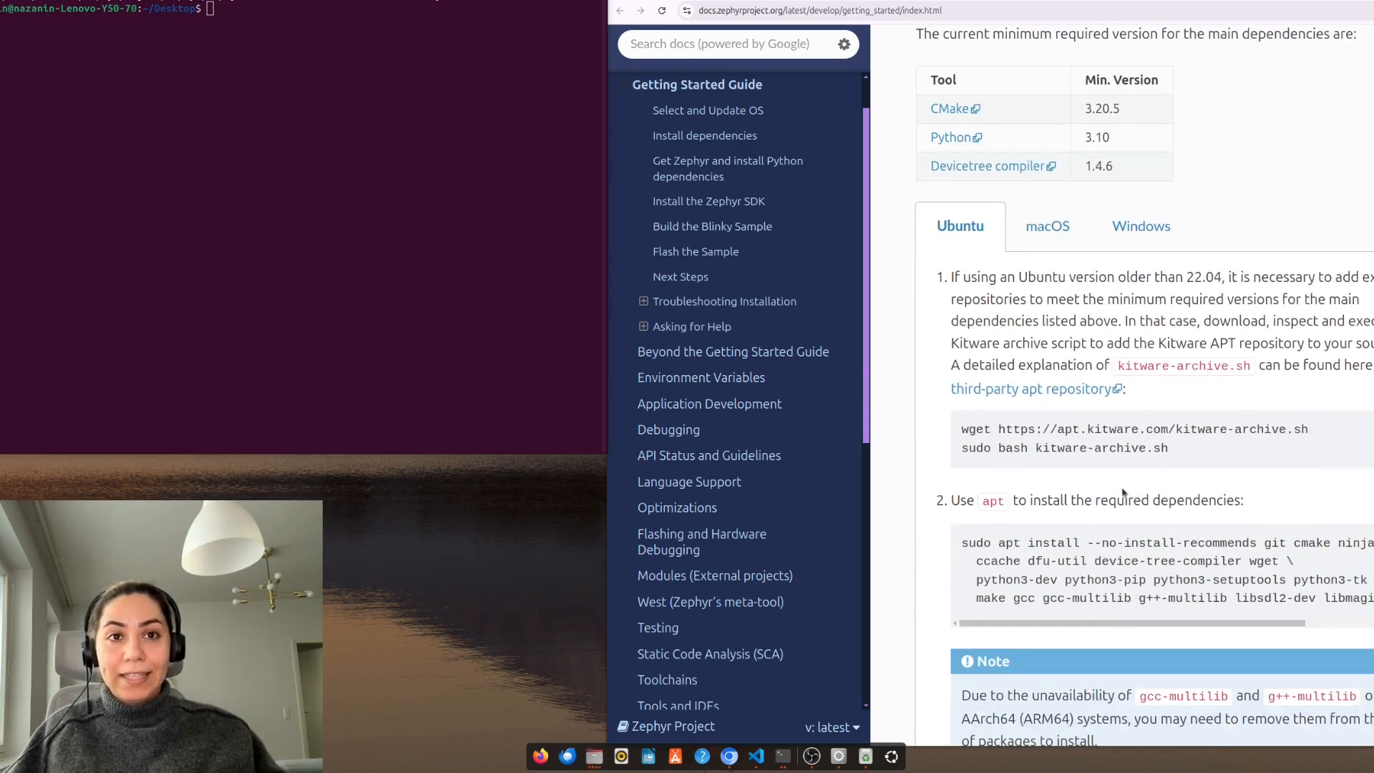
mouse_move(510, 193)
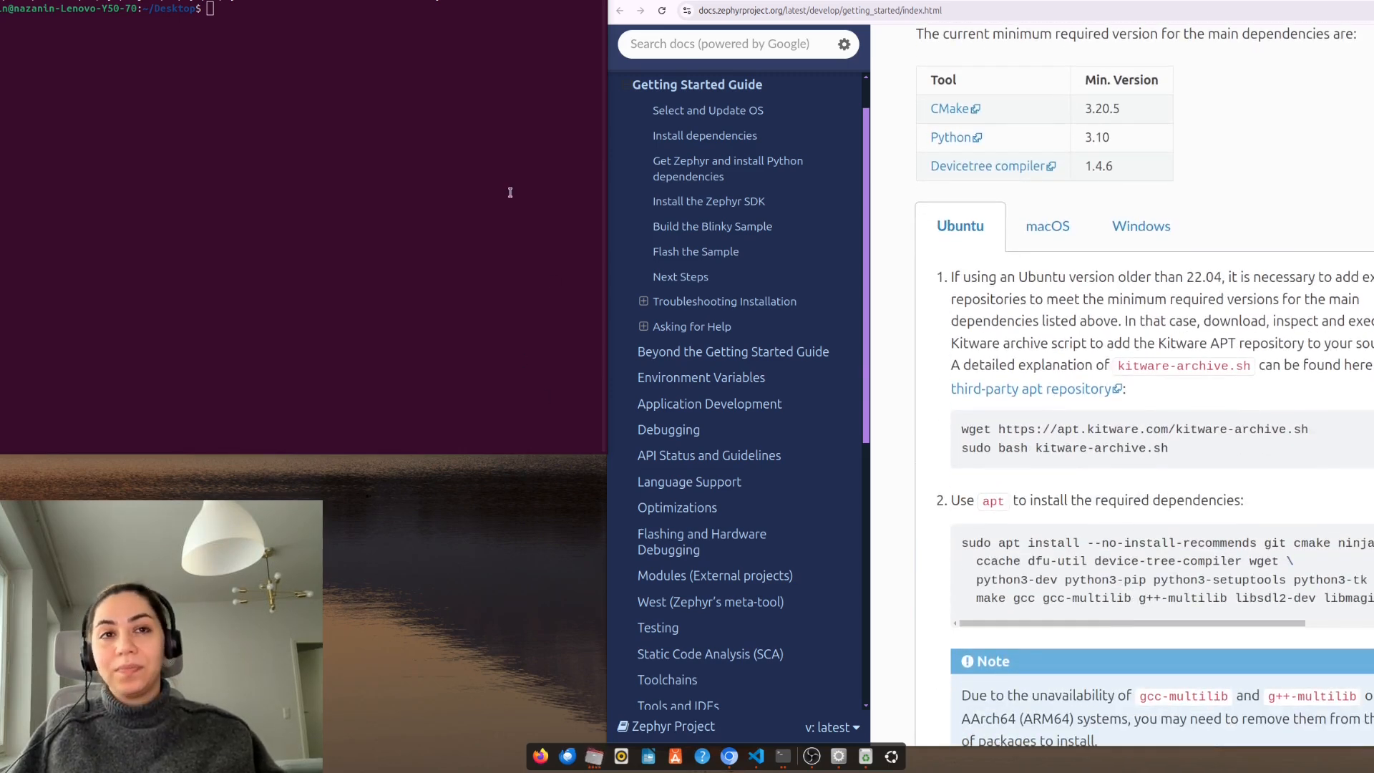
mouse_move(493, 290)
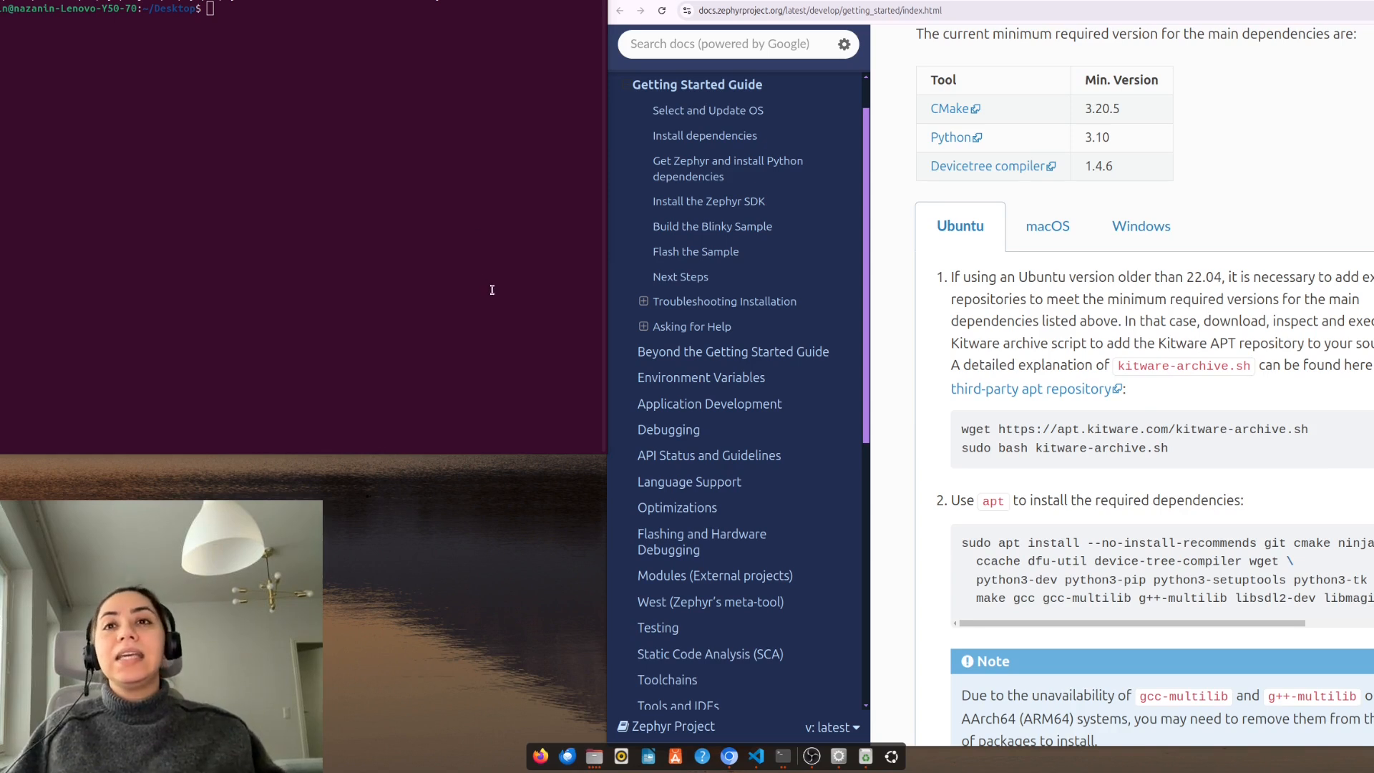
mouse_move(517, 335)
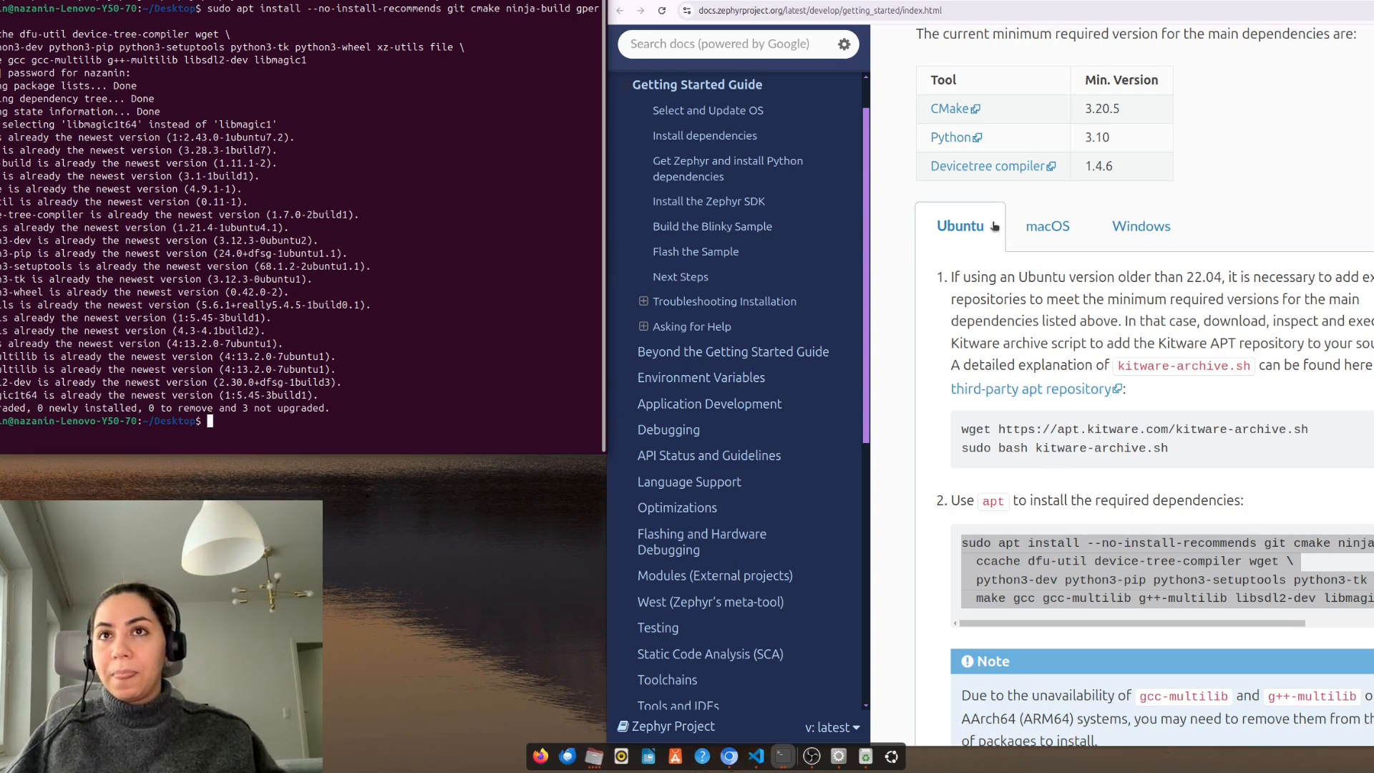
mouse_move(655, 374)
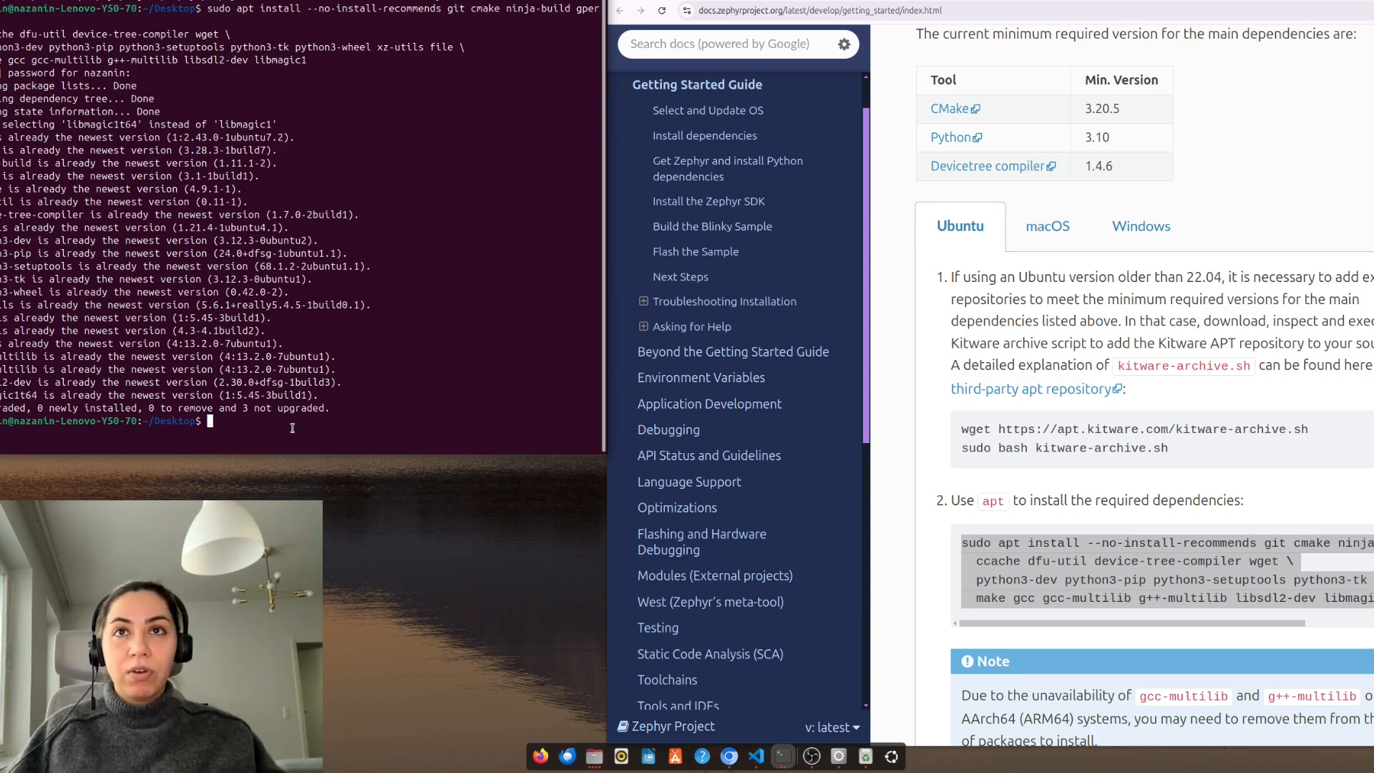
mouse_move(297, 438)
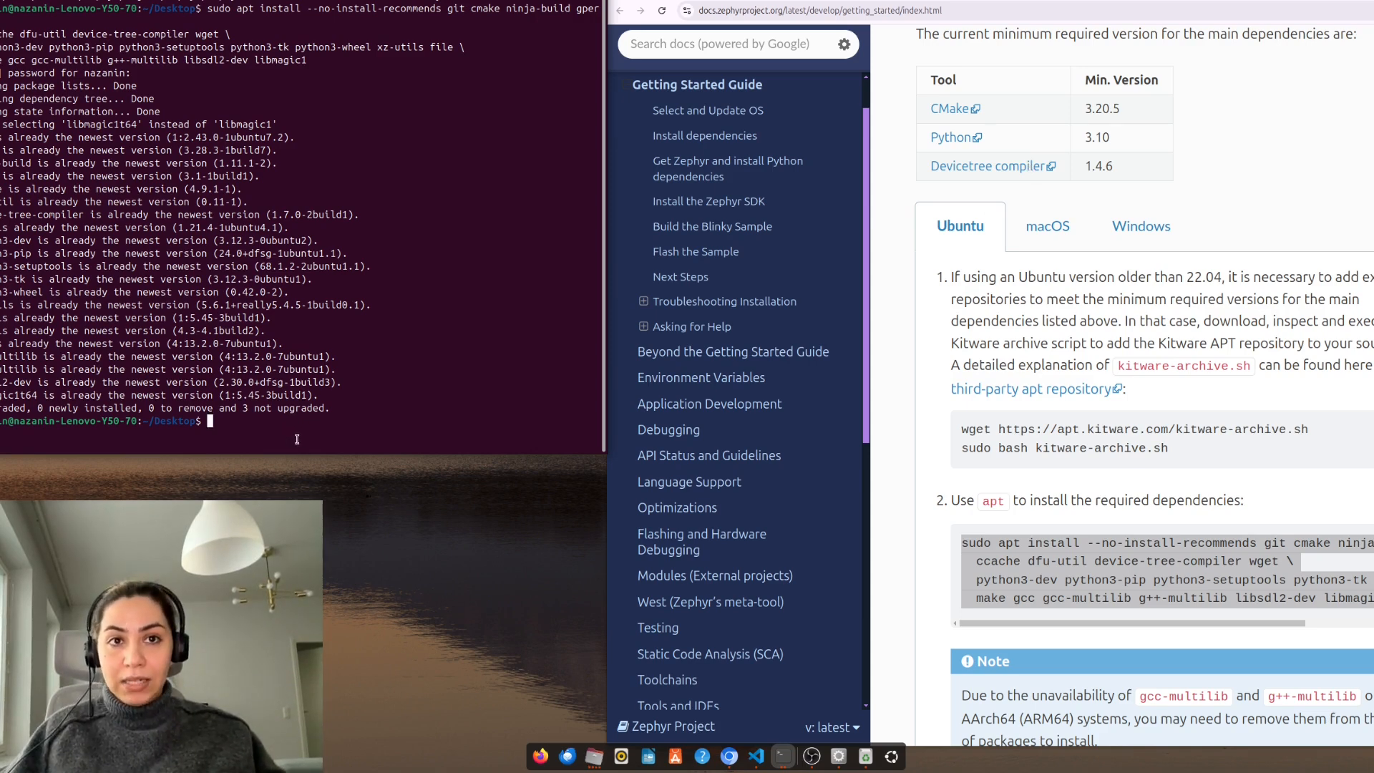
mouse_move(335, 422)
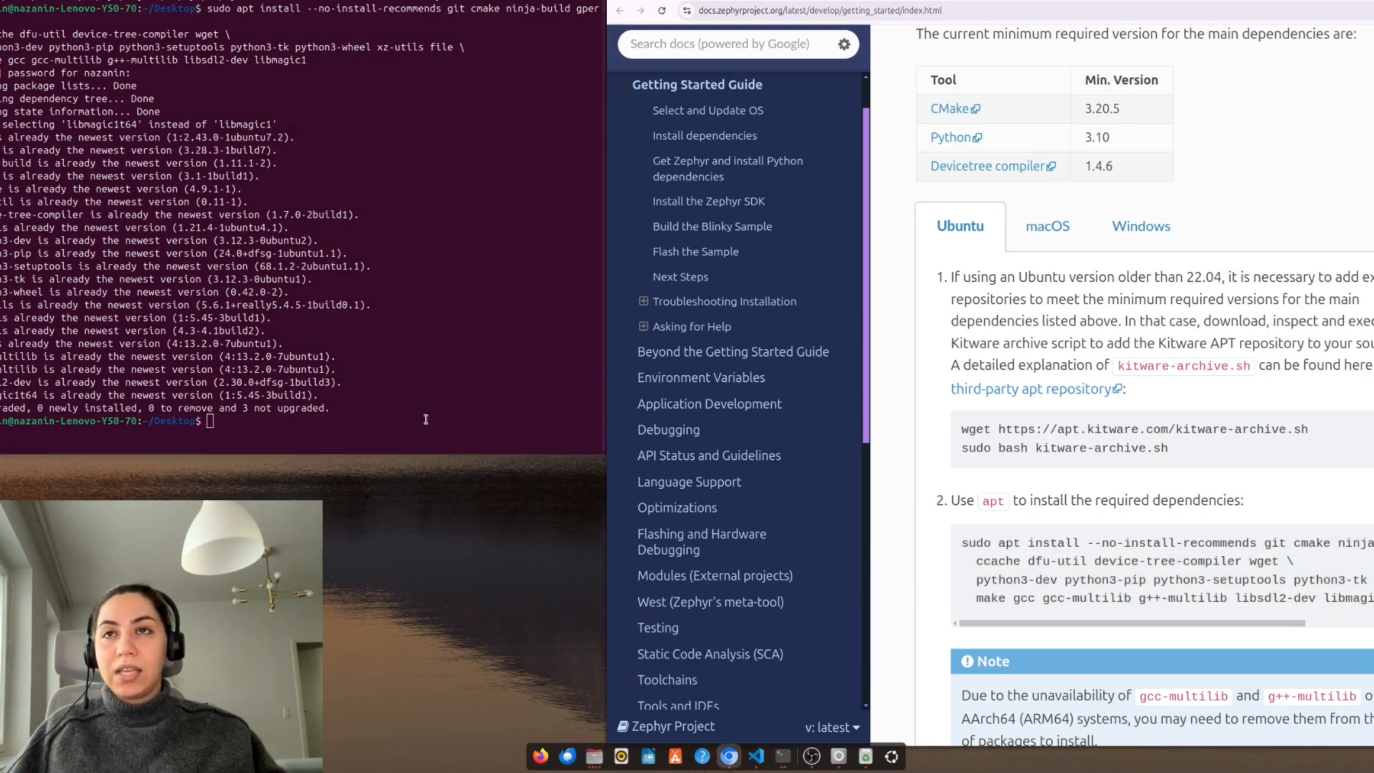
Run cmake --version and compare it with the 3.20.5 minimum.
text(c)
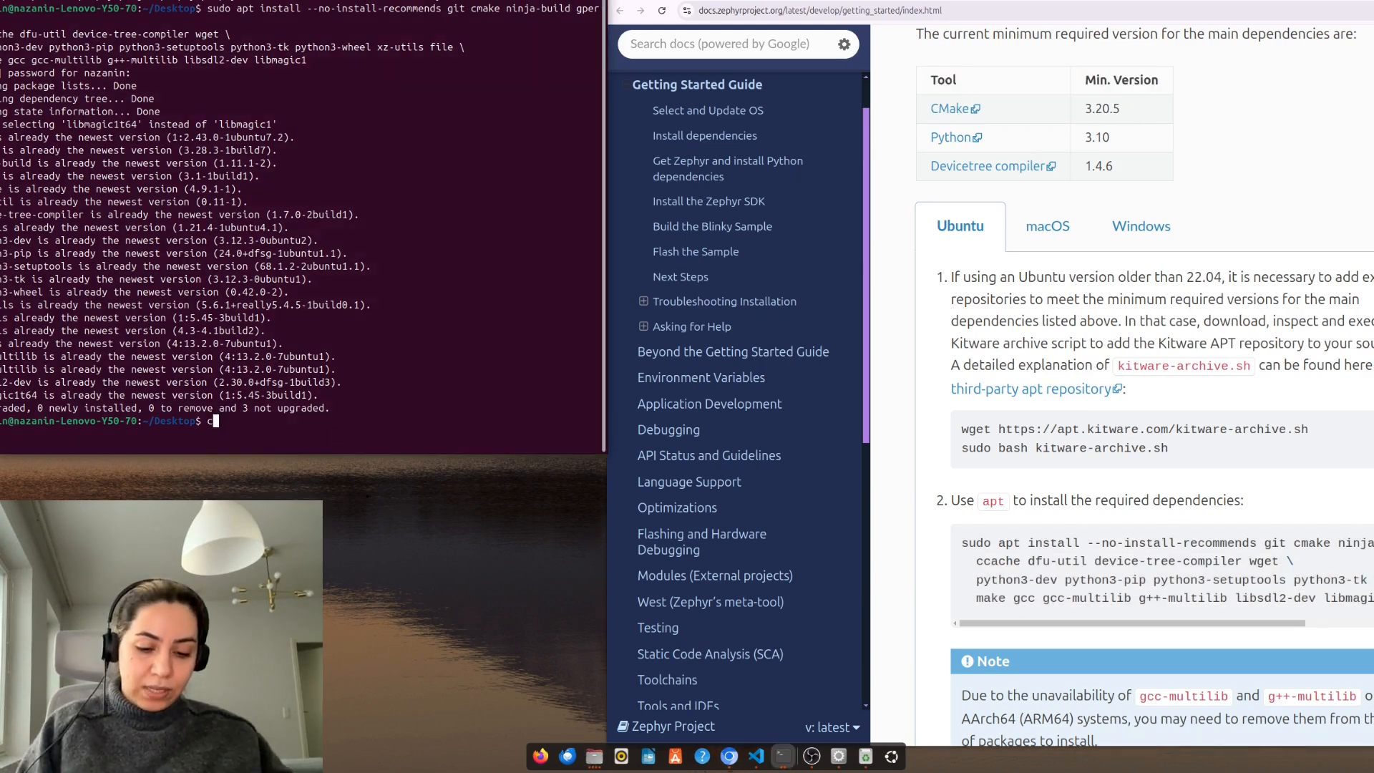
text(make)
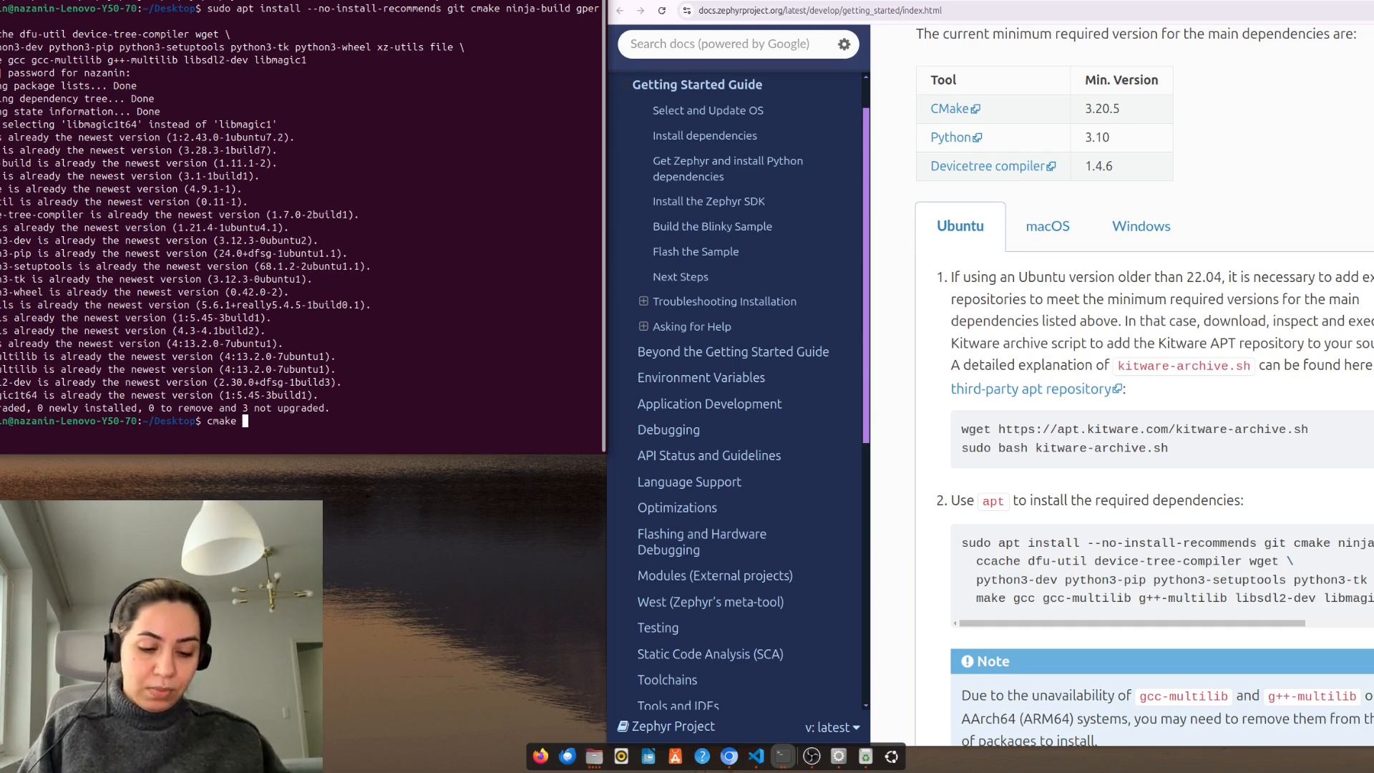
text(--version)
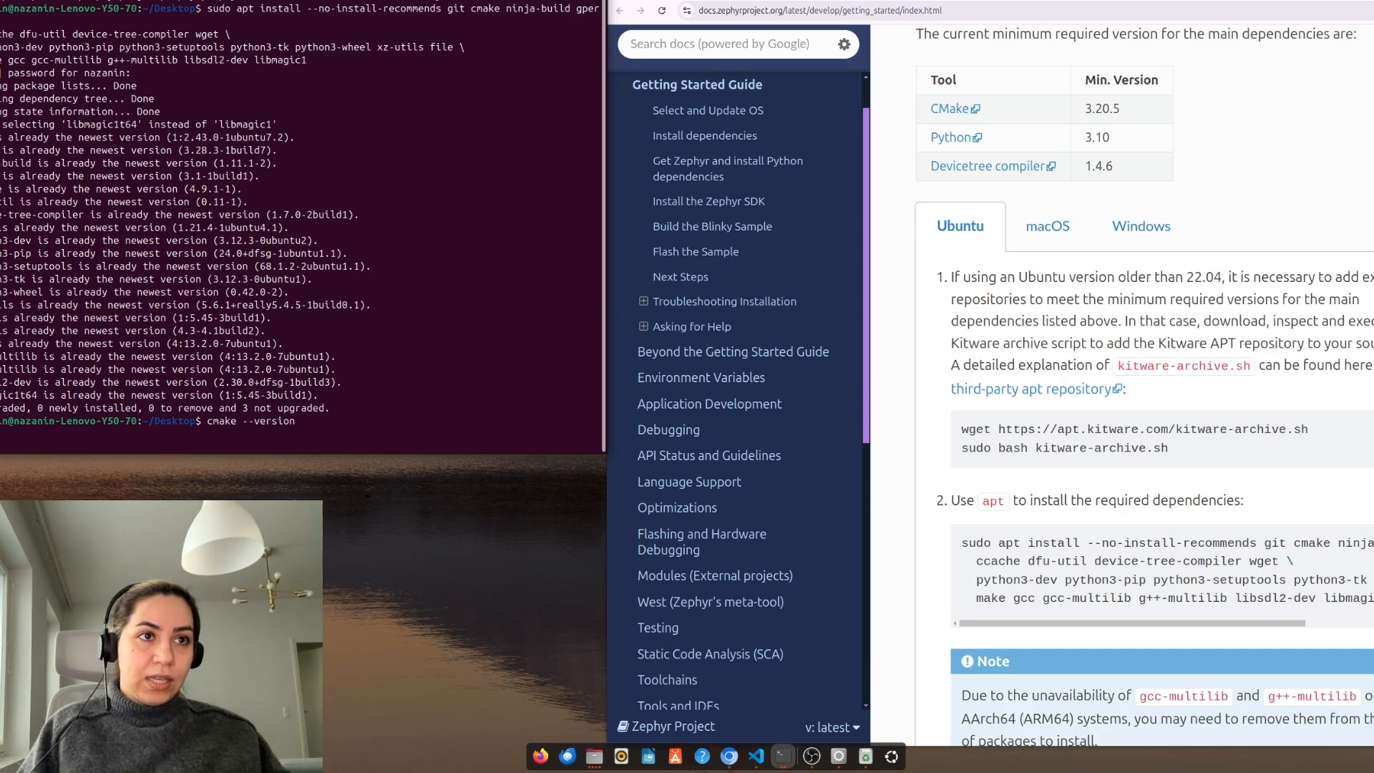
key(Return)
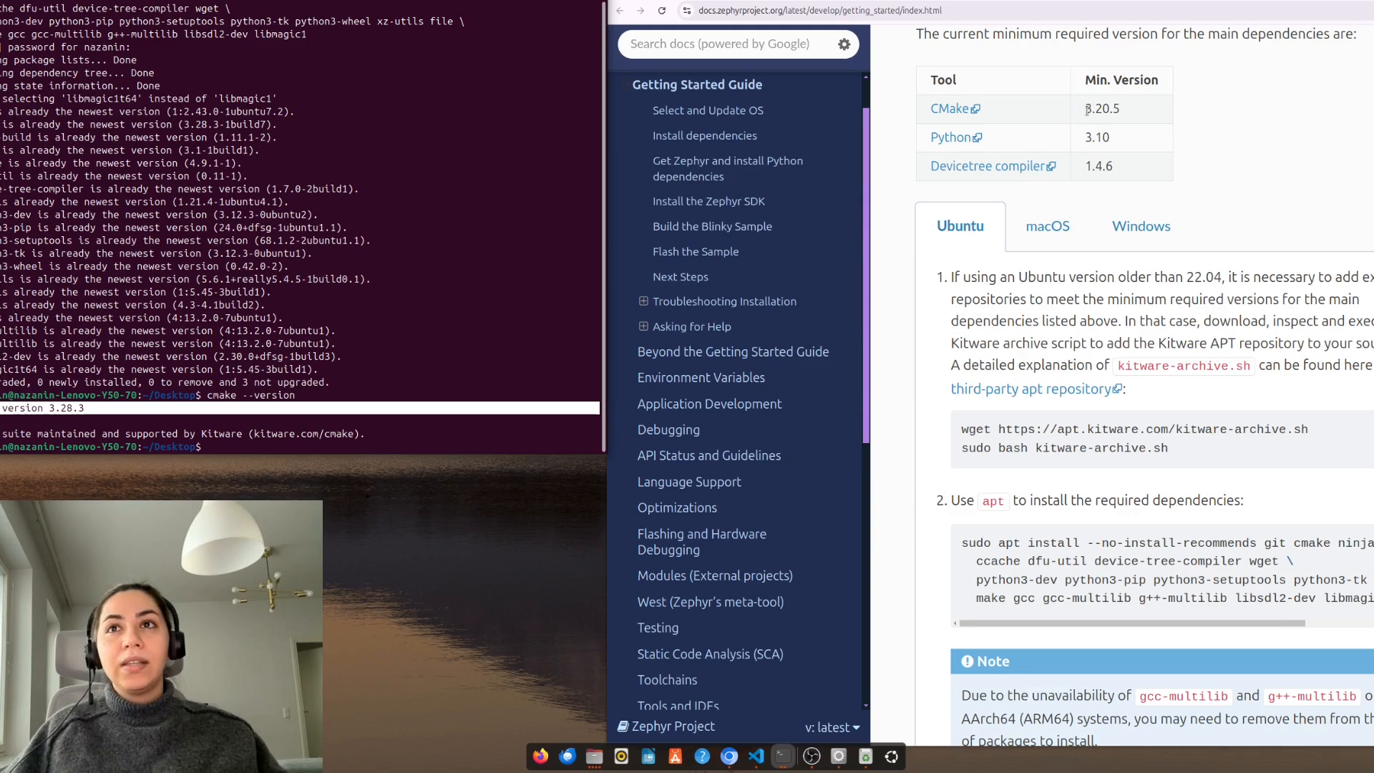
double_click(1101, 109)
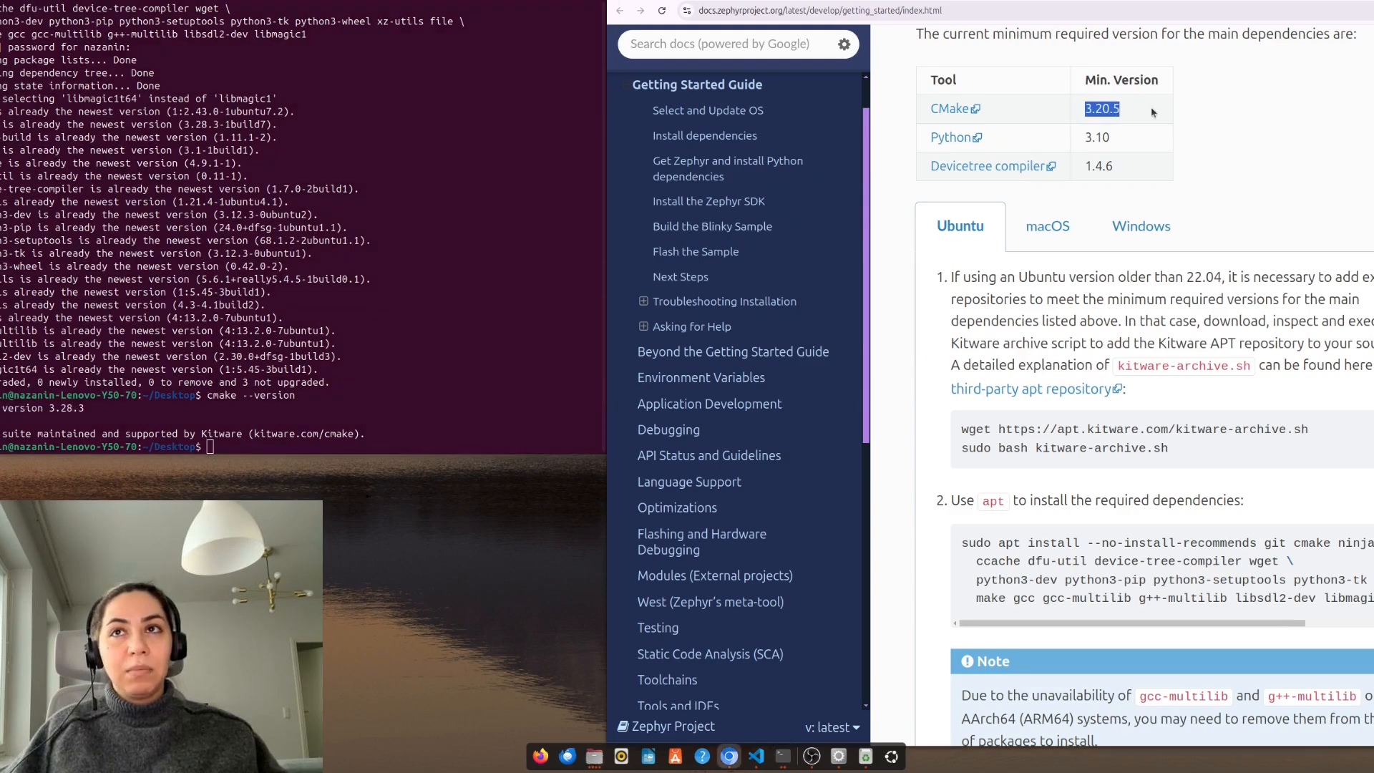
mouse_move(345, 464)
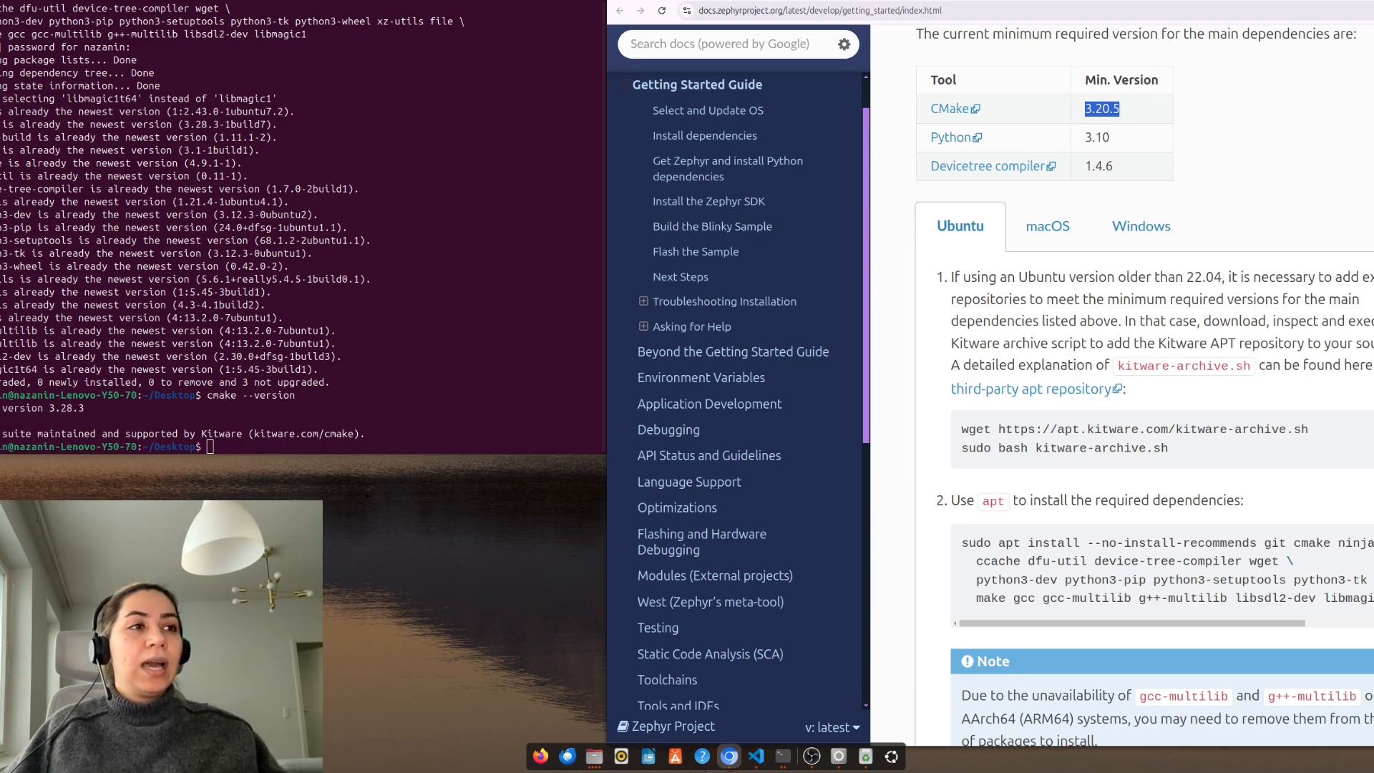
mouse_move(262, 454)
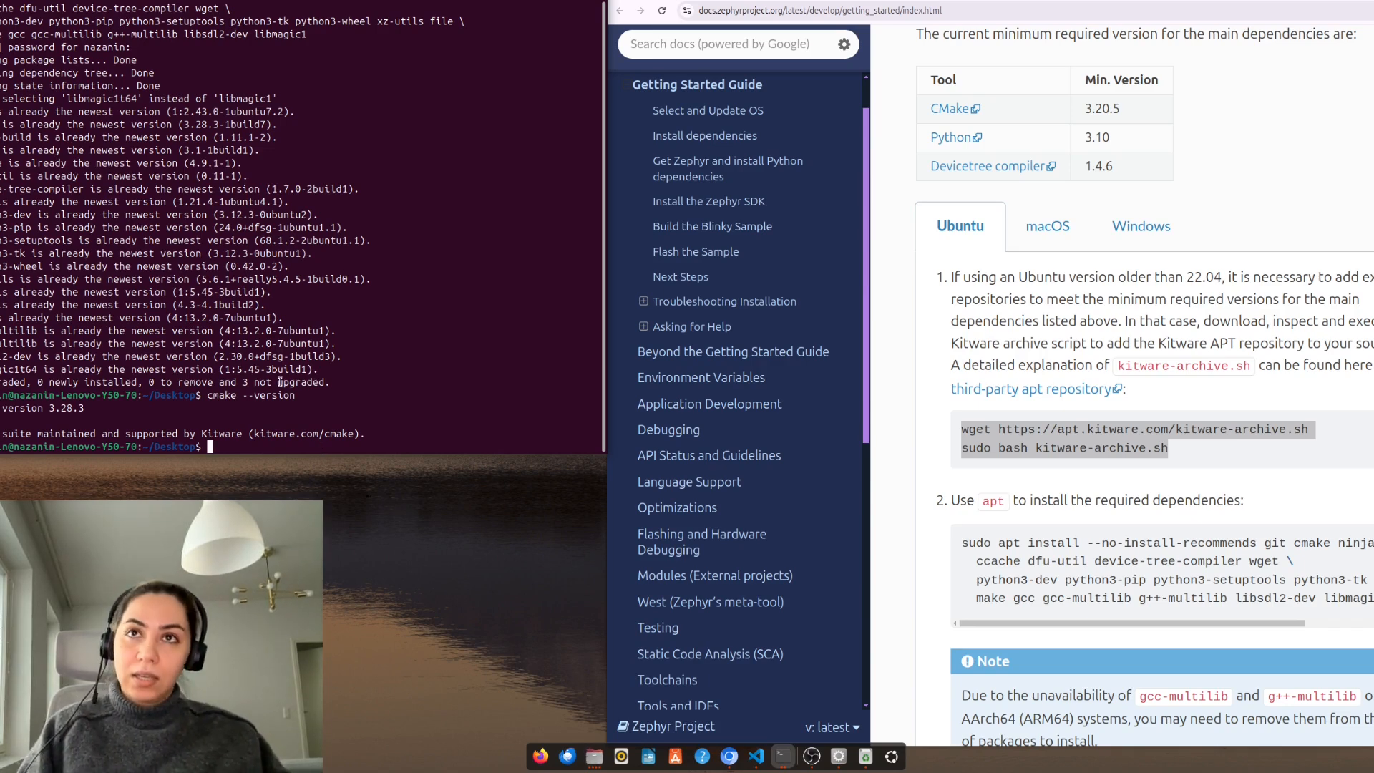
Check the Python version against the 3.10 minimum, then start the dtc check.
text(python --v)
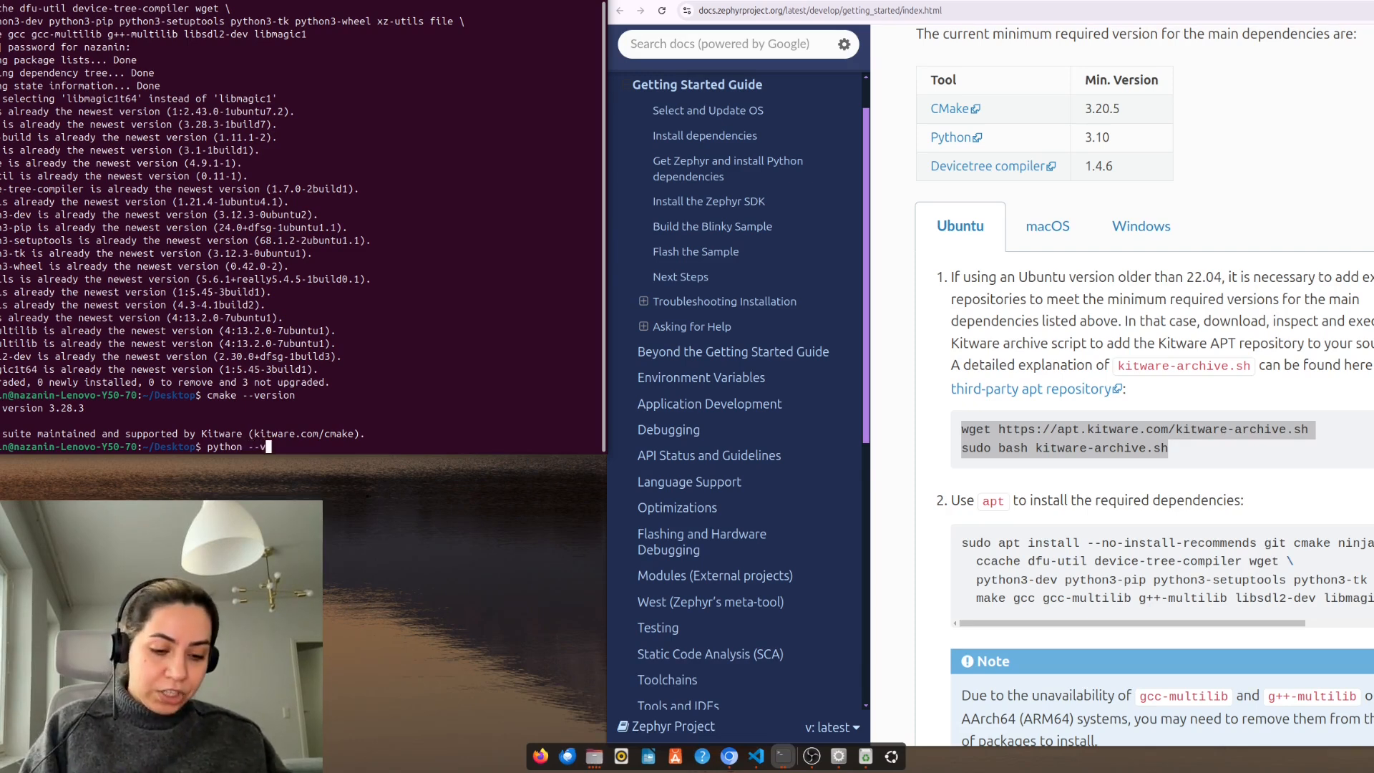
text(ersion)
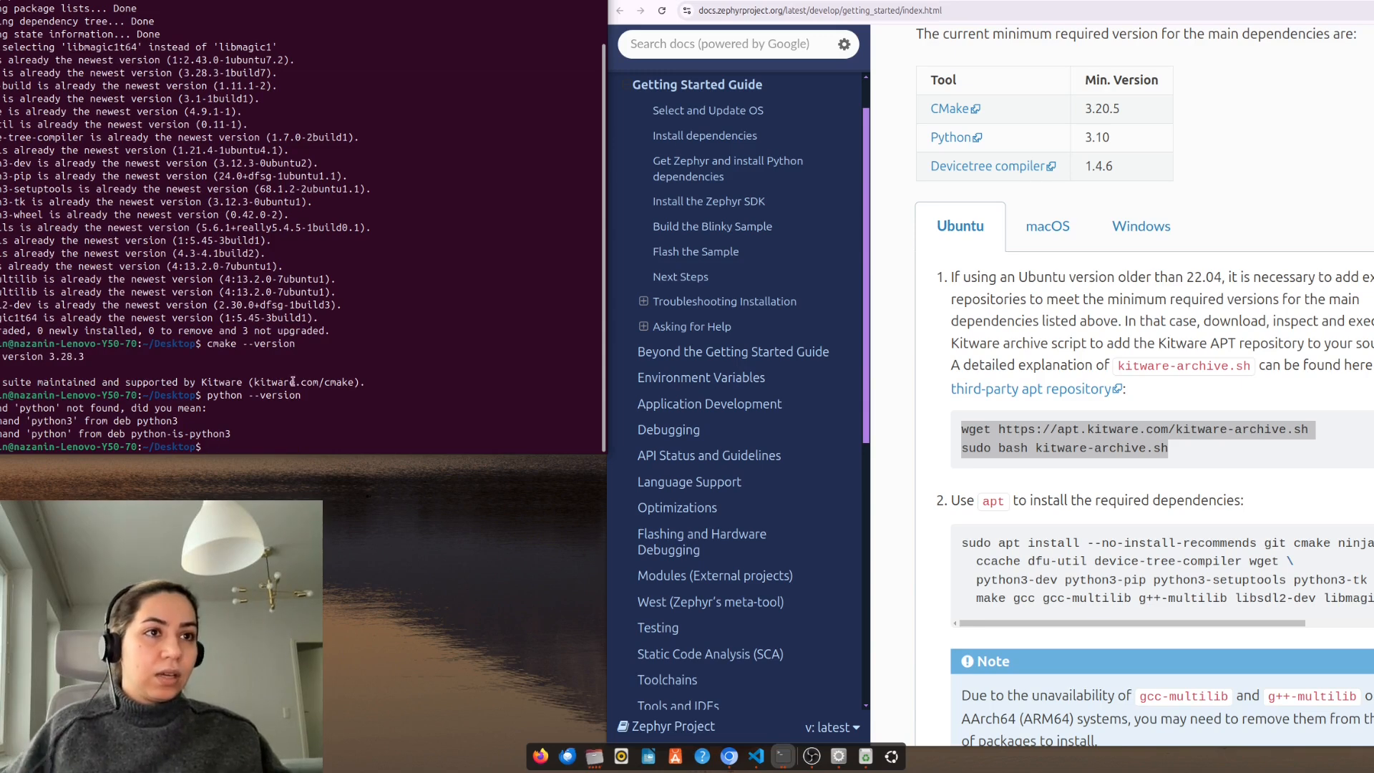
text(python --version)
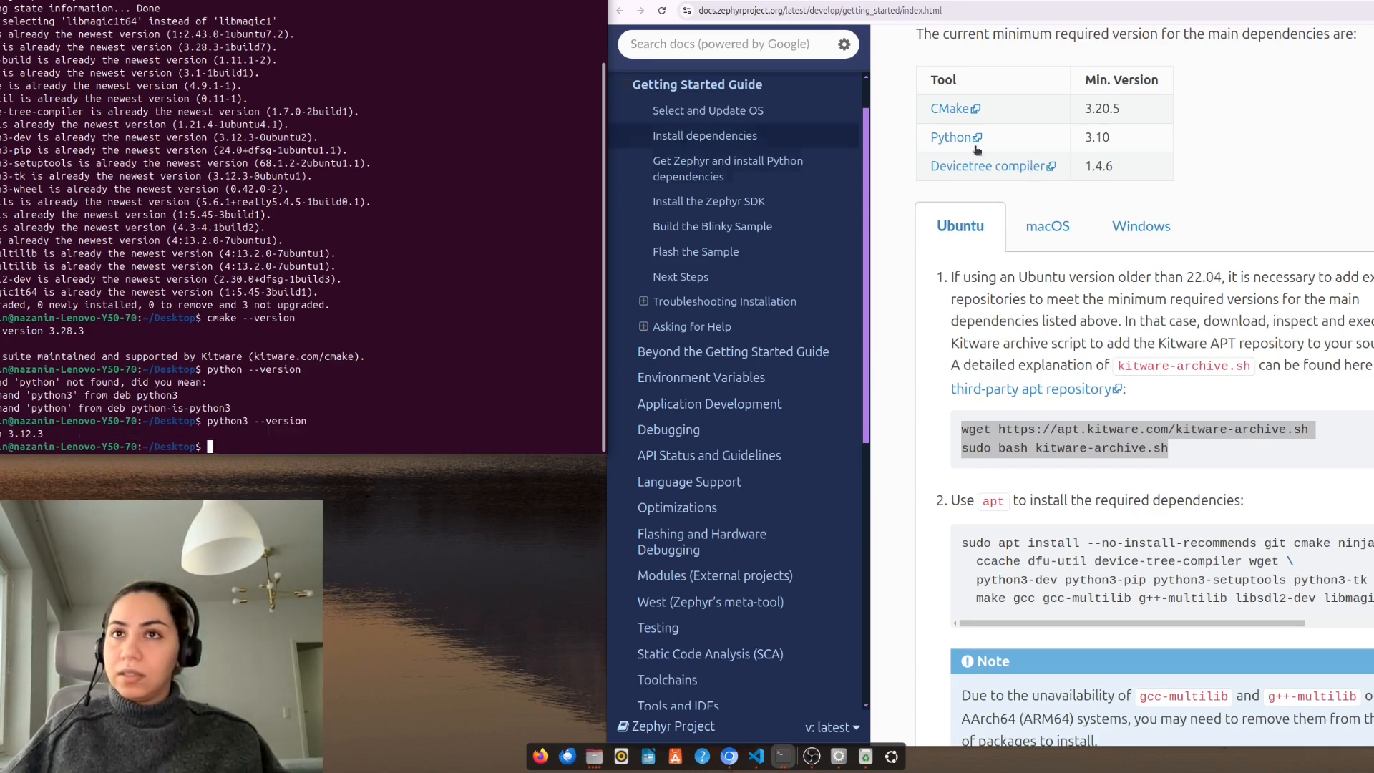
double_click(1096, 138)
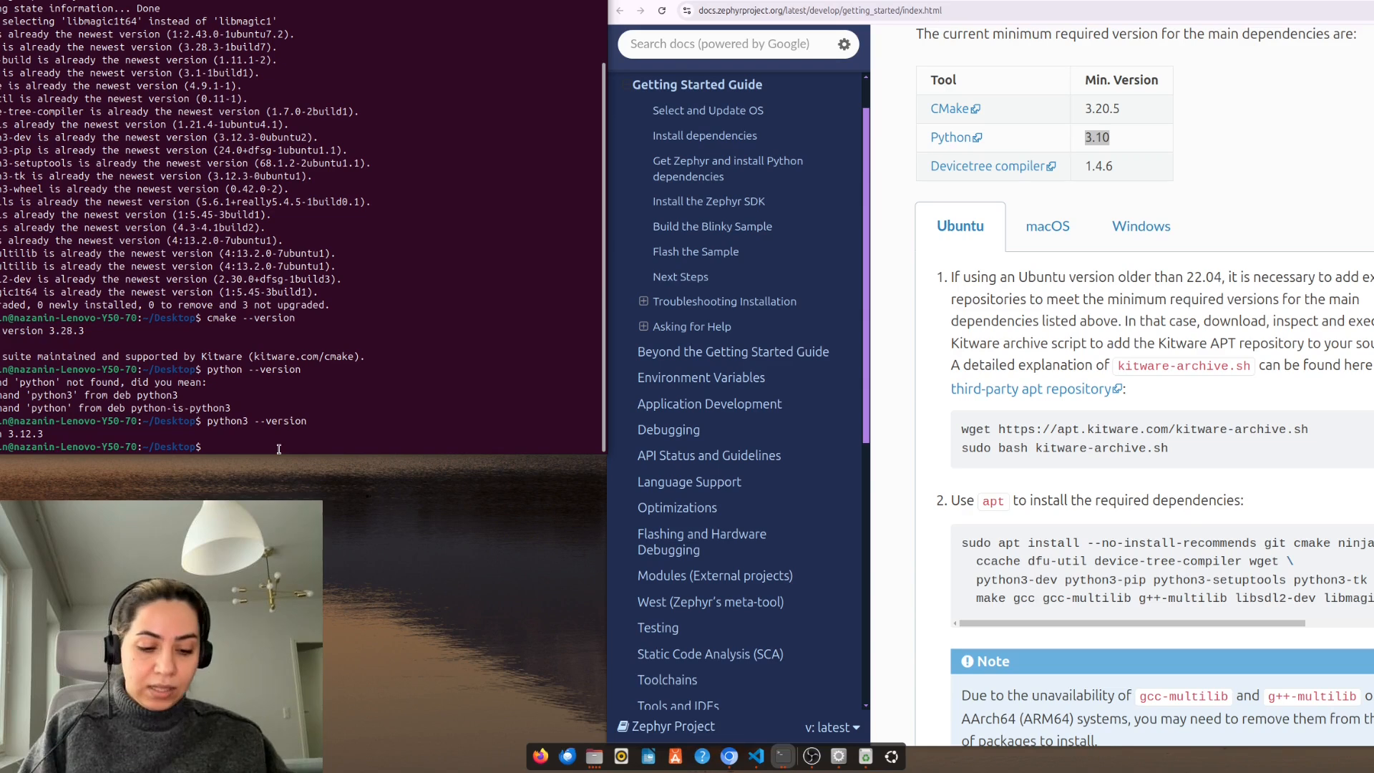
text(dtc --version)
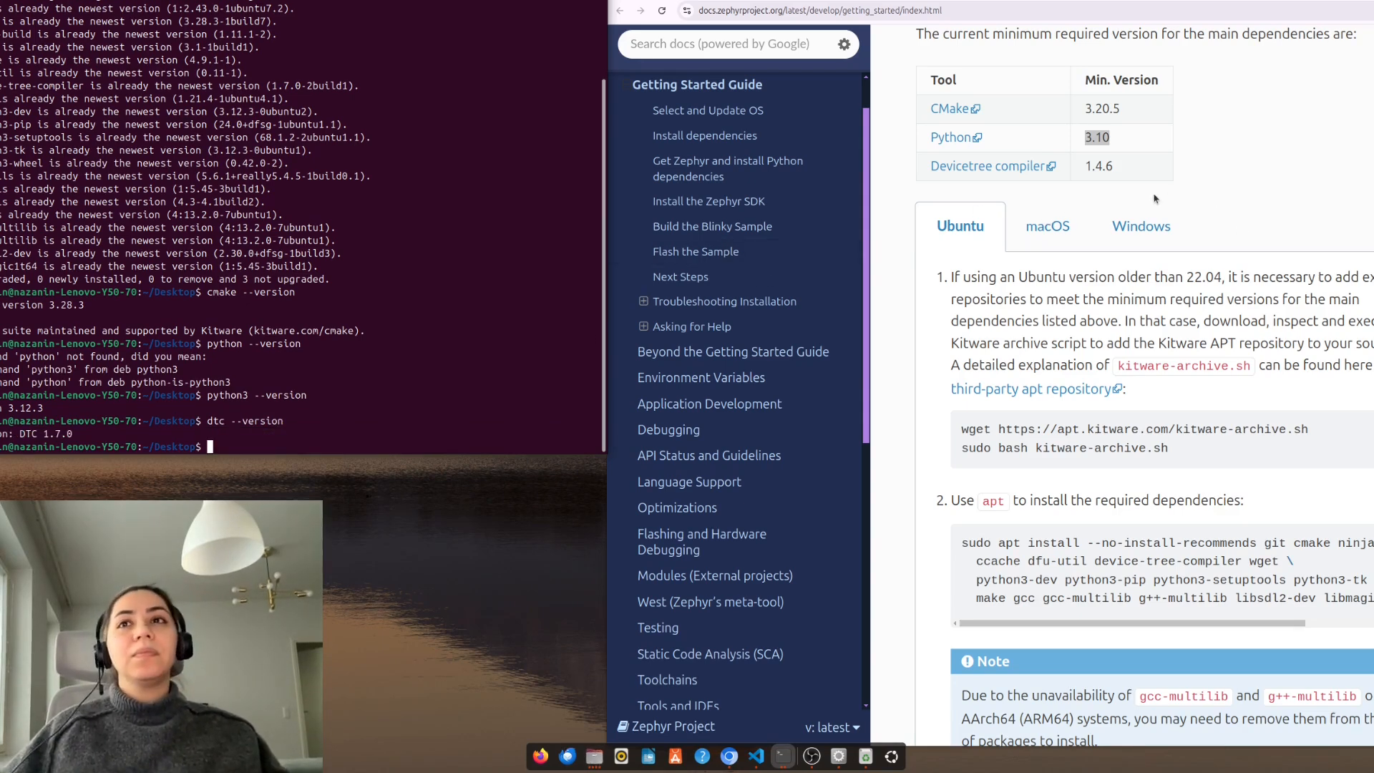
Scroll the guide to 'Get Zephyr and install Python dependencies' for Ubuntu.
scroll(down, 3)
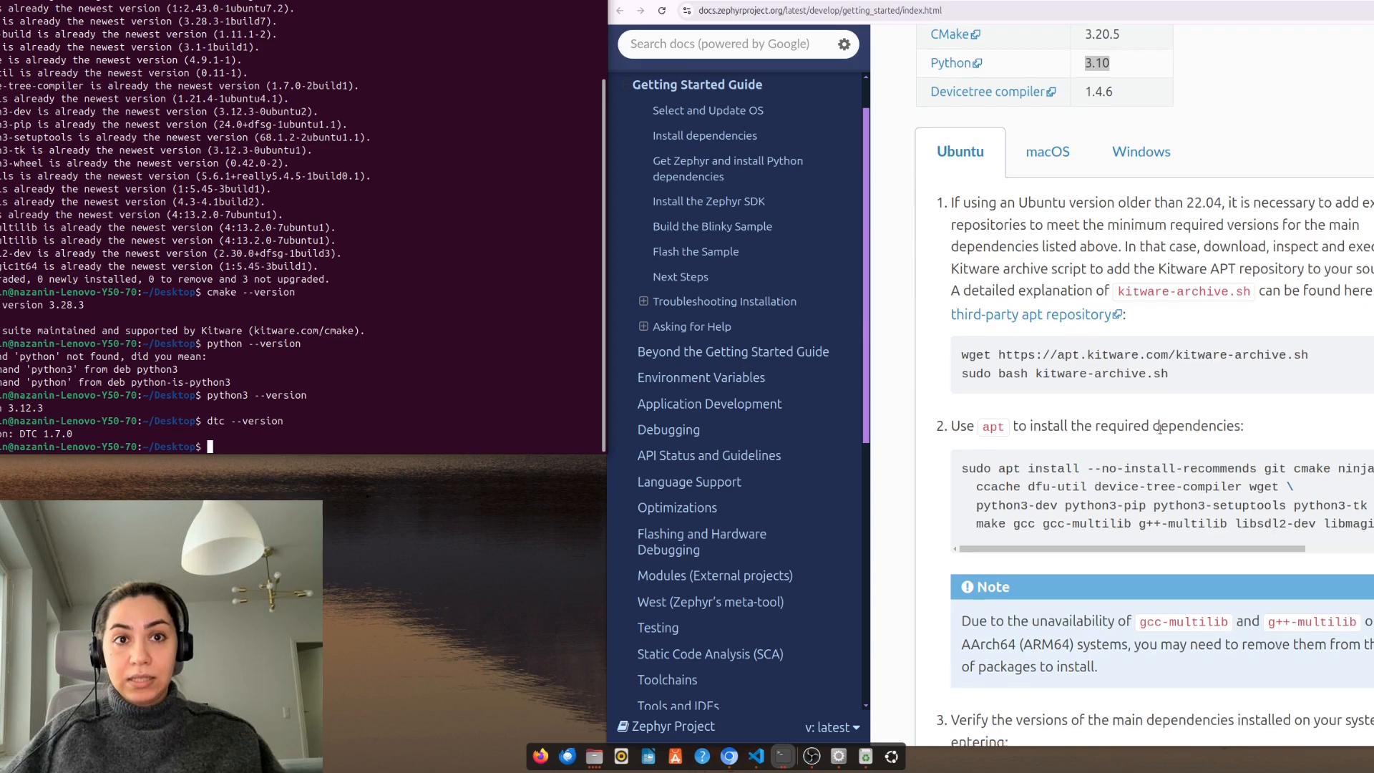
scroll(down, 3)
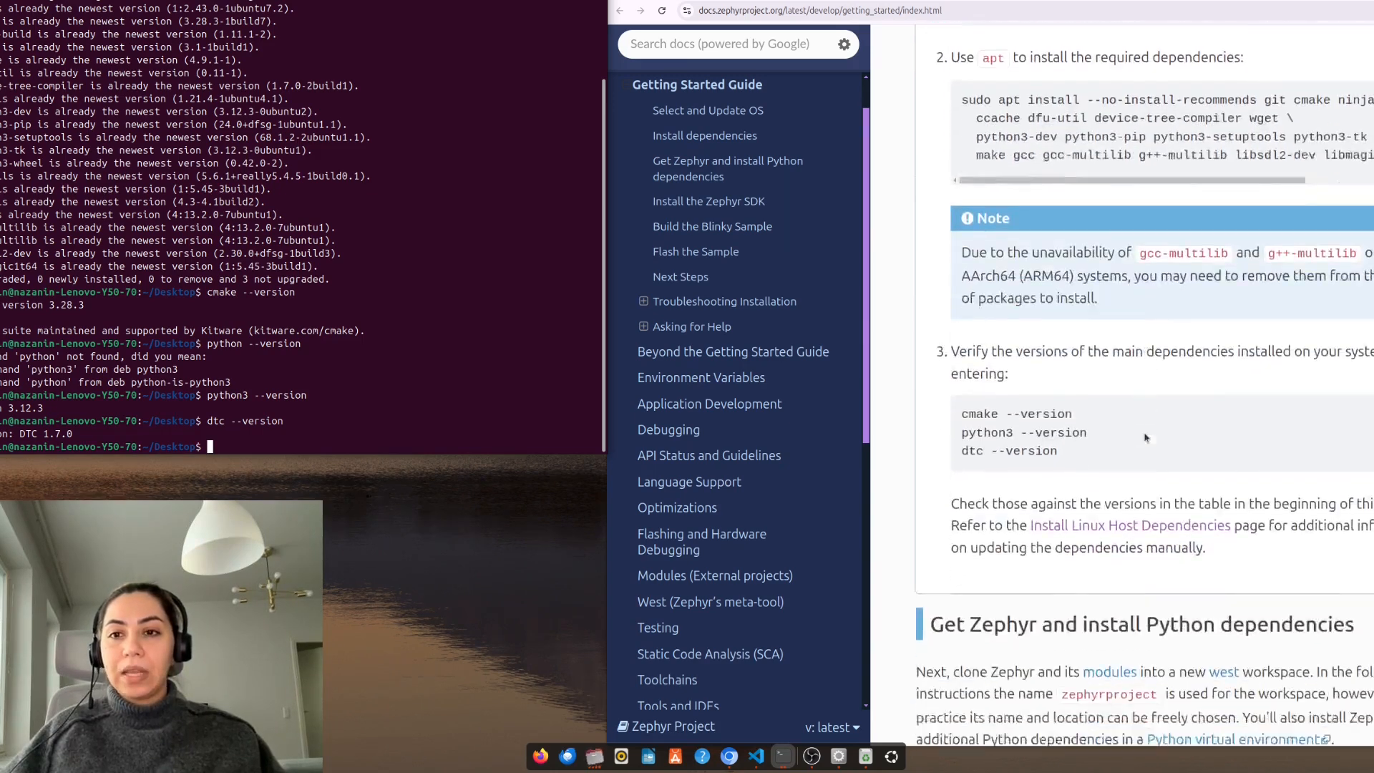
scroll(down, 3)
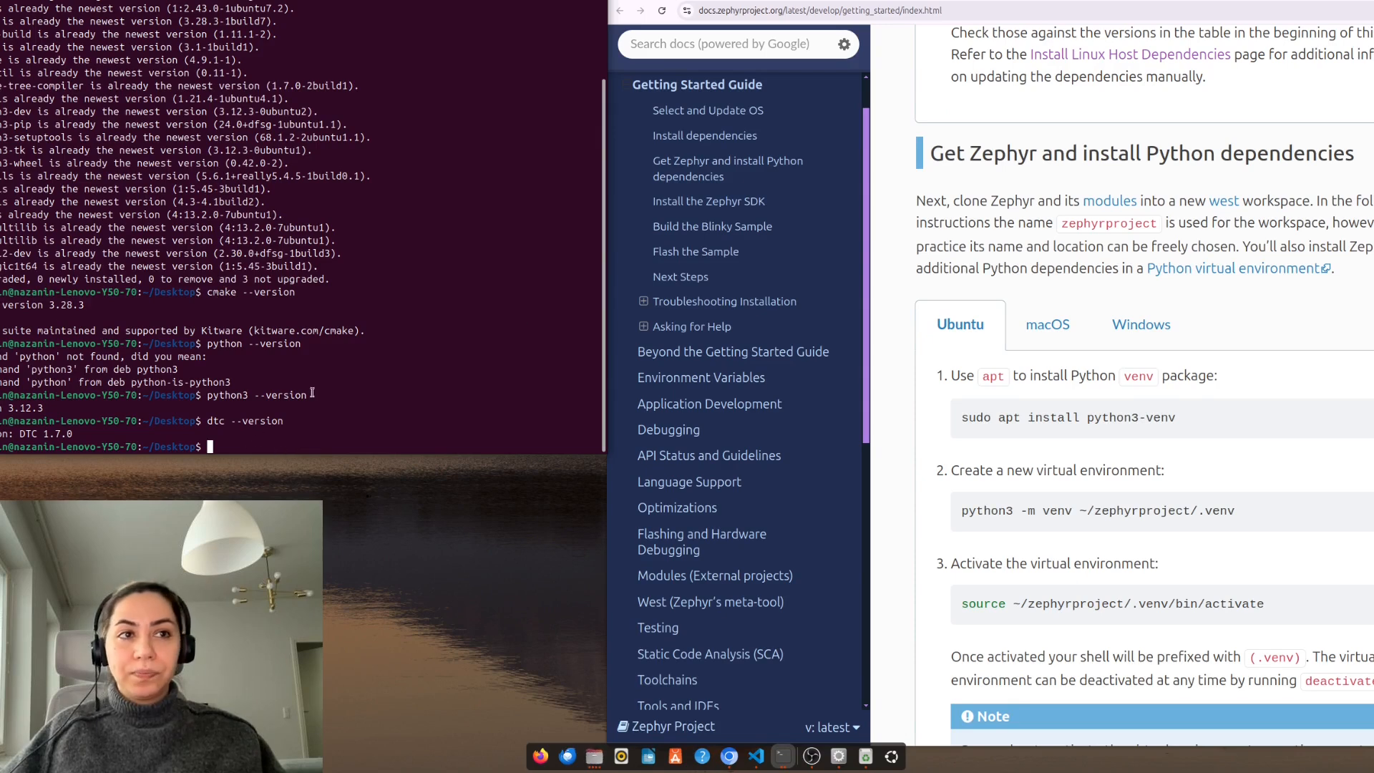
scroll(down, 3)
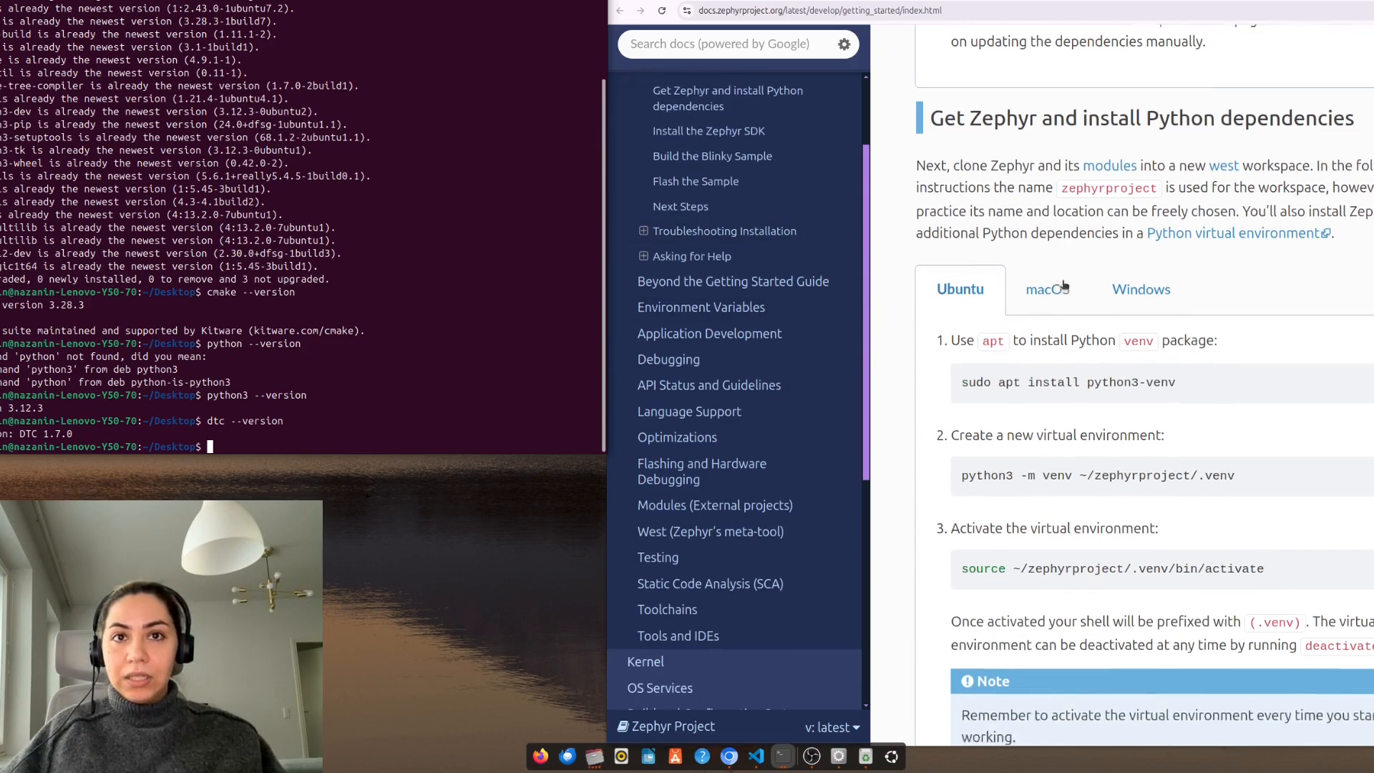
scroll(down, 3)
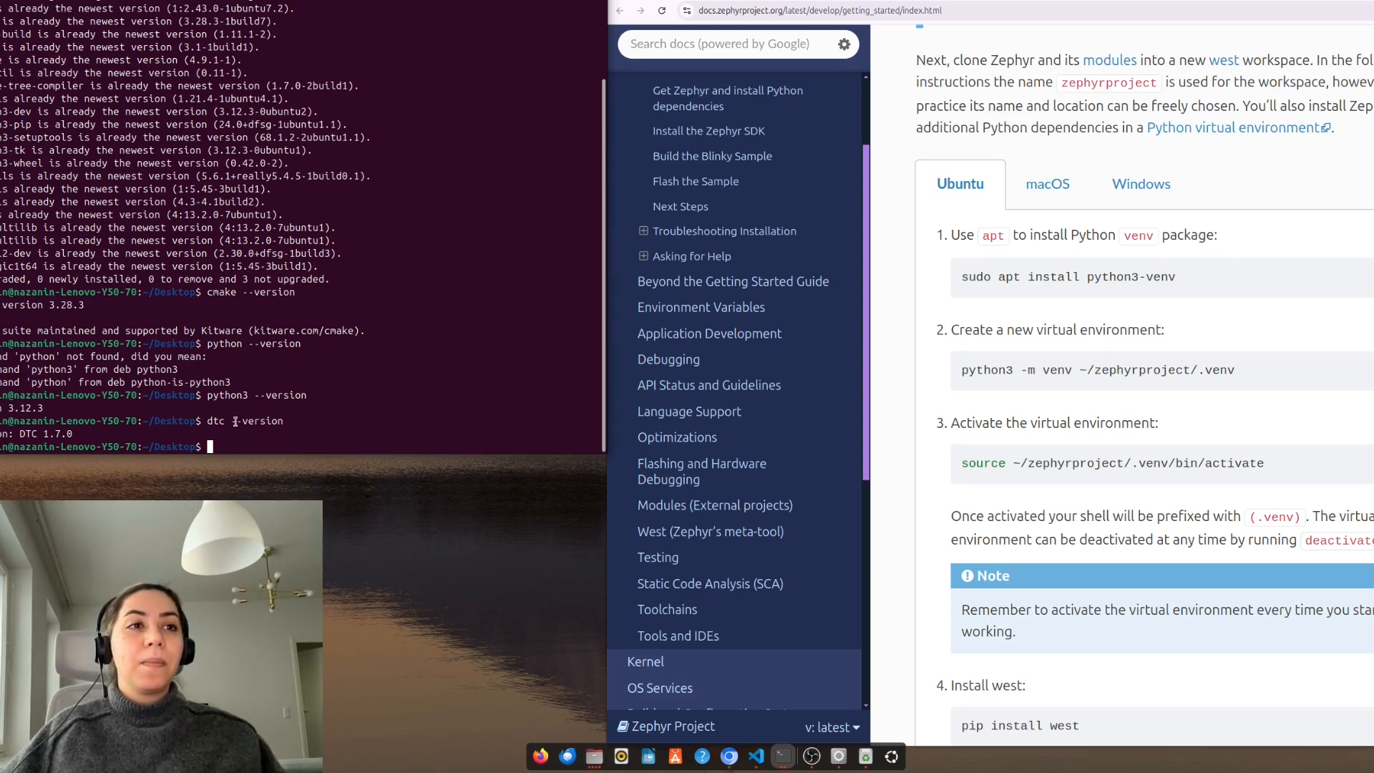
mouse_move(252, 444)
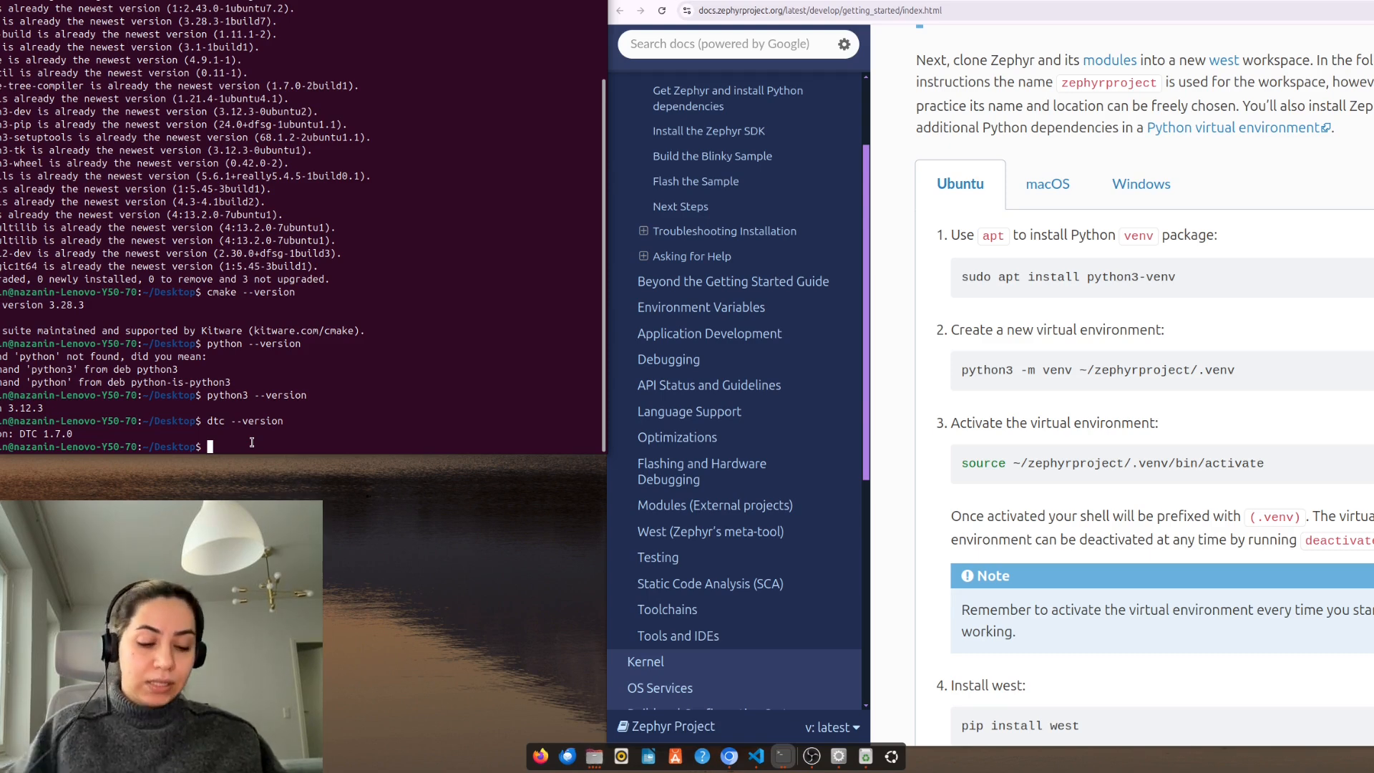
mouse_move(881, 306)
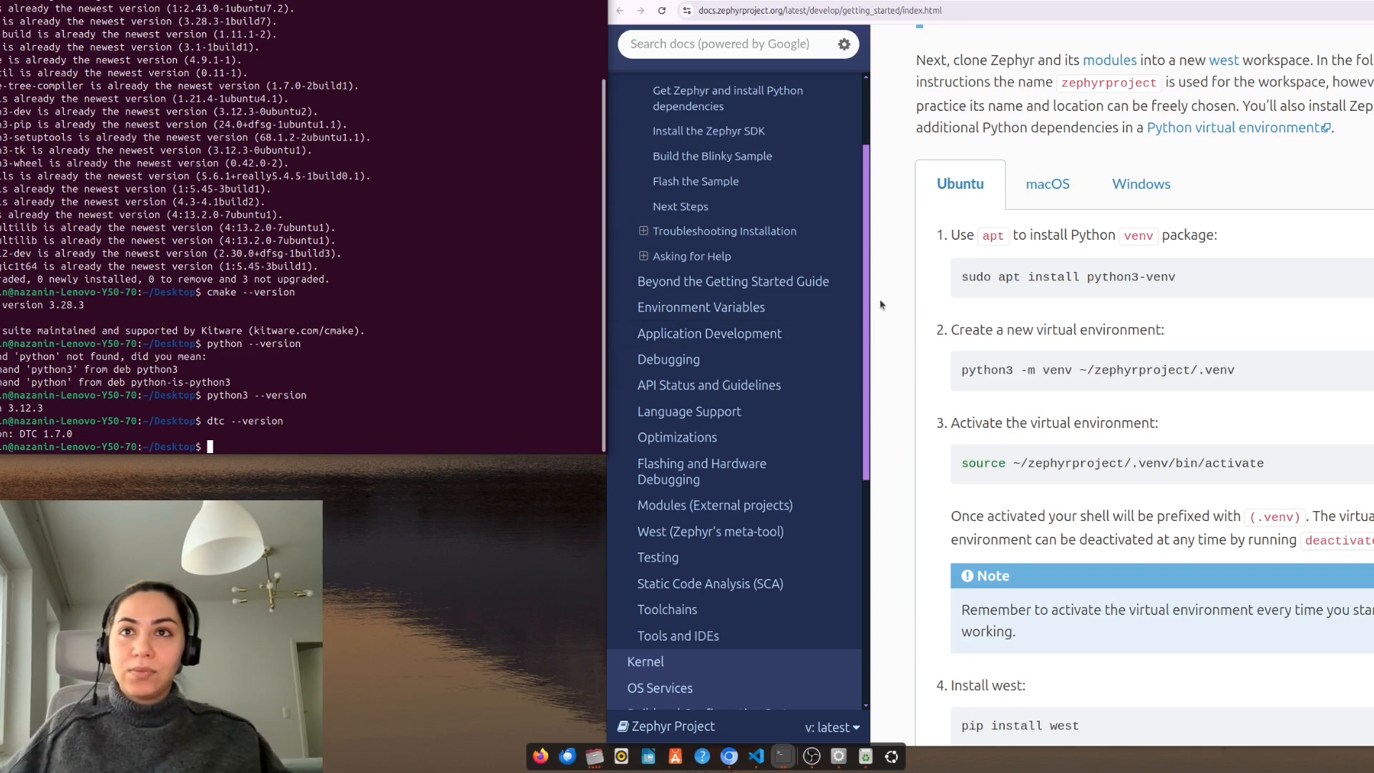
Paste the venv creation command into the terminal and activate ~/zephyrproject/.venv.
drag(961, 277, 1174, 277)
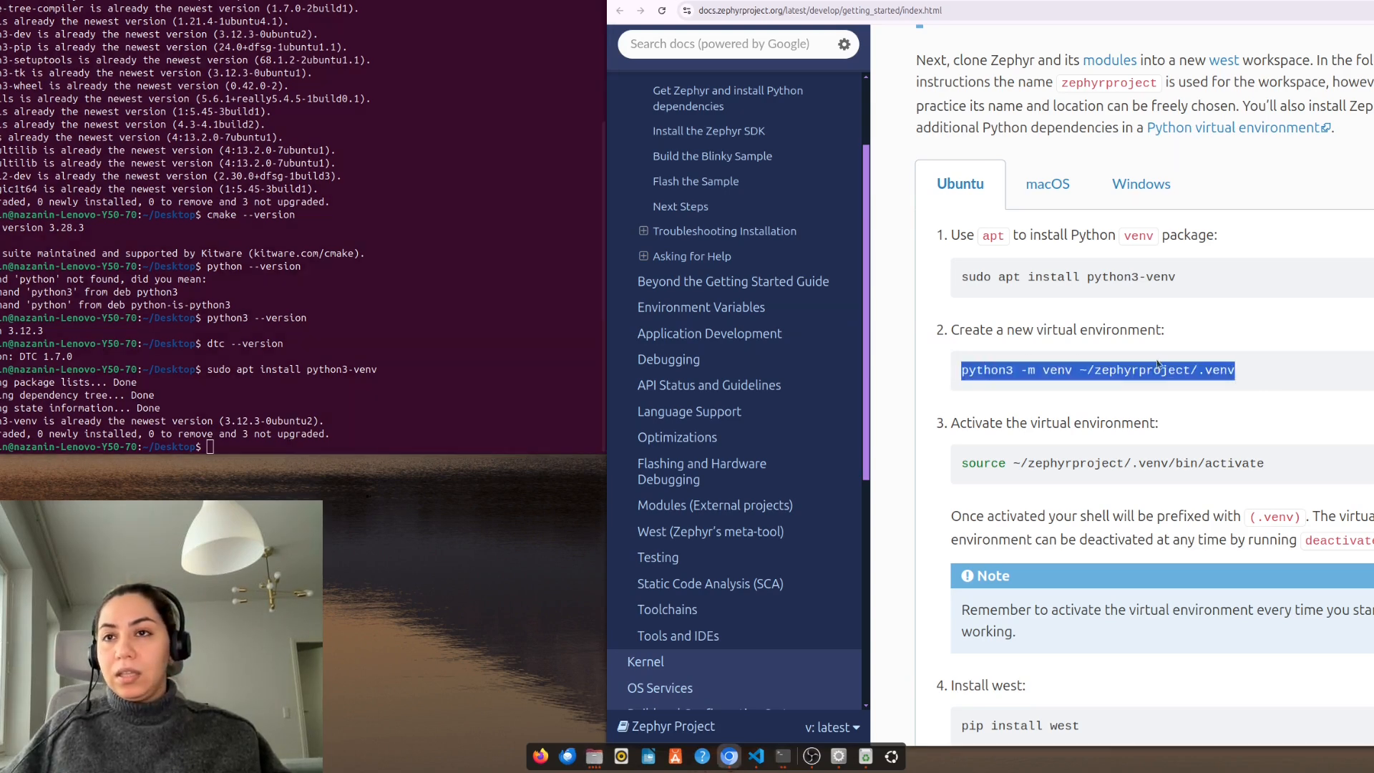
right_click(221, 451)
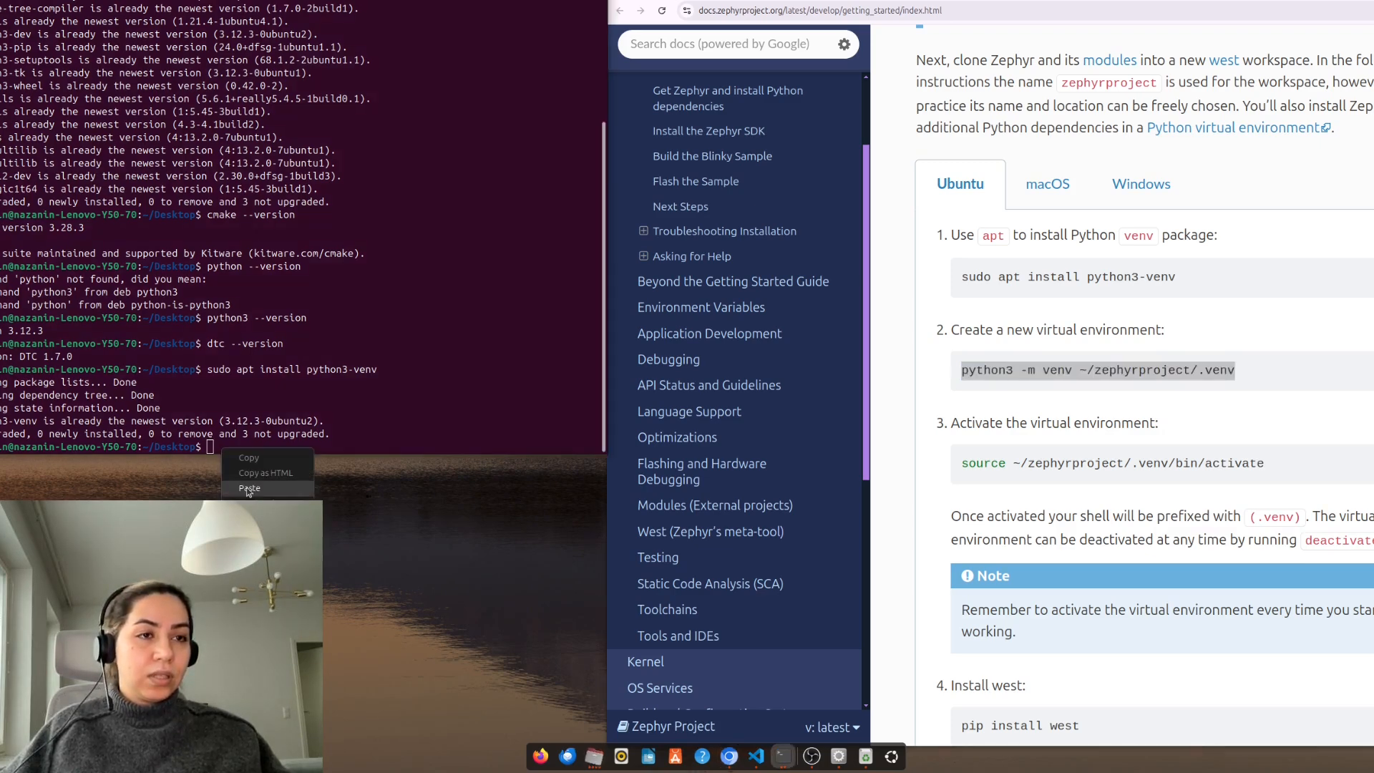
click(249, 488)
text(d)
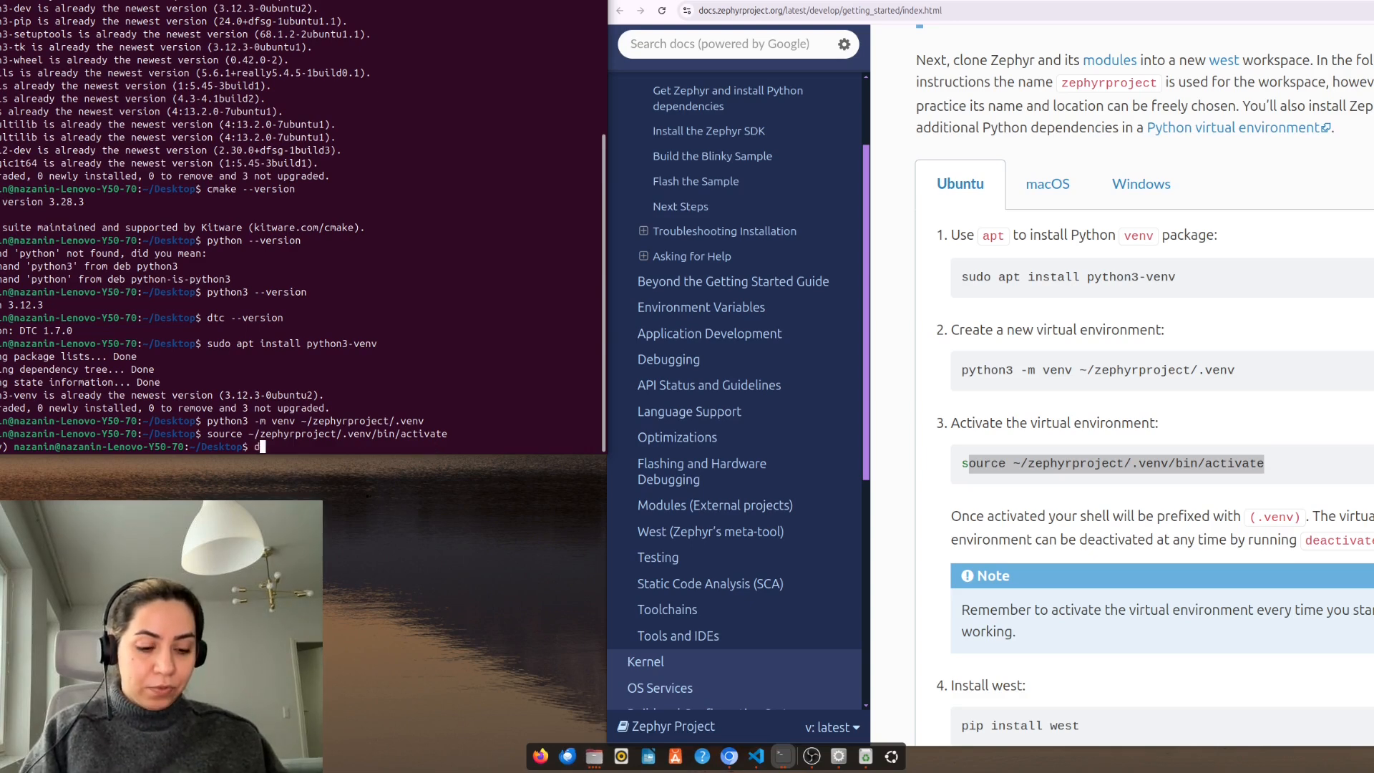
text(eactivate)
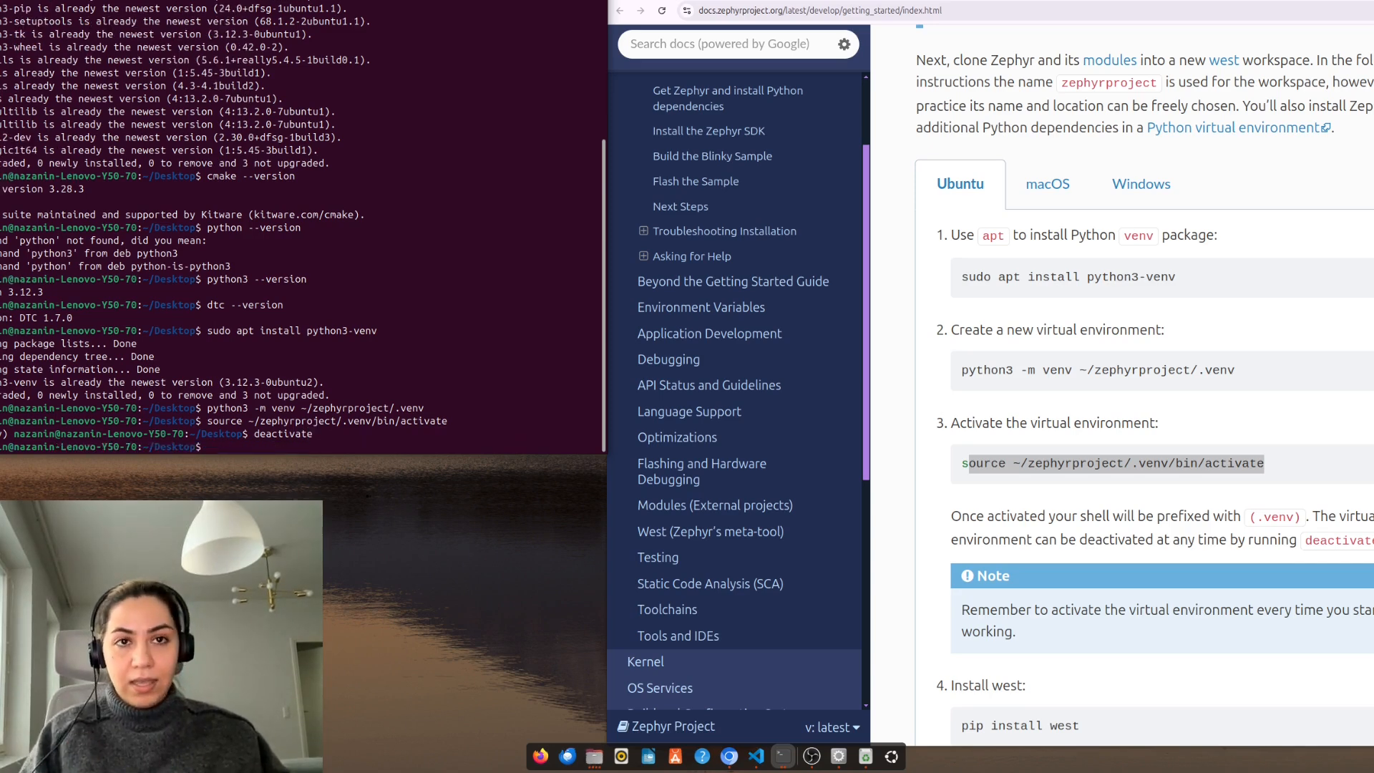
text(source ~/zephyrproject/.venv/bin/activate)
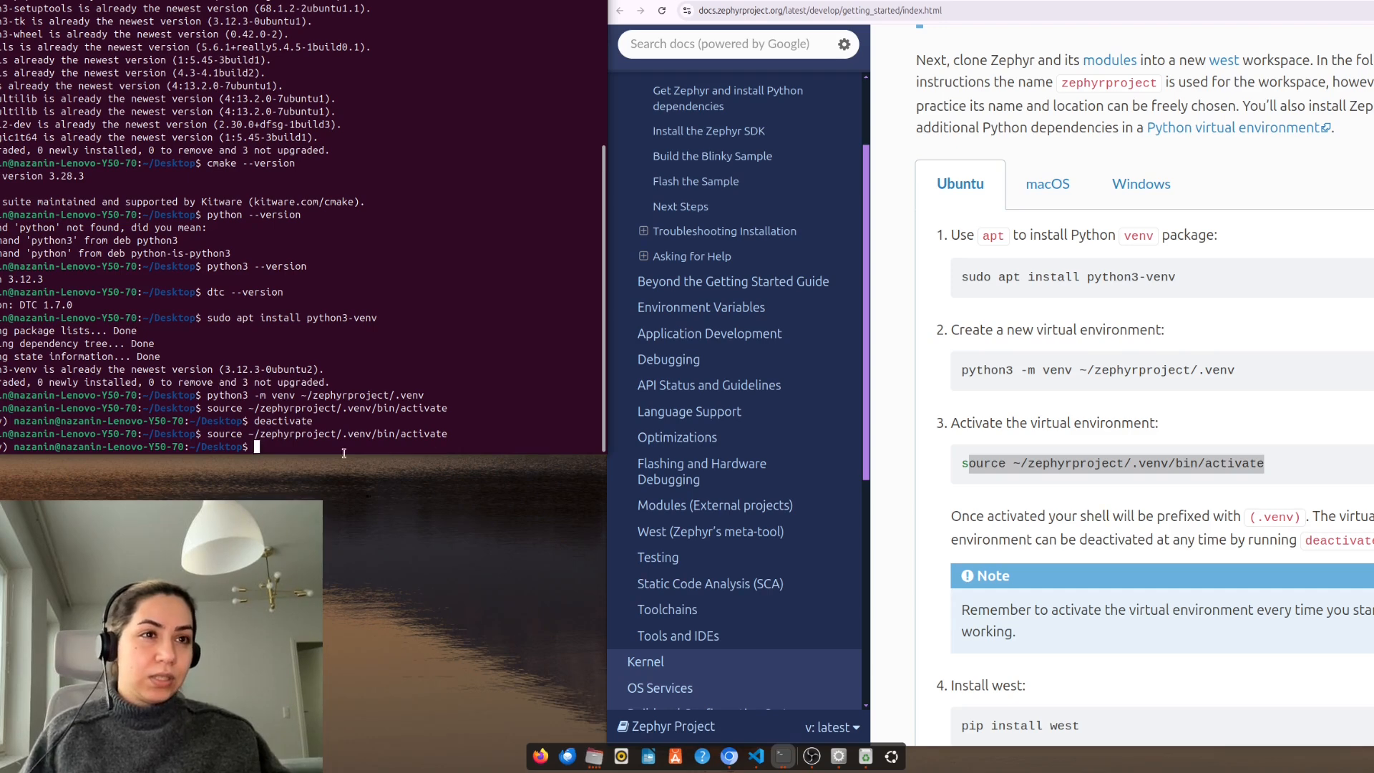
Type pip install west in the terminal, following step 4 of the guide.
scroll(down, 3)
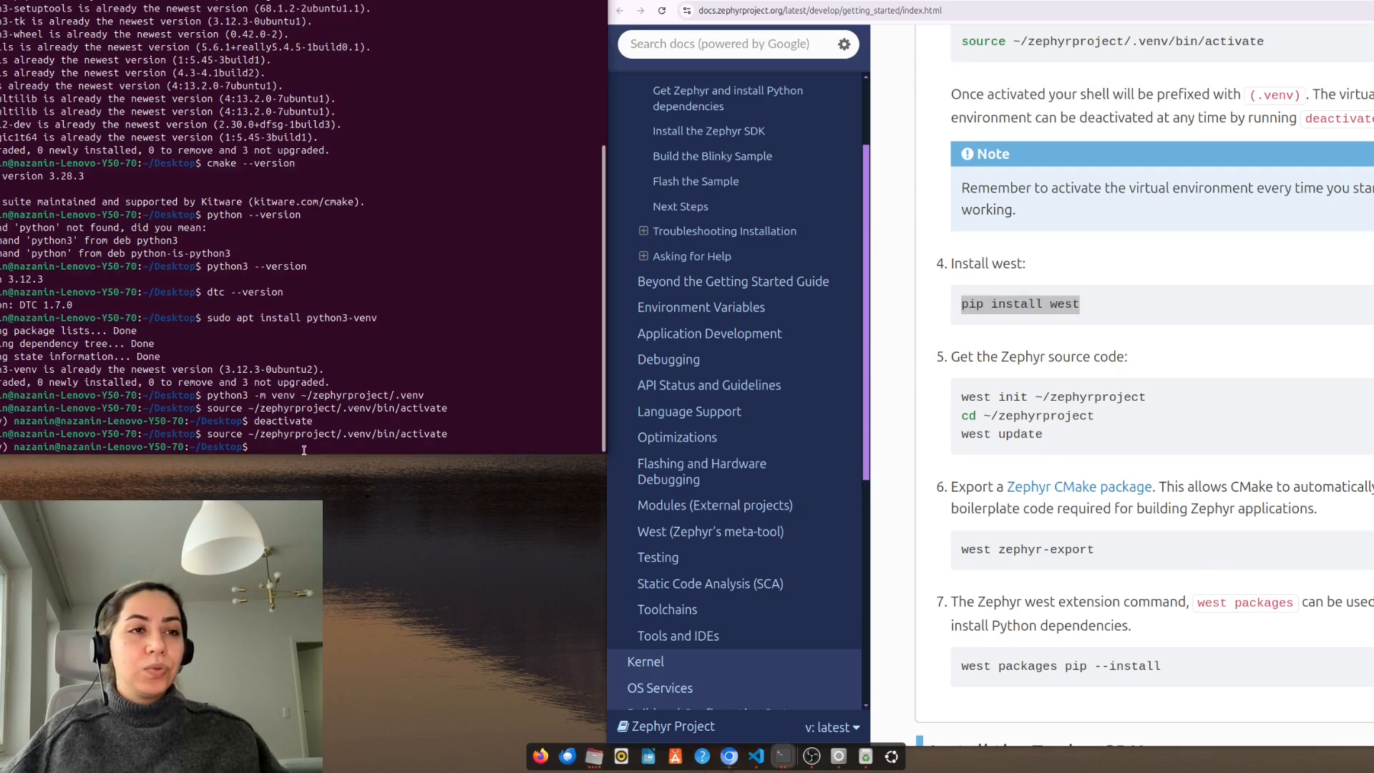
text(pip)
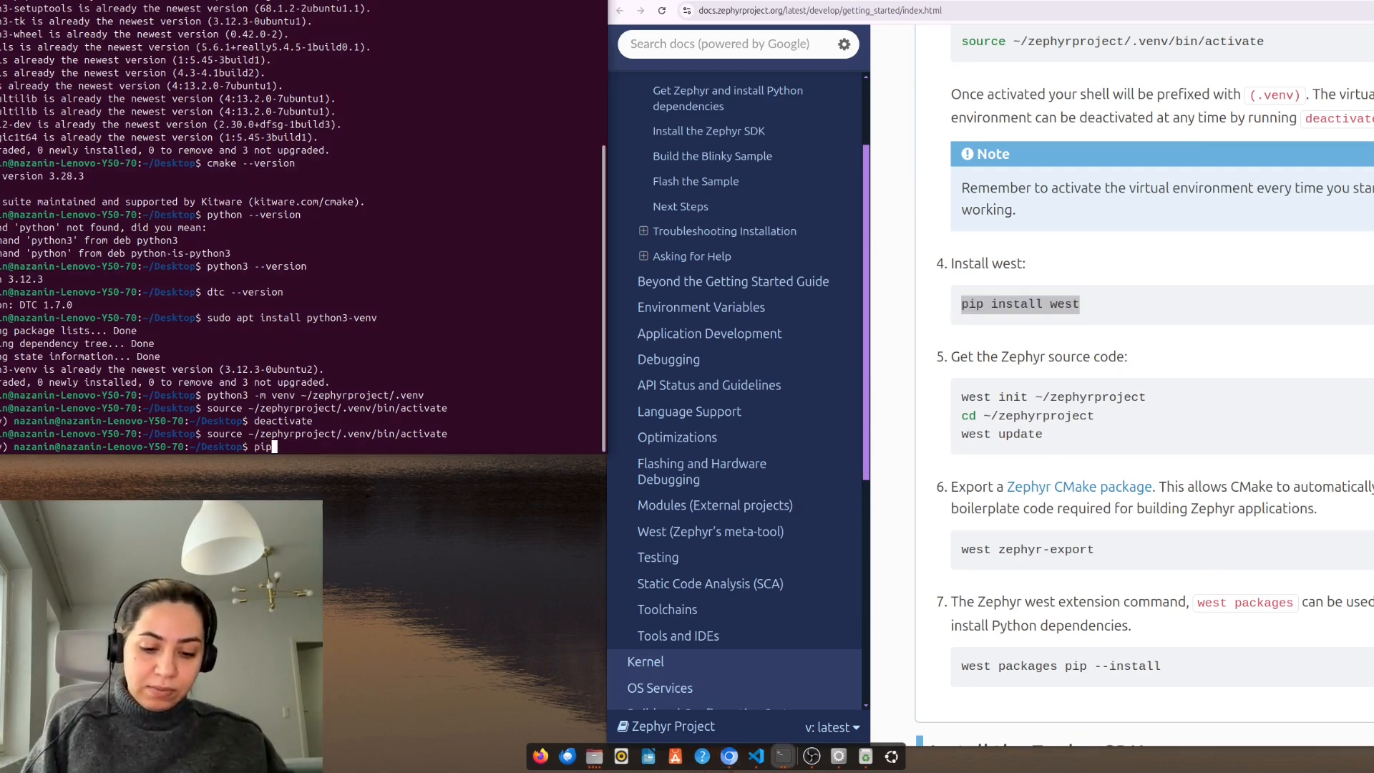
text(ins)
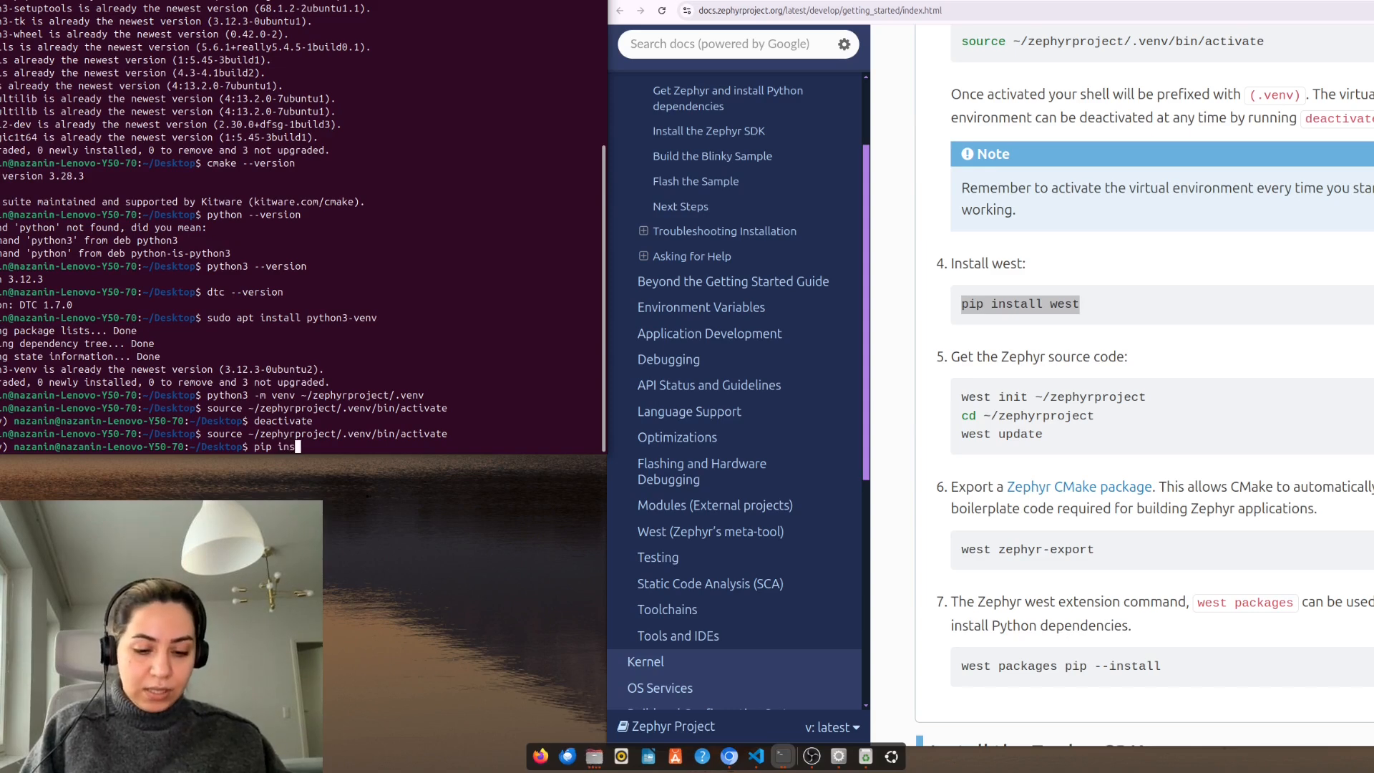
text(ta)
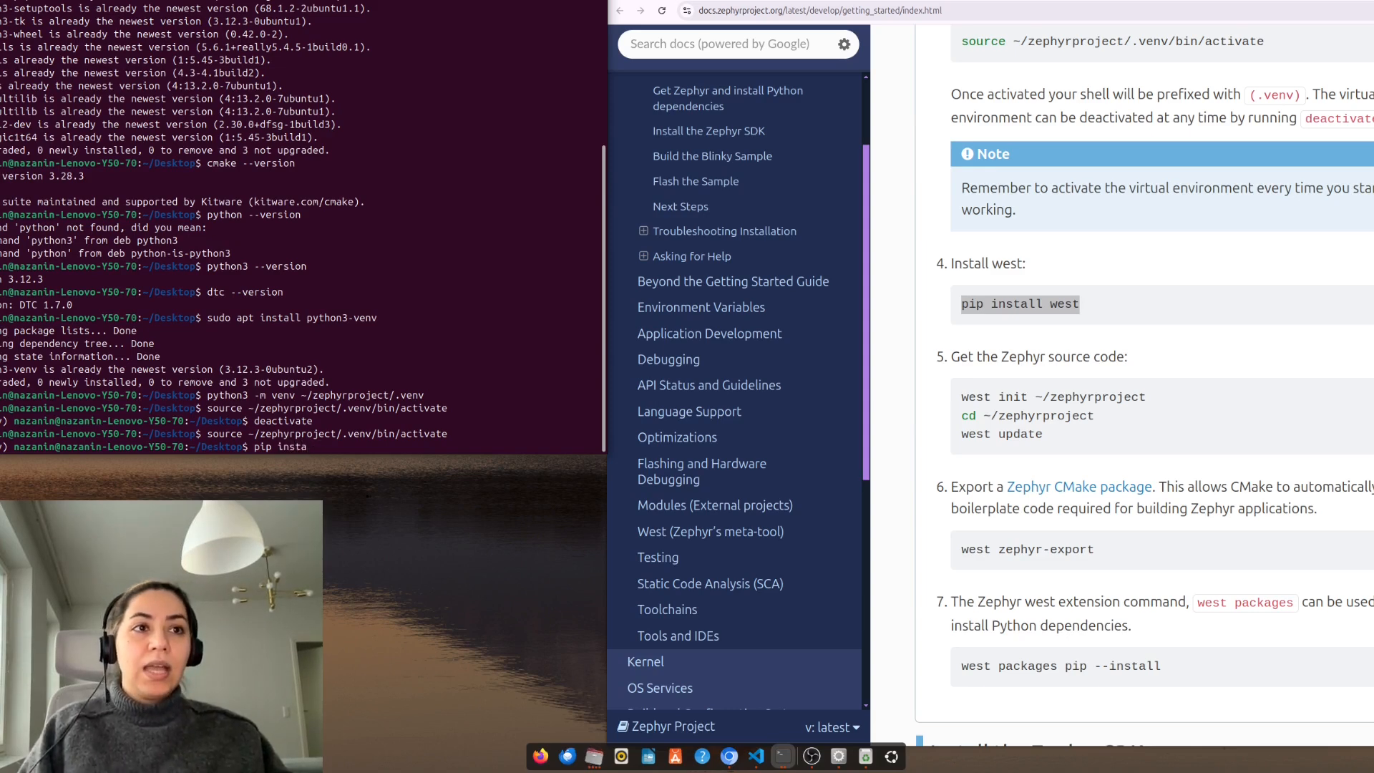
text(ll)
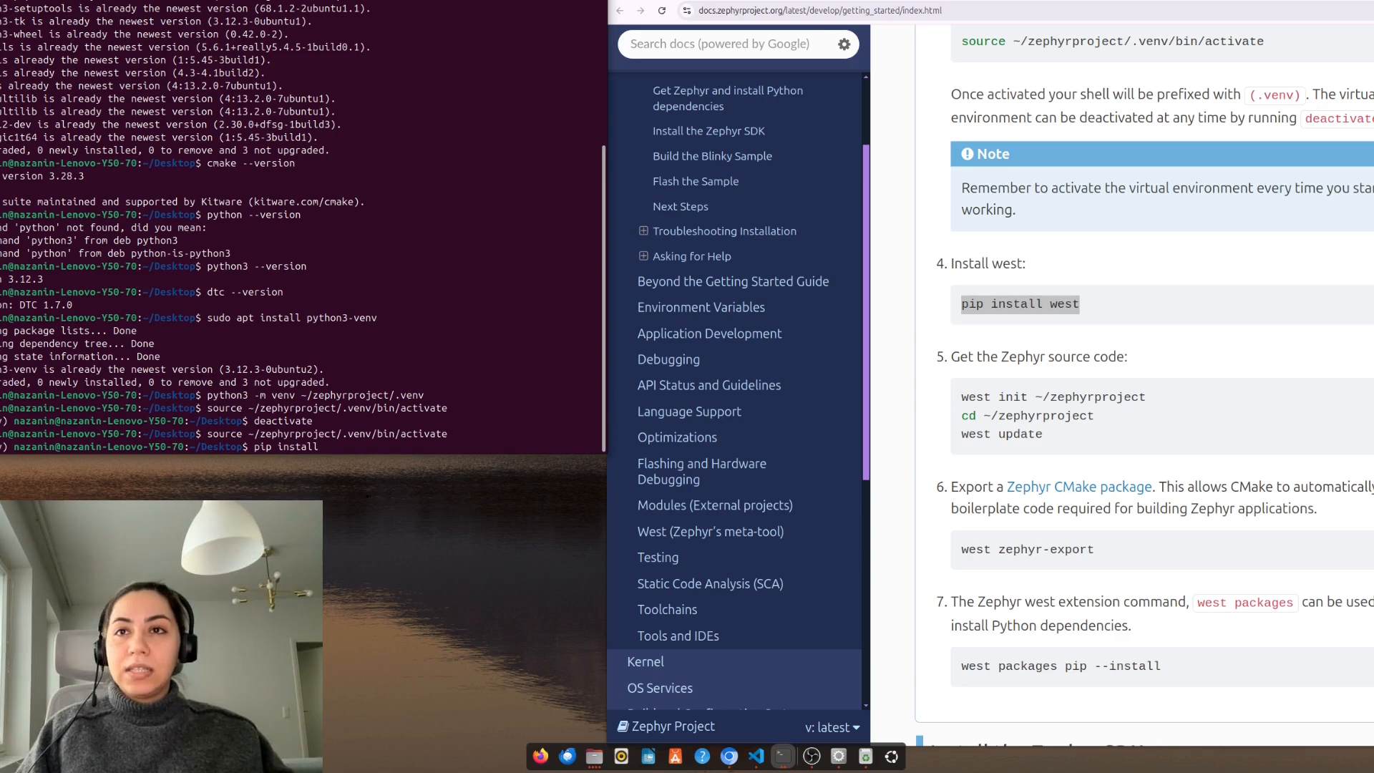
text(west)
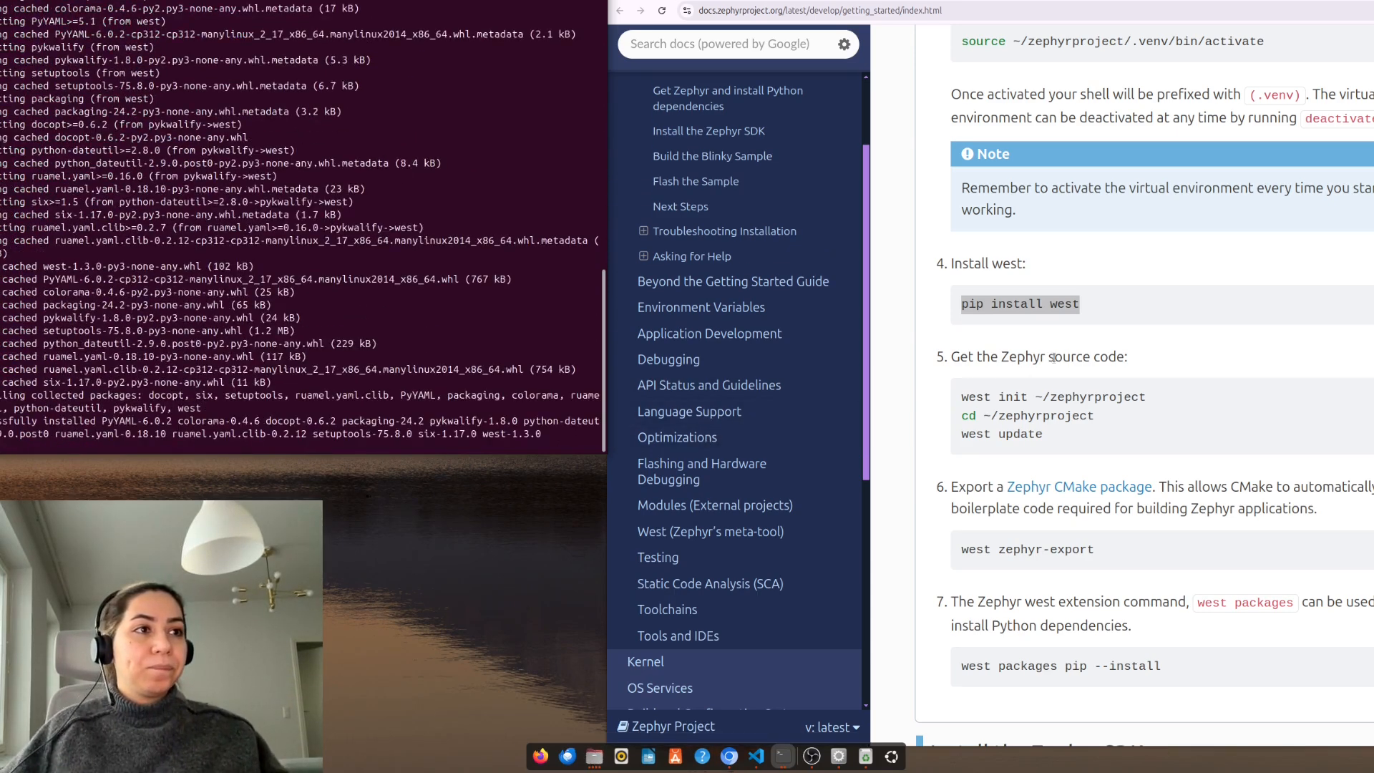
Paste the west init, cd and west update commands to set up ~/zephyrproject.
scroll(down, 3)
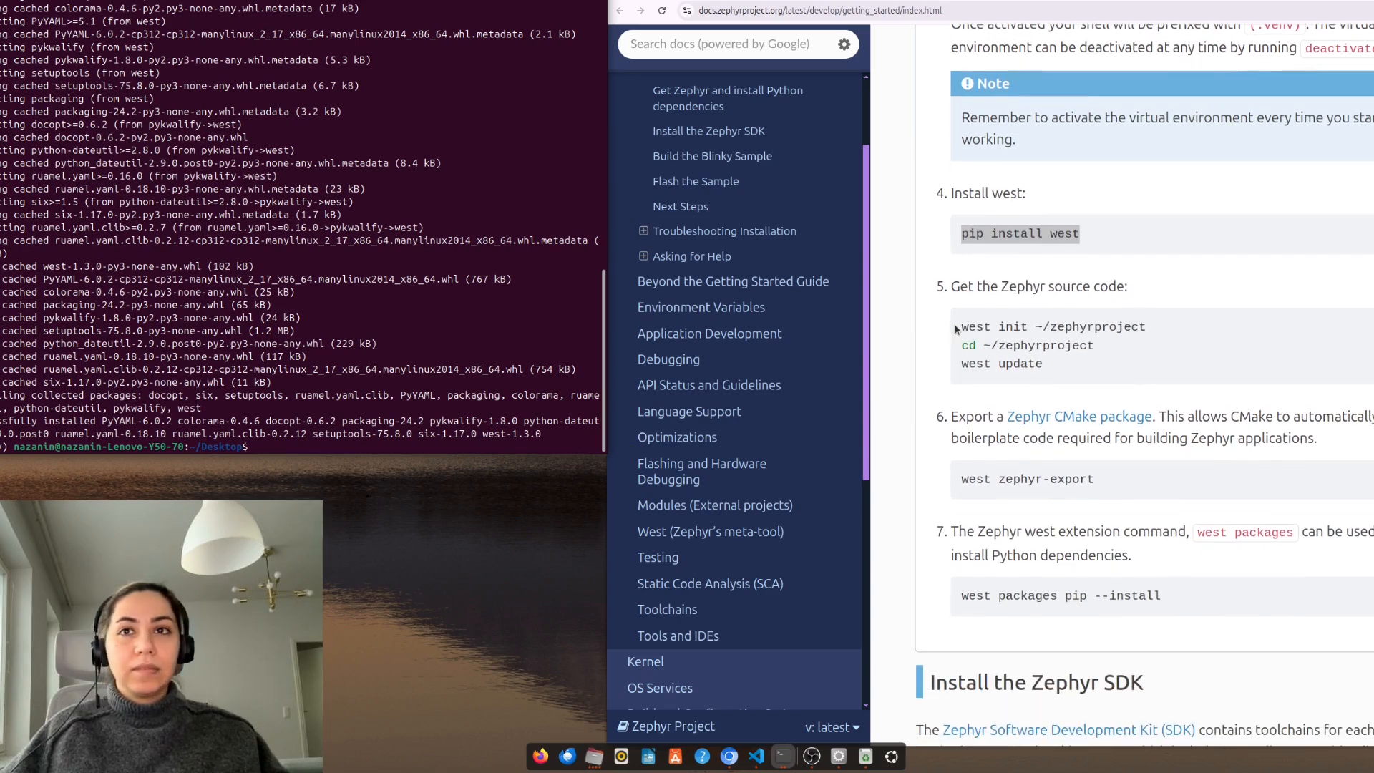
drag(960, 326, 1043, 363)
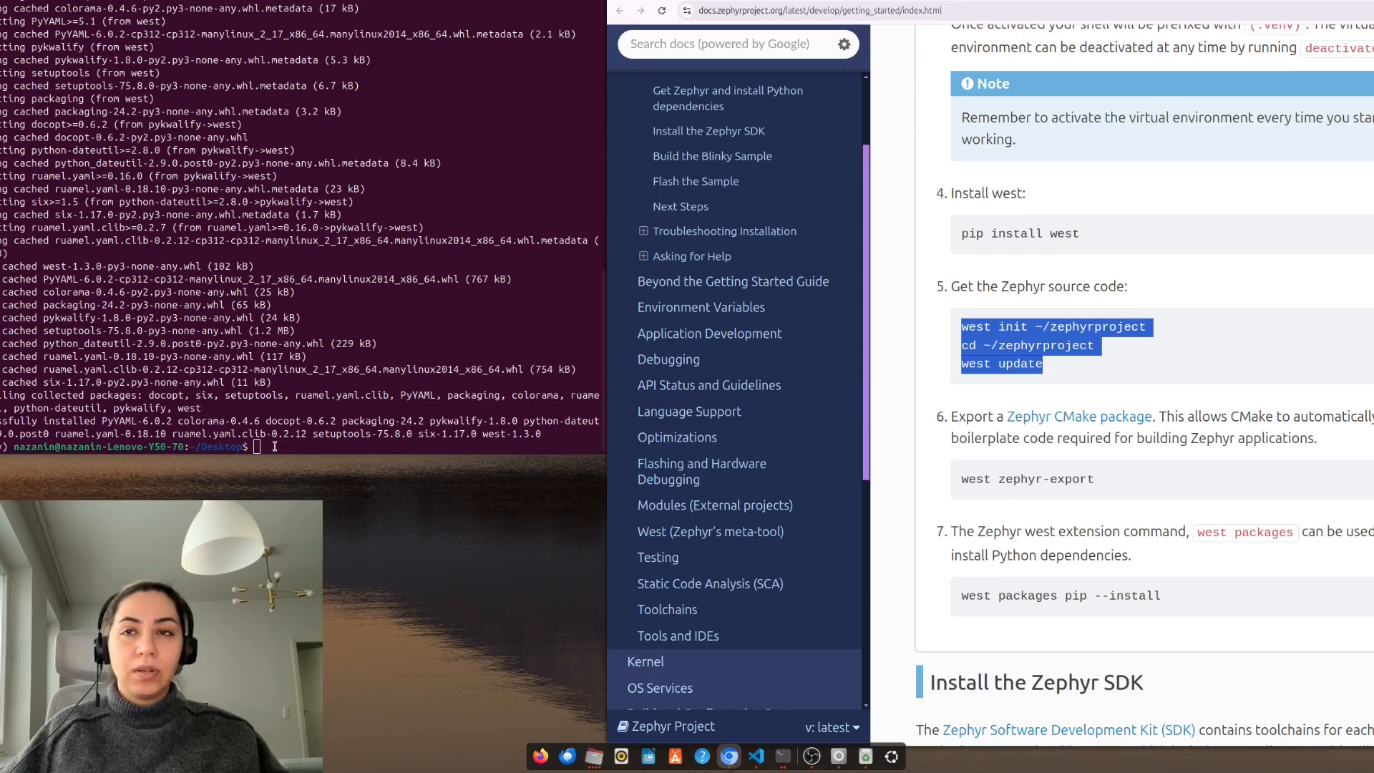
right_click(271, 446)
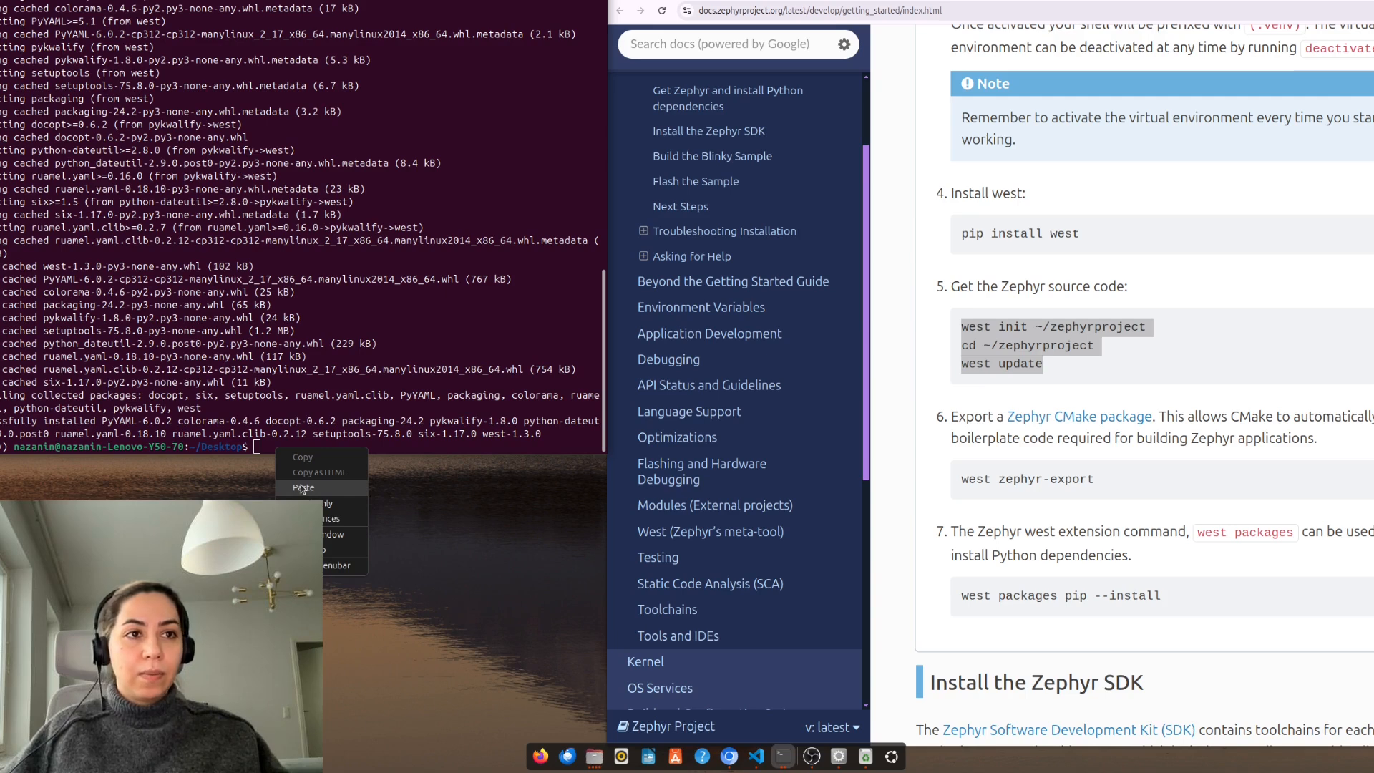
click(303, 488)
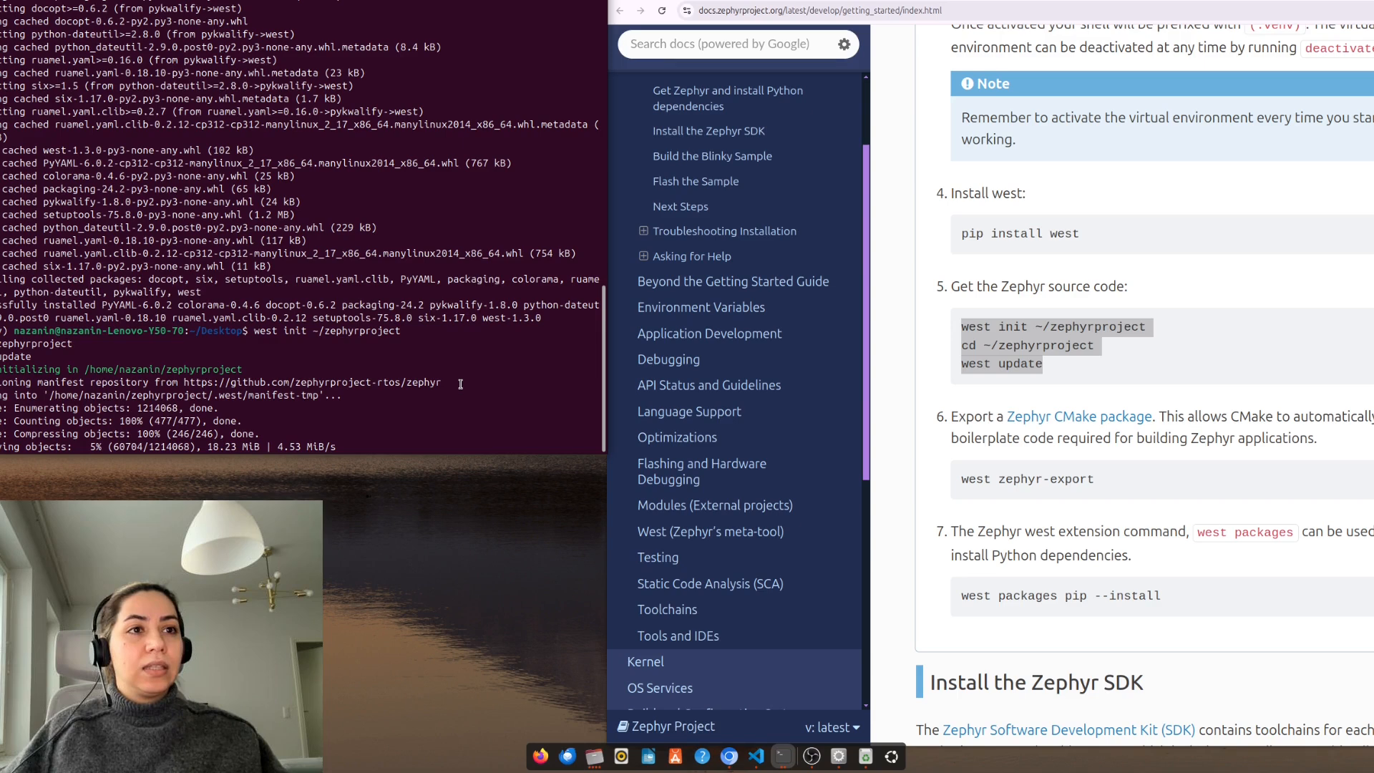
mouse_move(554, 287)
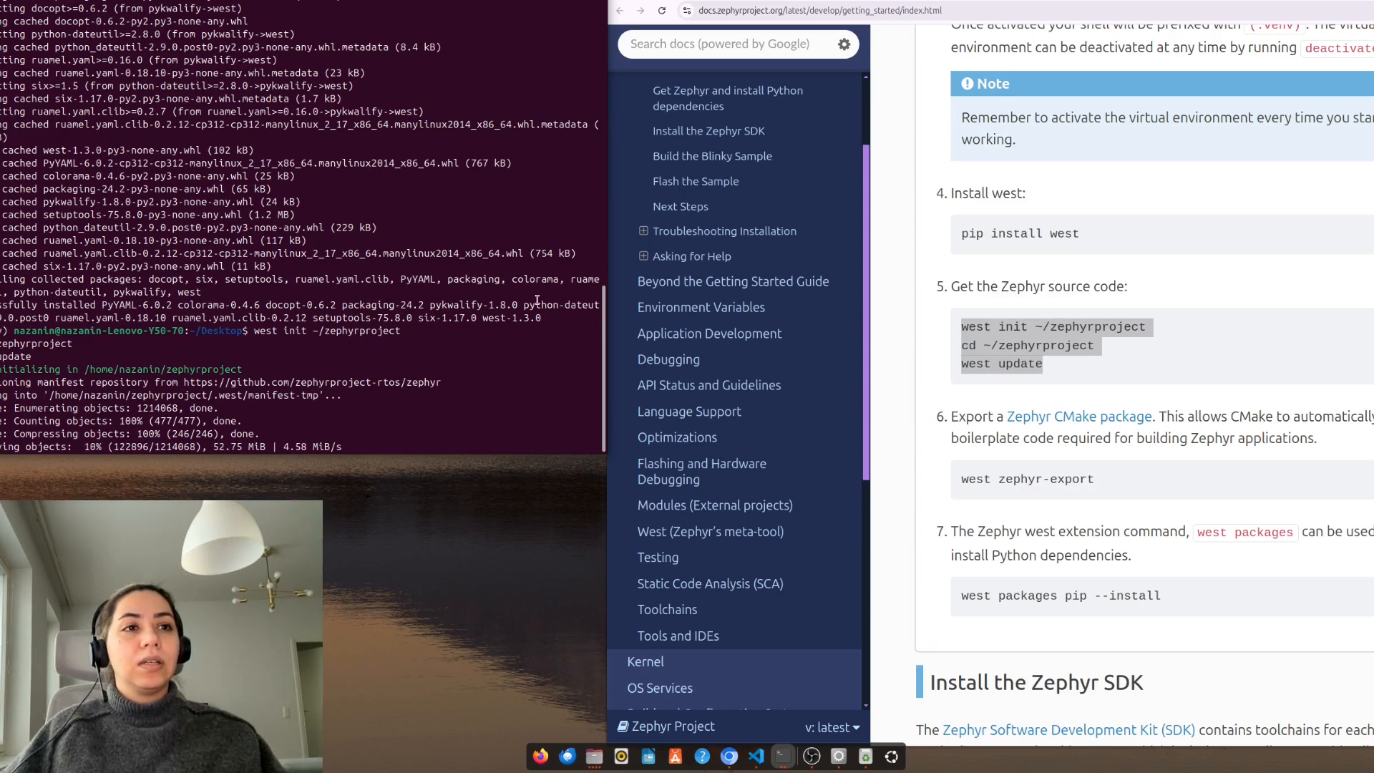
mouse_move(1146, 380)
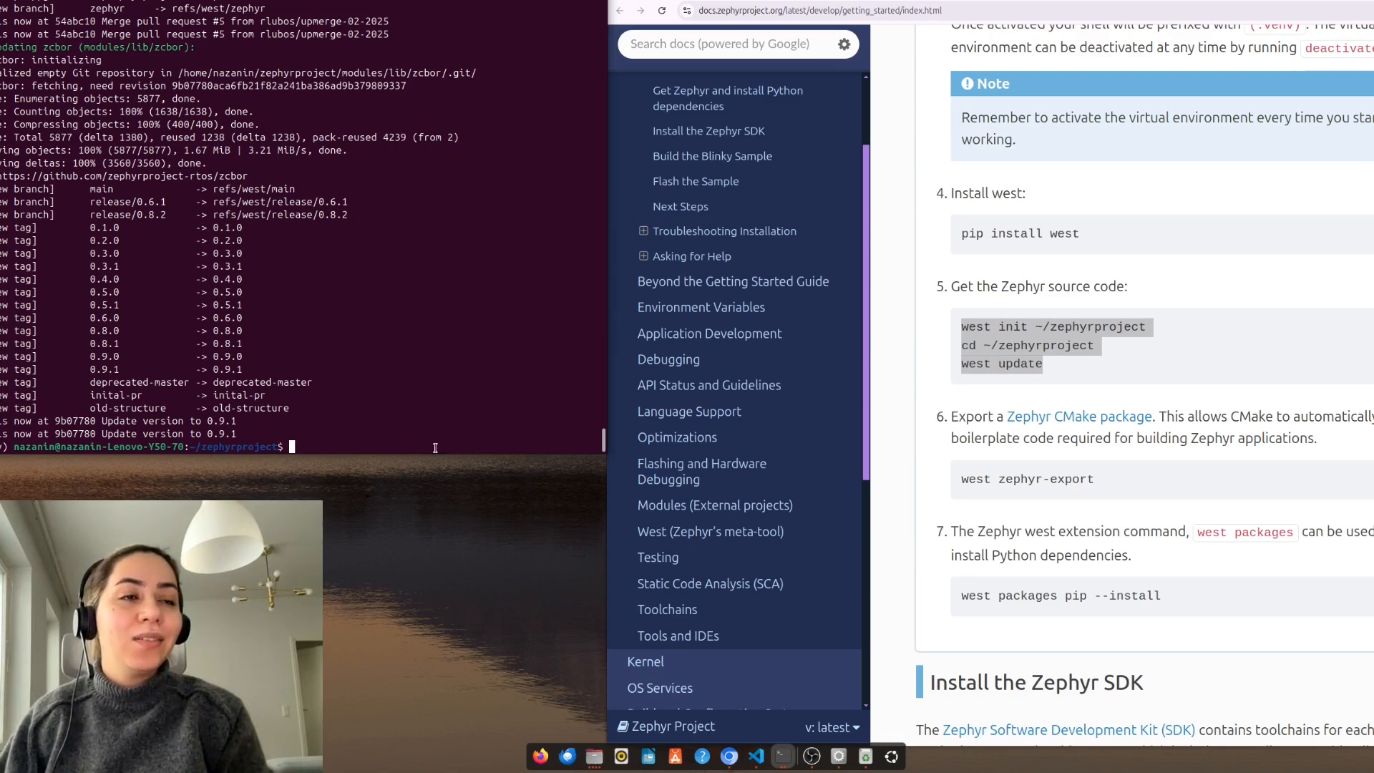
mouse_move(475, 359)
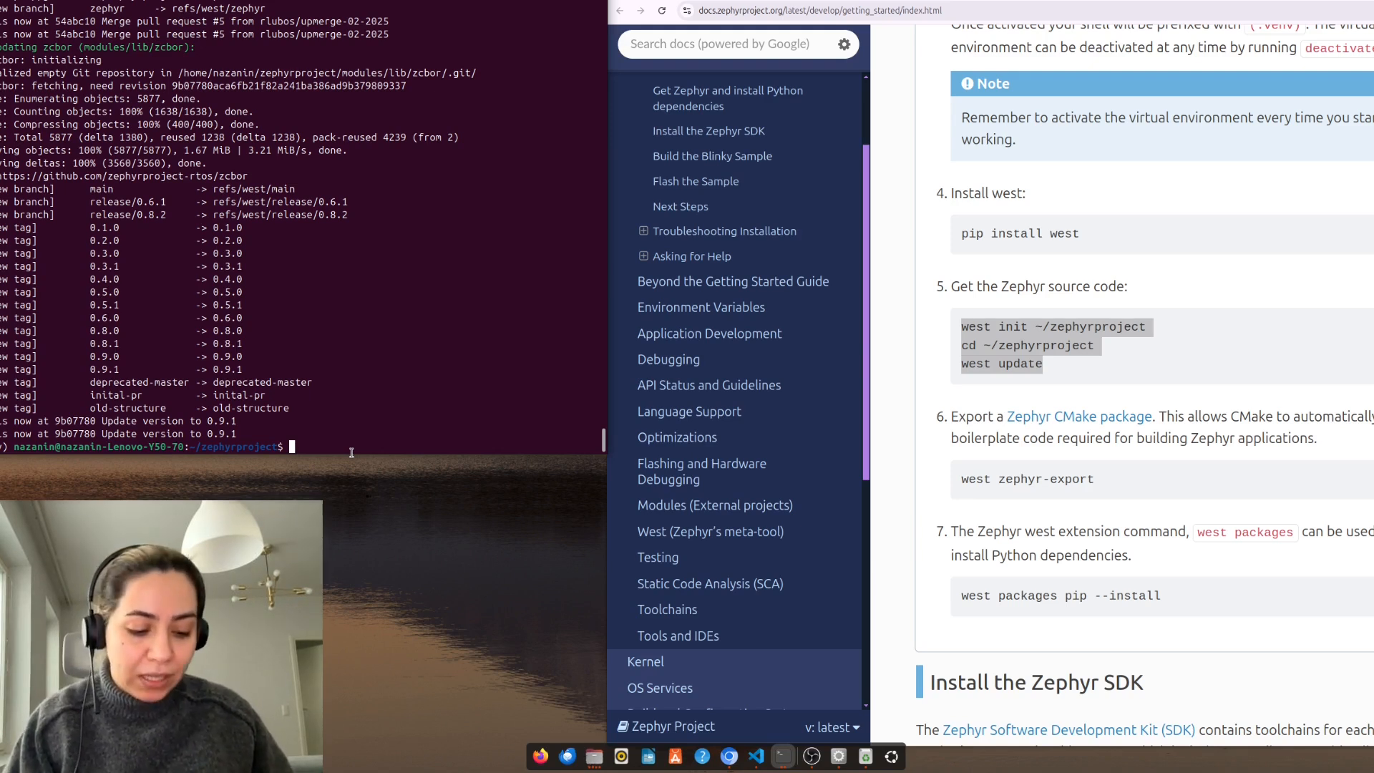
Run west zephyr-export to register the Zephyr and ZephyrUnittest CMake packages.
text(west)
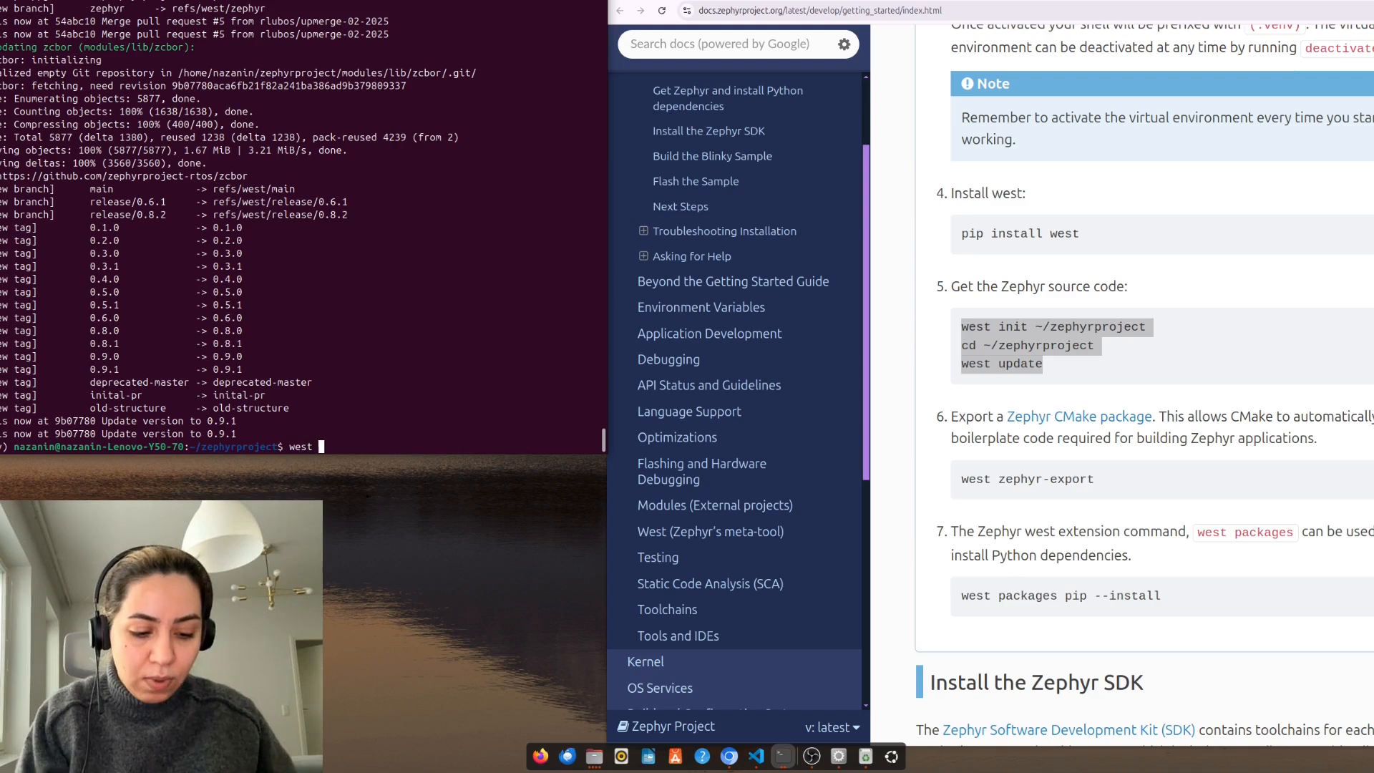
text(ze)
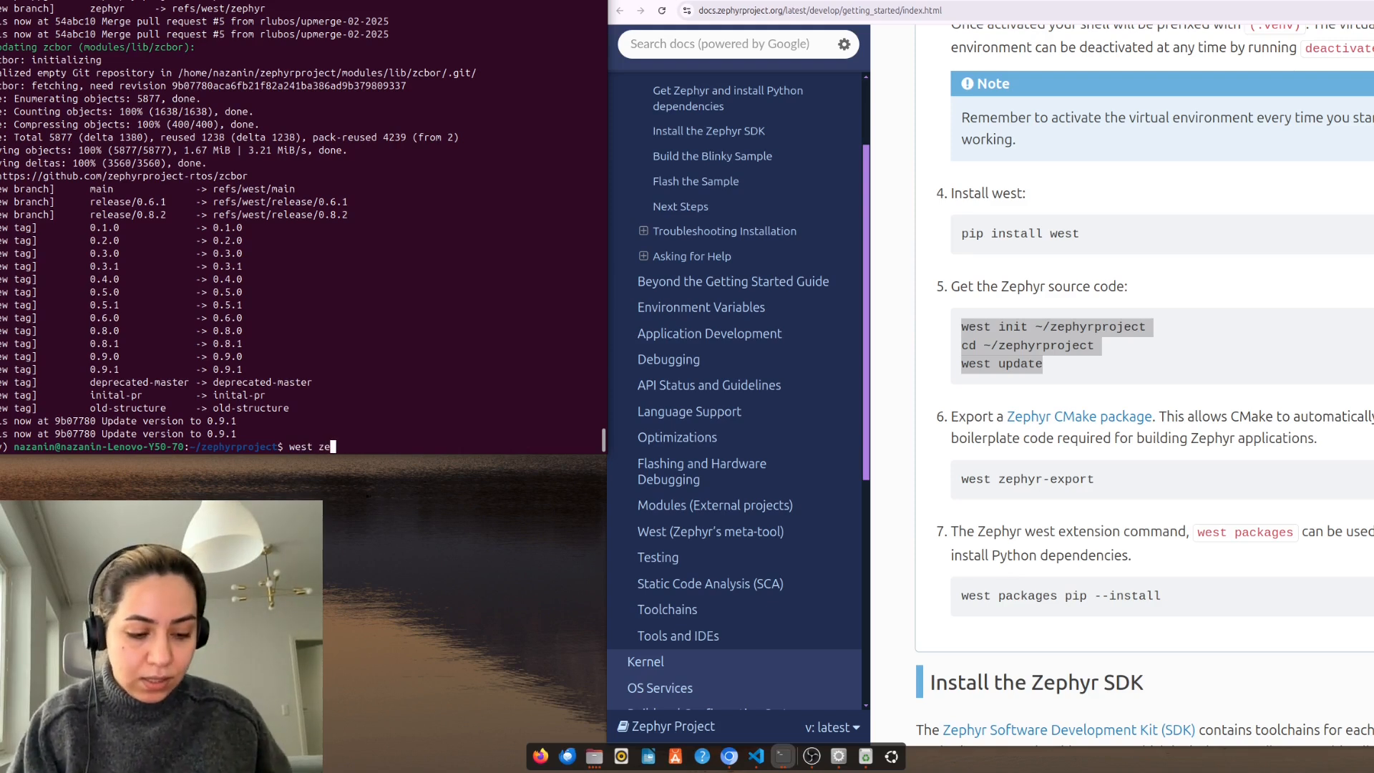
text(phyr-expo)
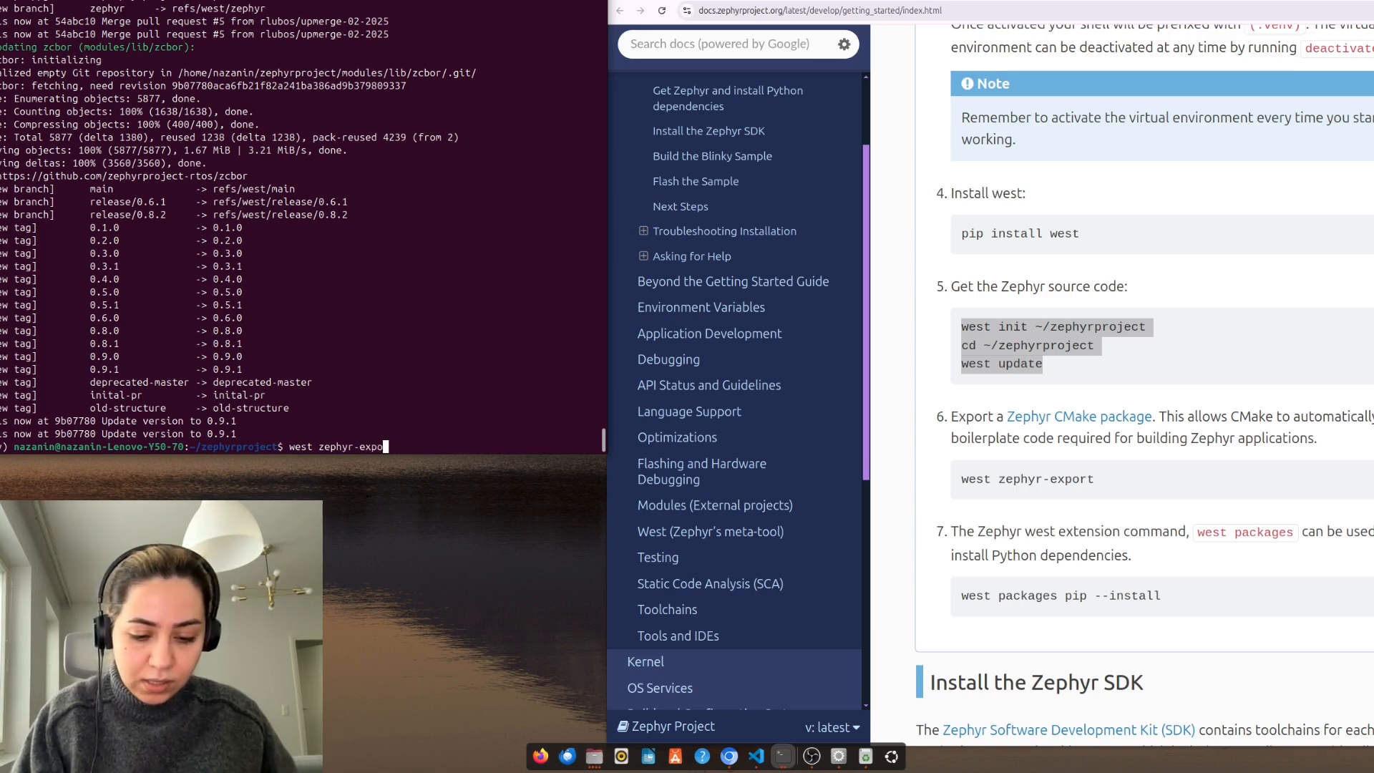
text(rt)
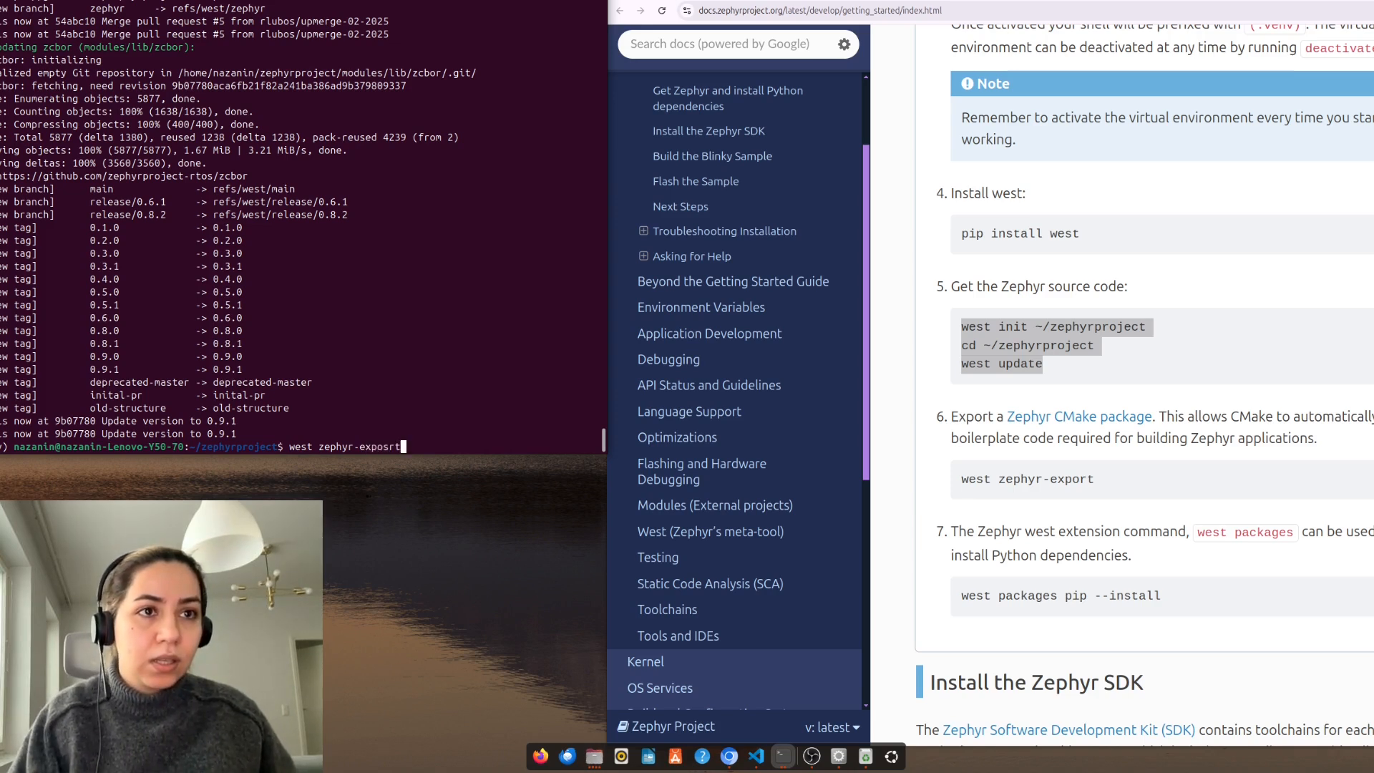
key(BackSpace)
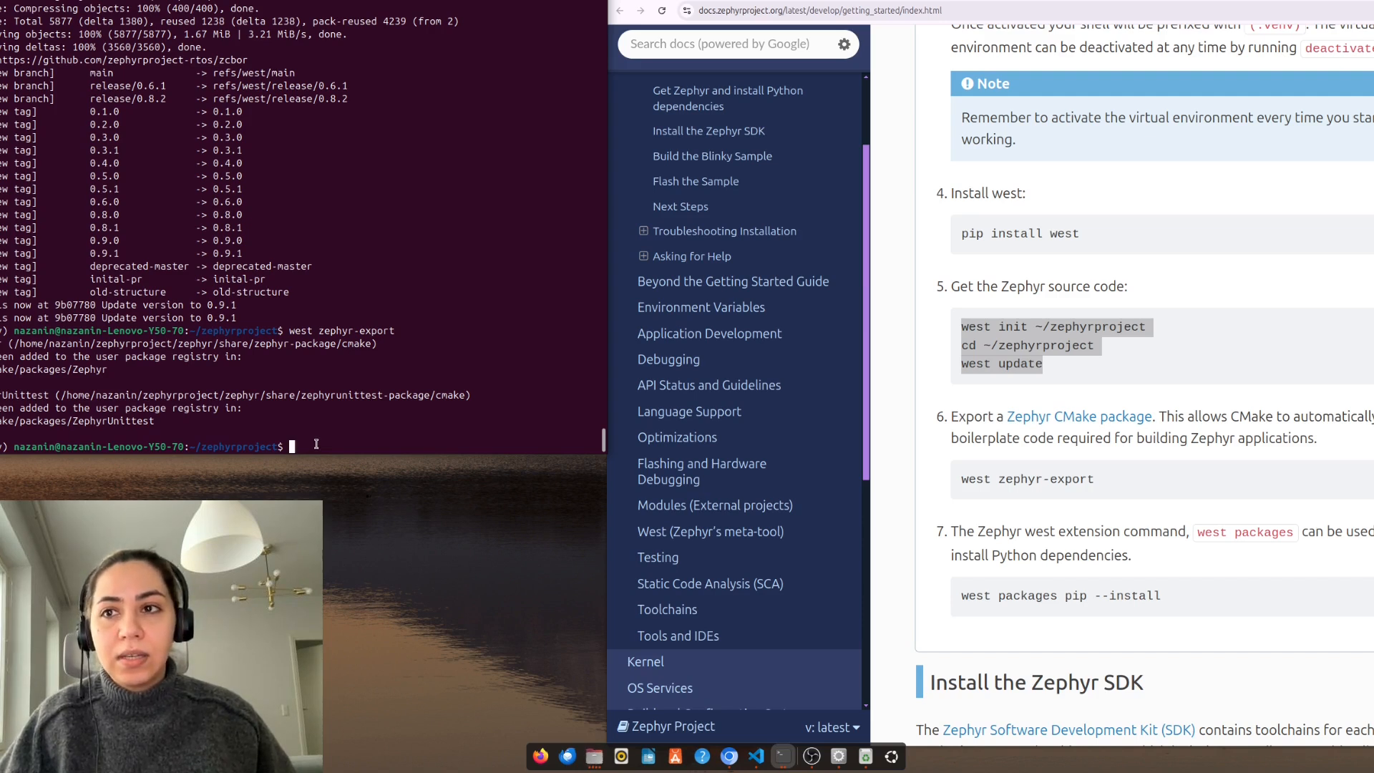
mouse_move(952, 620)
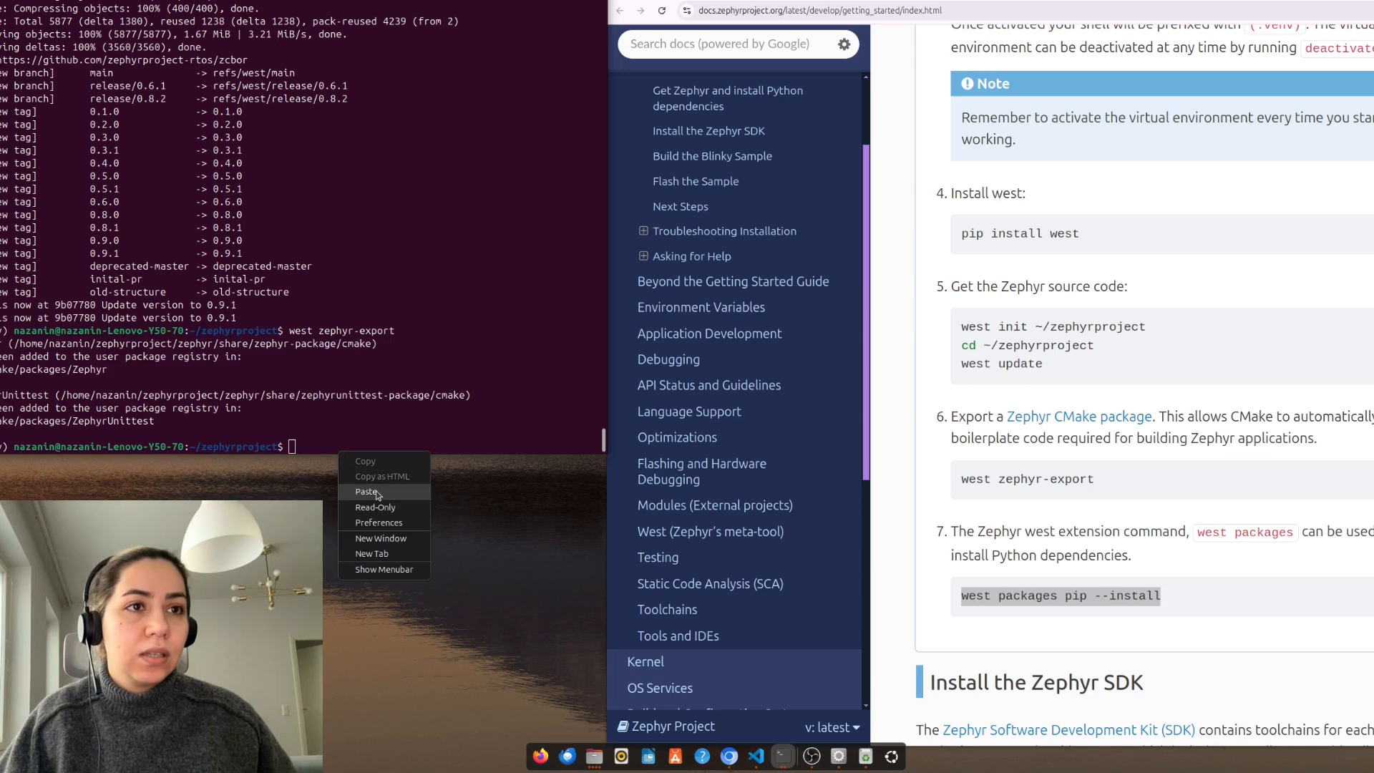
Paste west packages pip --install, then scroll through the Install the Zephyr SDK section.
click(365, 492)
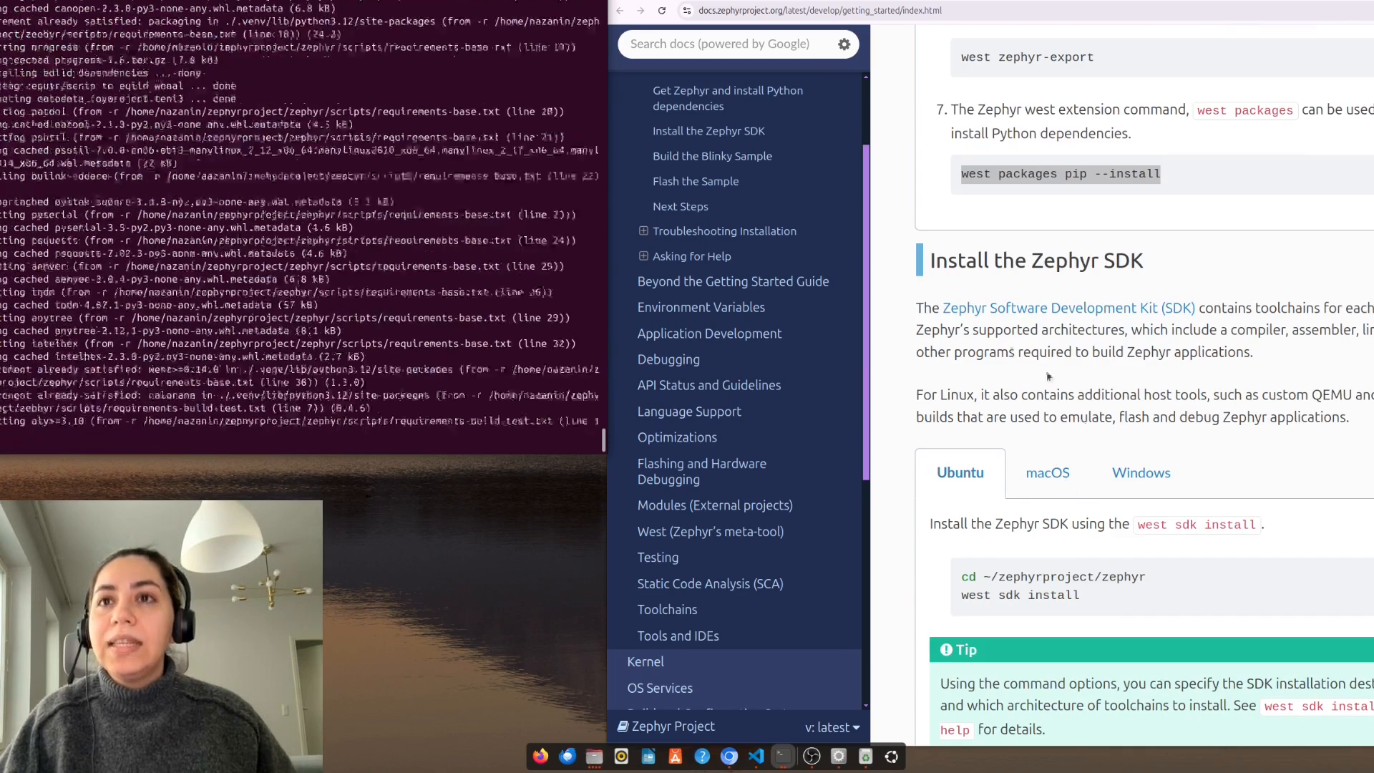
double_click(1036, 261)
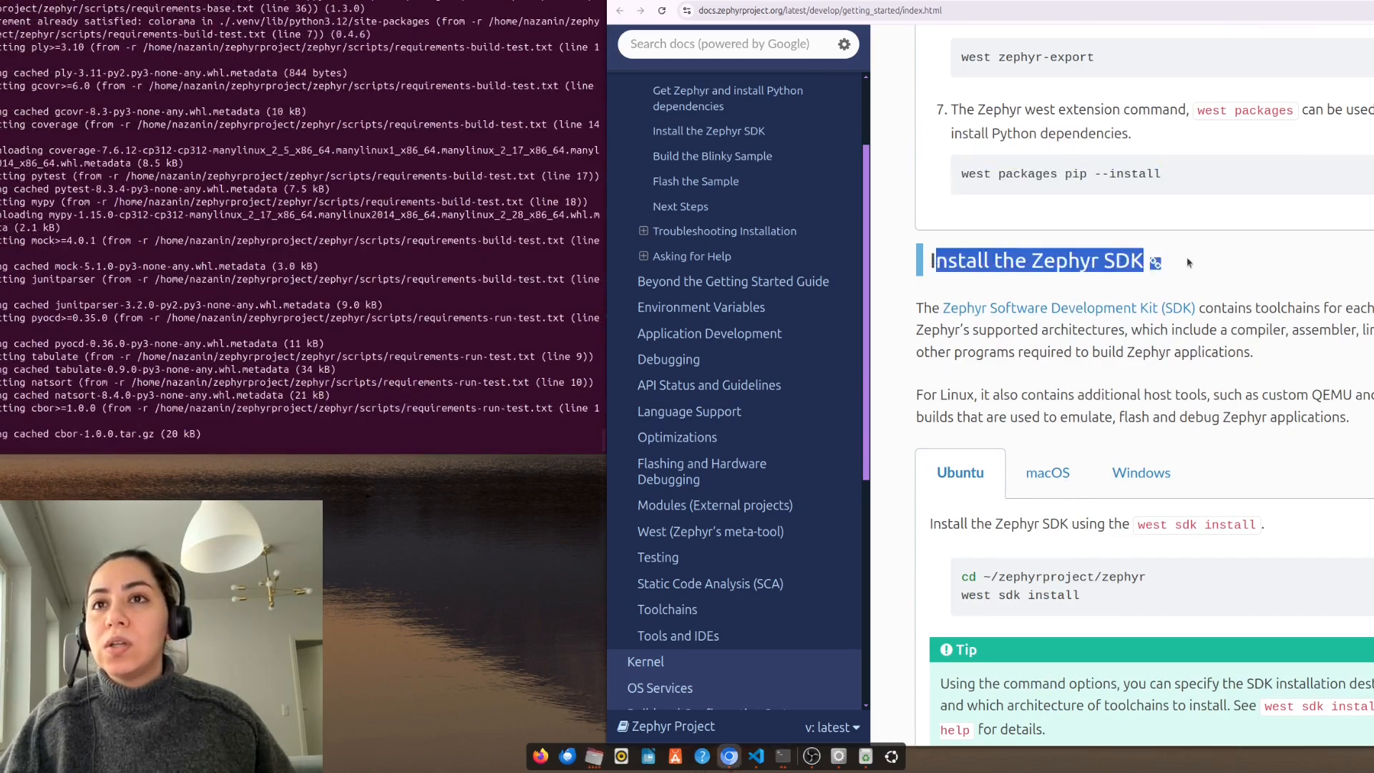
scroll(down, 3)
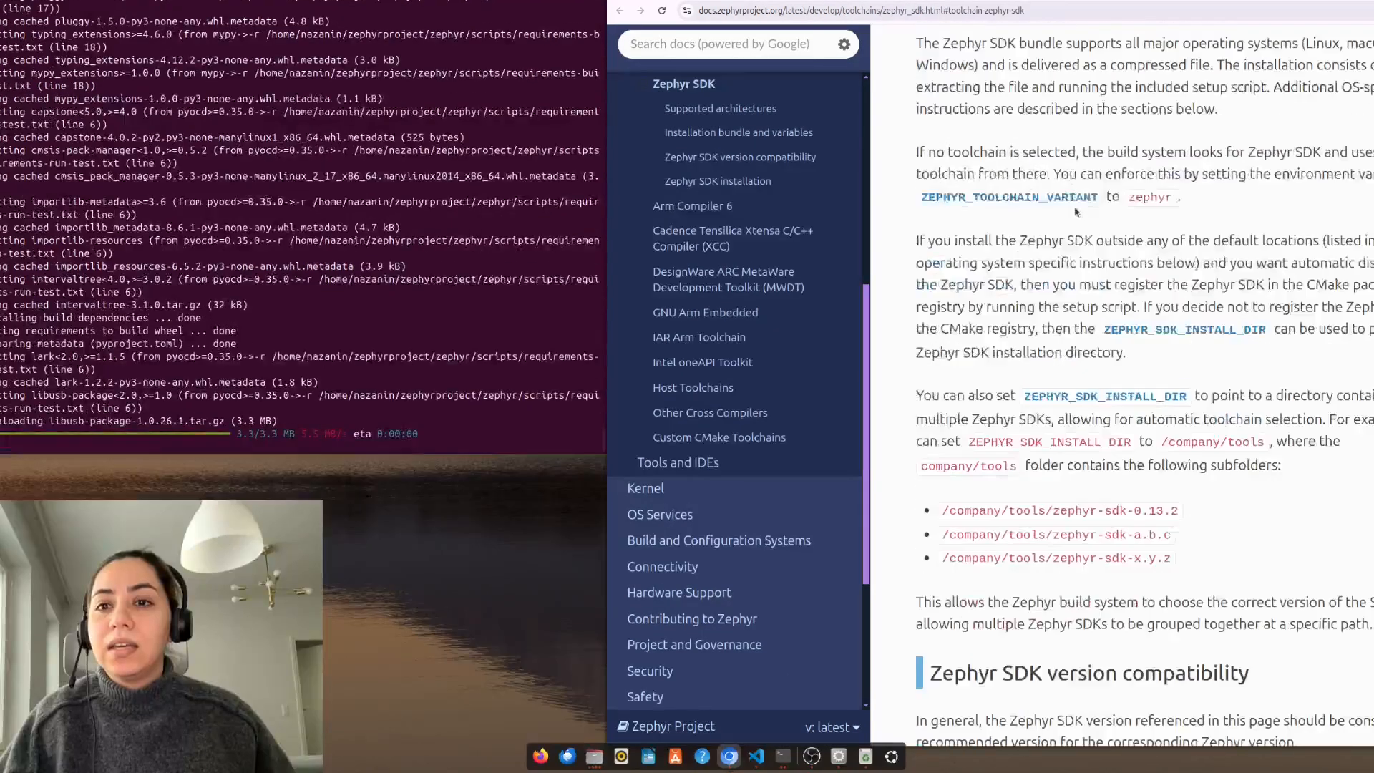
scroll(down, 3)
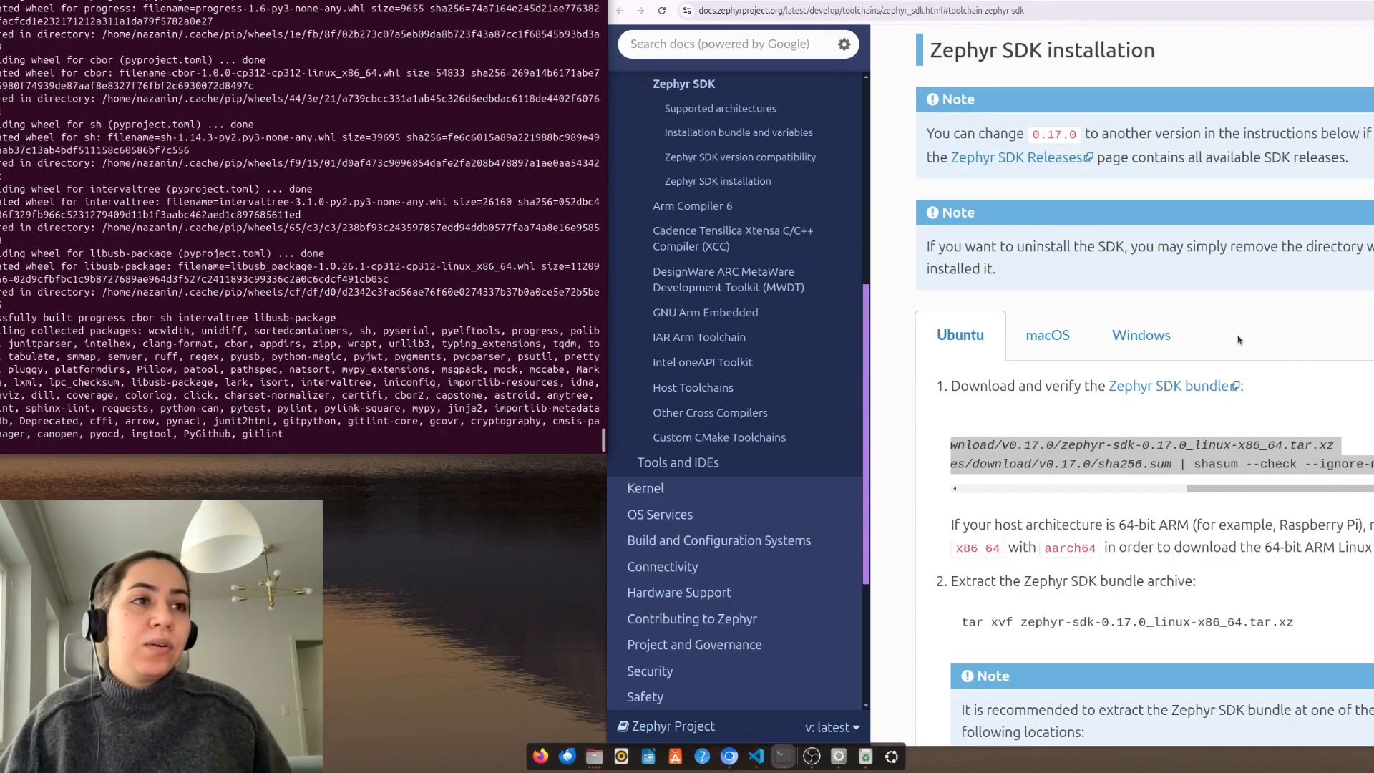
Scroll the SDK instructions while the Zephyr SDK 0.17.0 Linux bundle downloads.
scroll(down, 3)
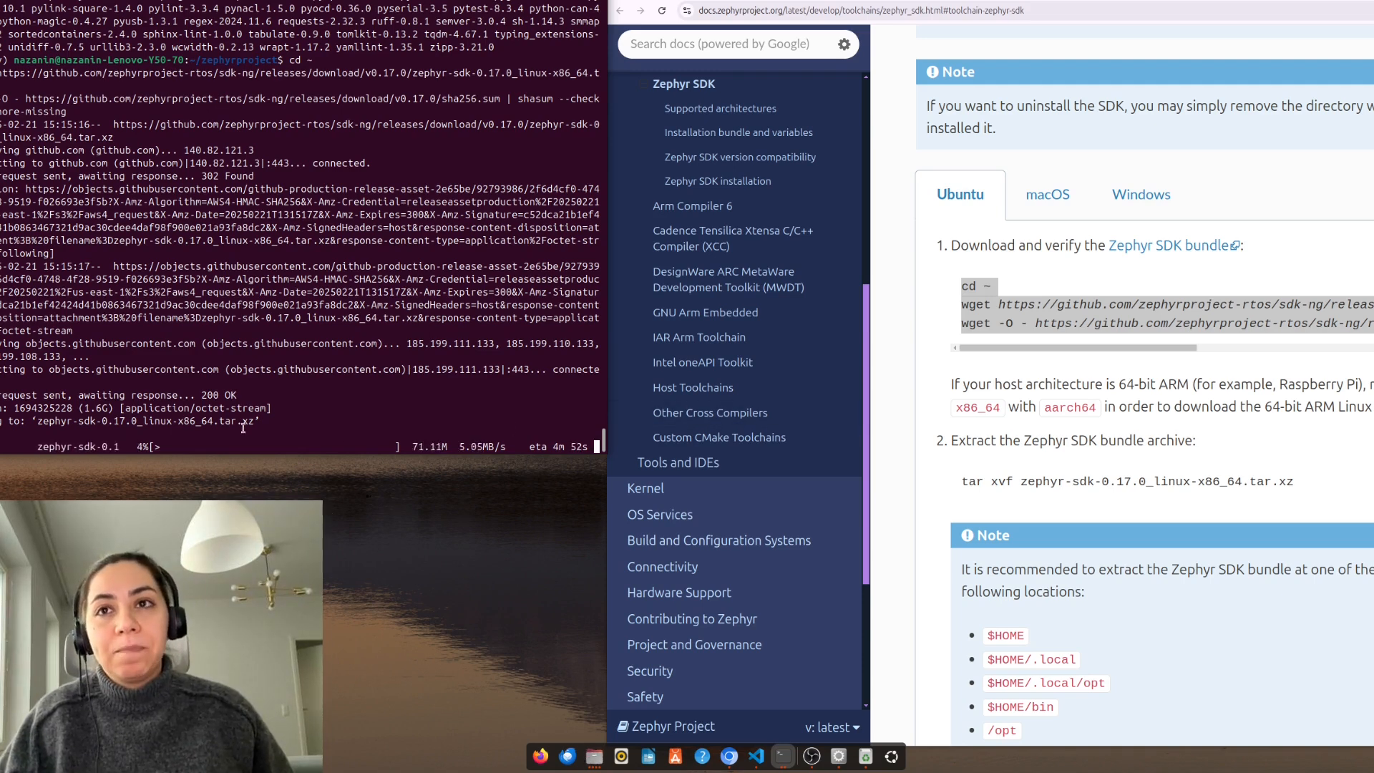
mouse_move(516, 421)
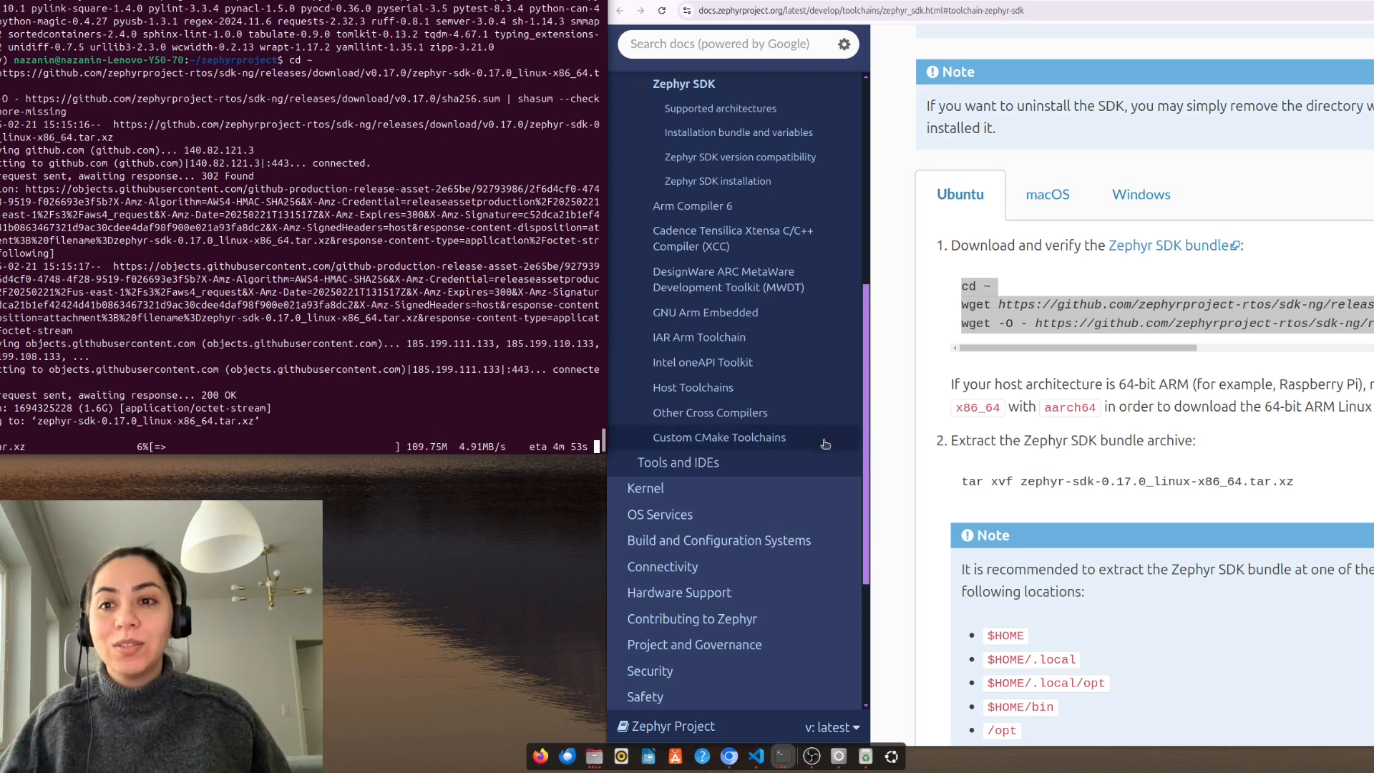
scroll(down, 3)
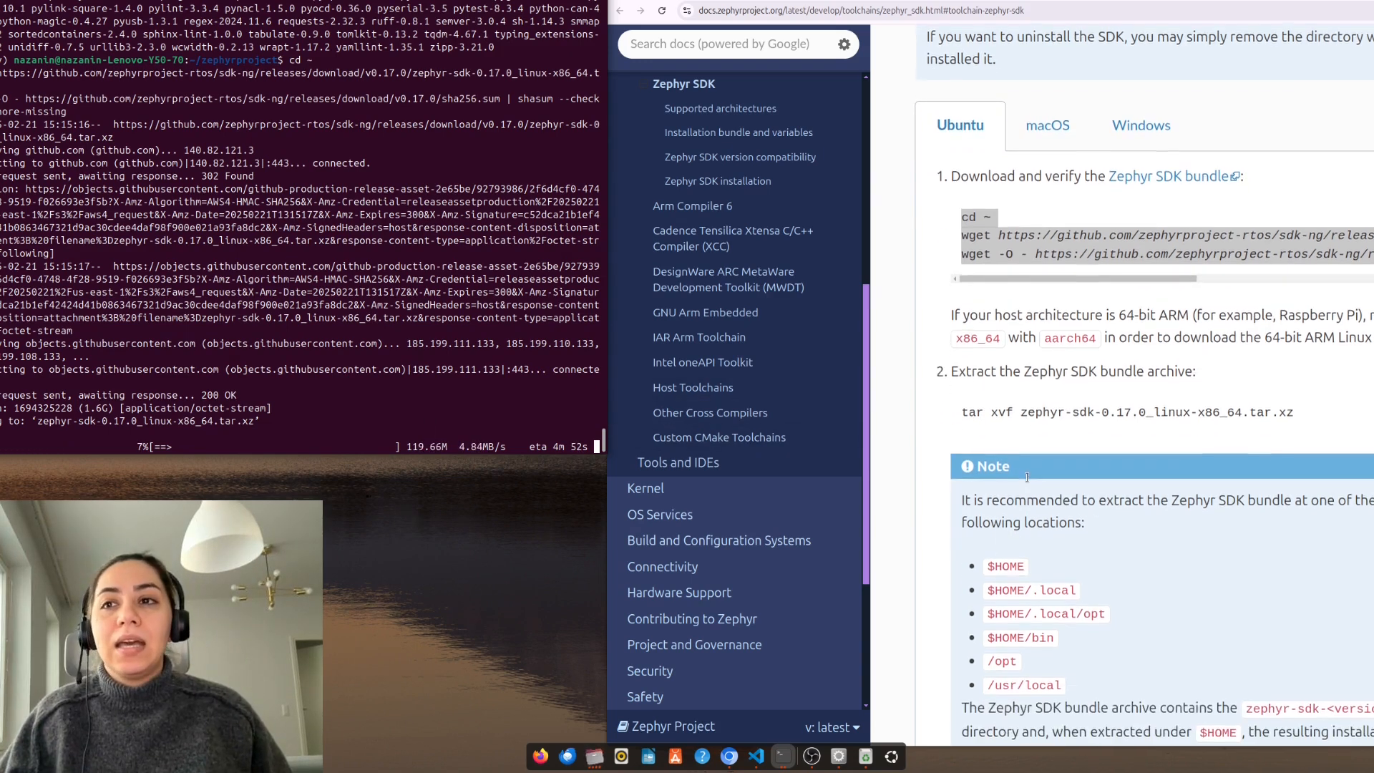
mouse_move(430, 414)
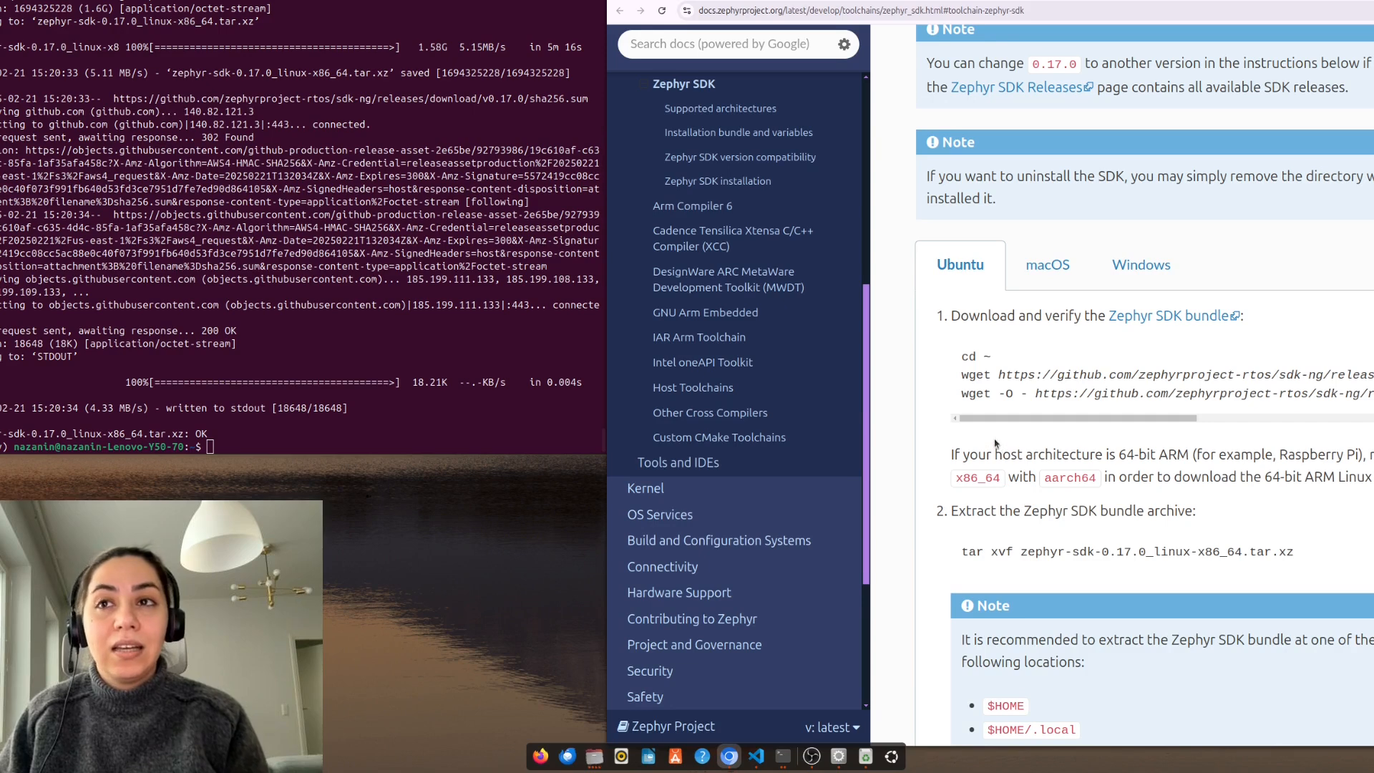
Copy the SDK setup script commands from the docs after extraction finishes.
scroll(down, 3)
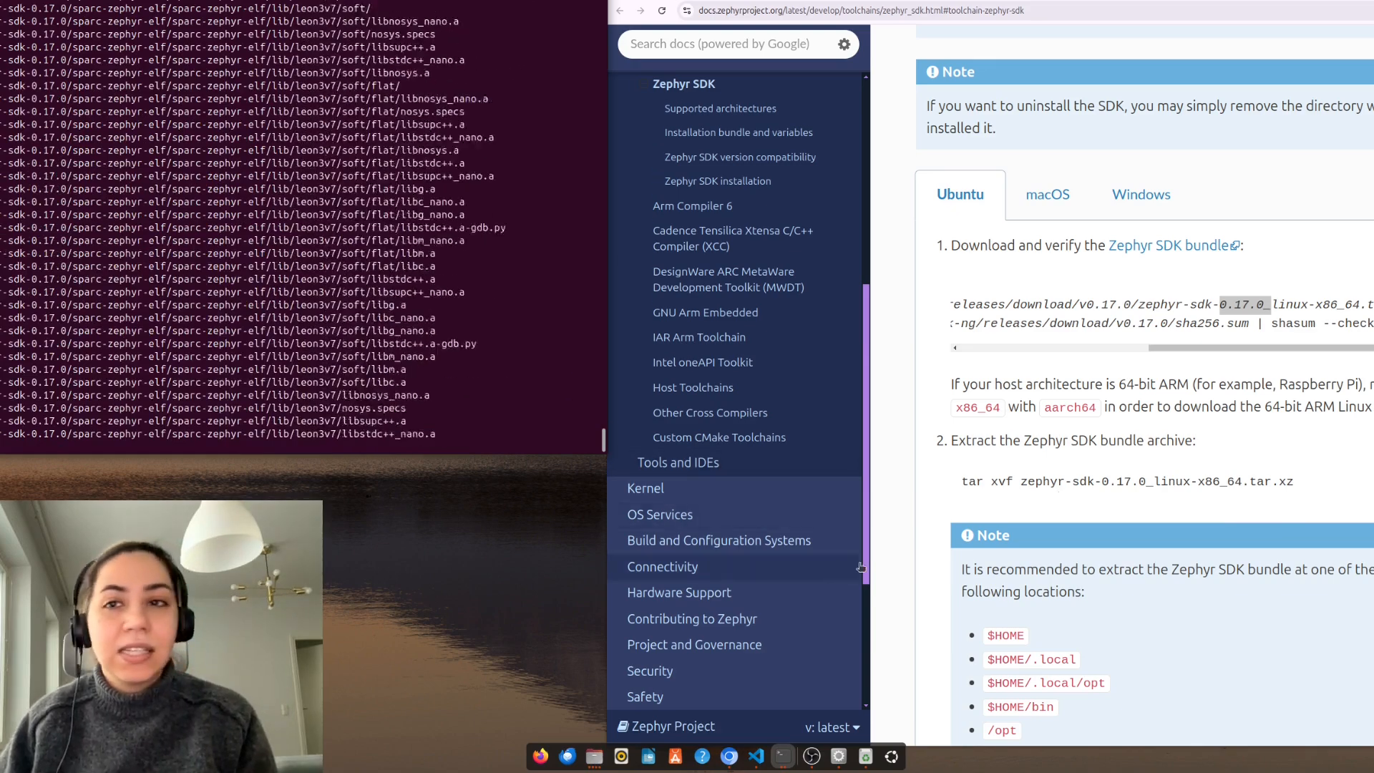
scroll(down, 3)
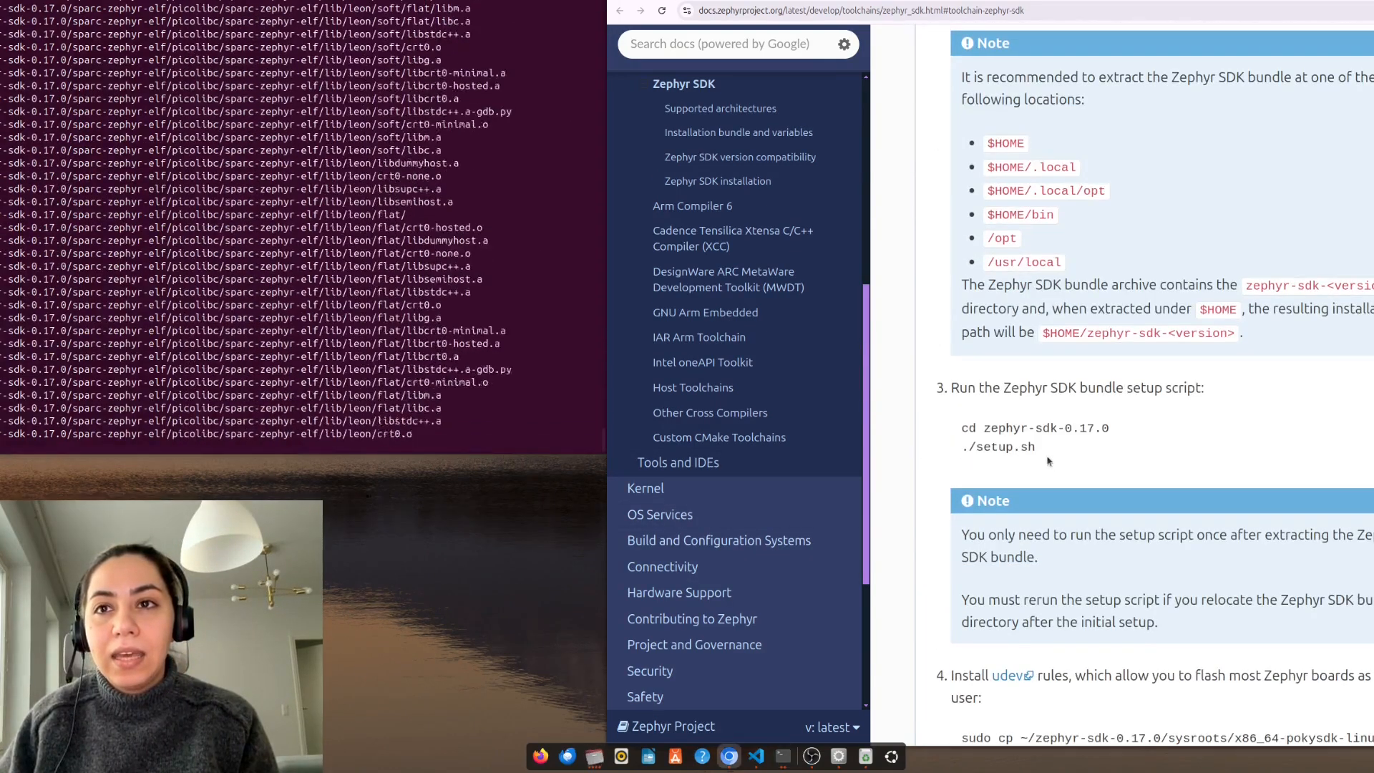
right_click(1024, 447)
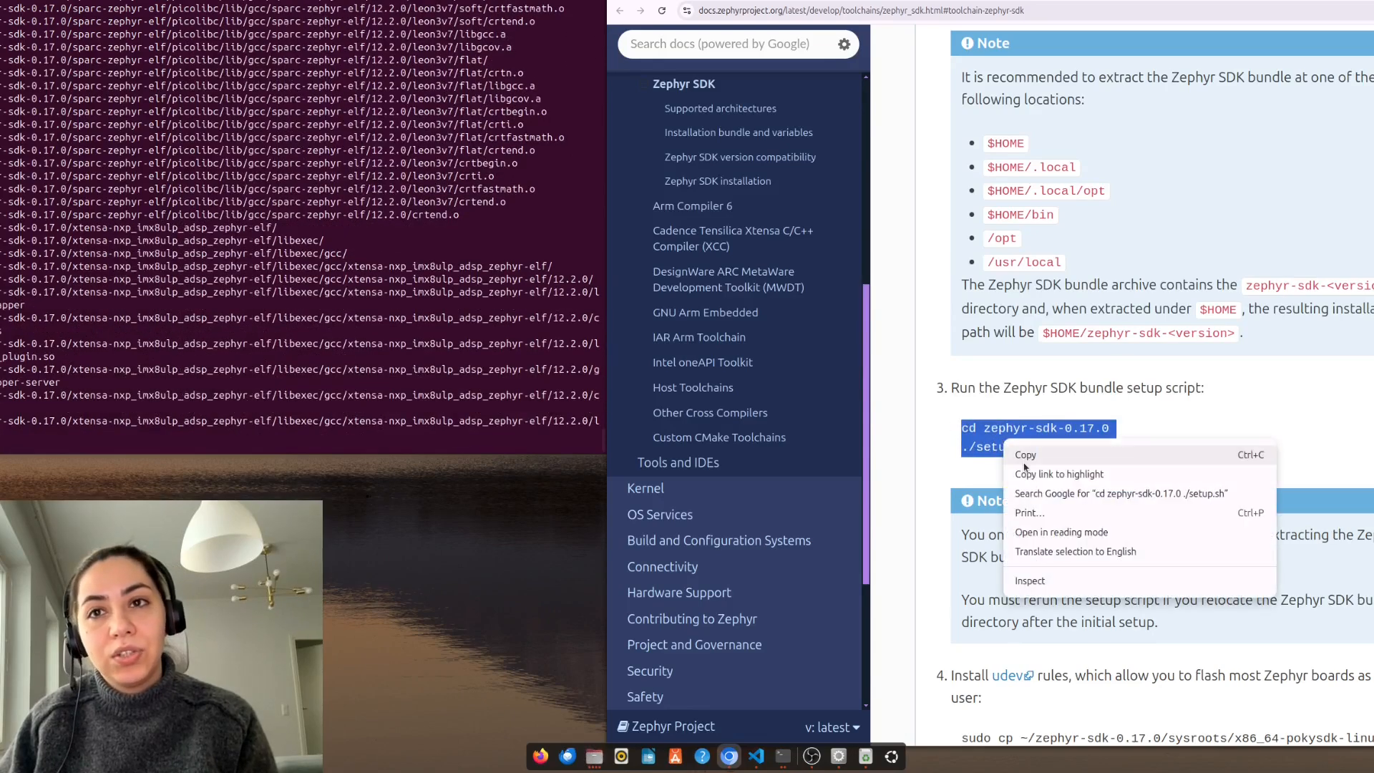
click(1025, 454)
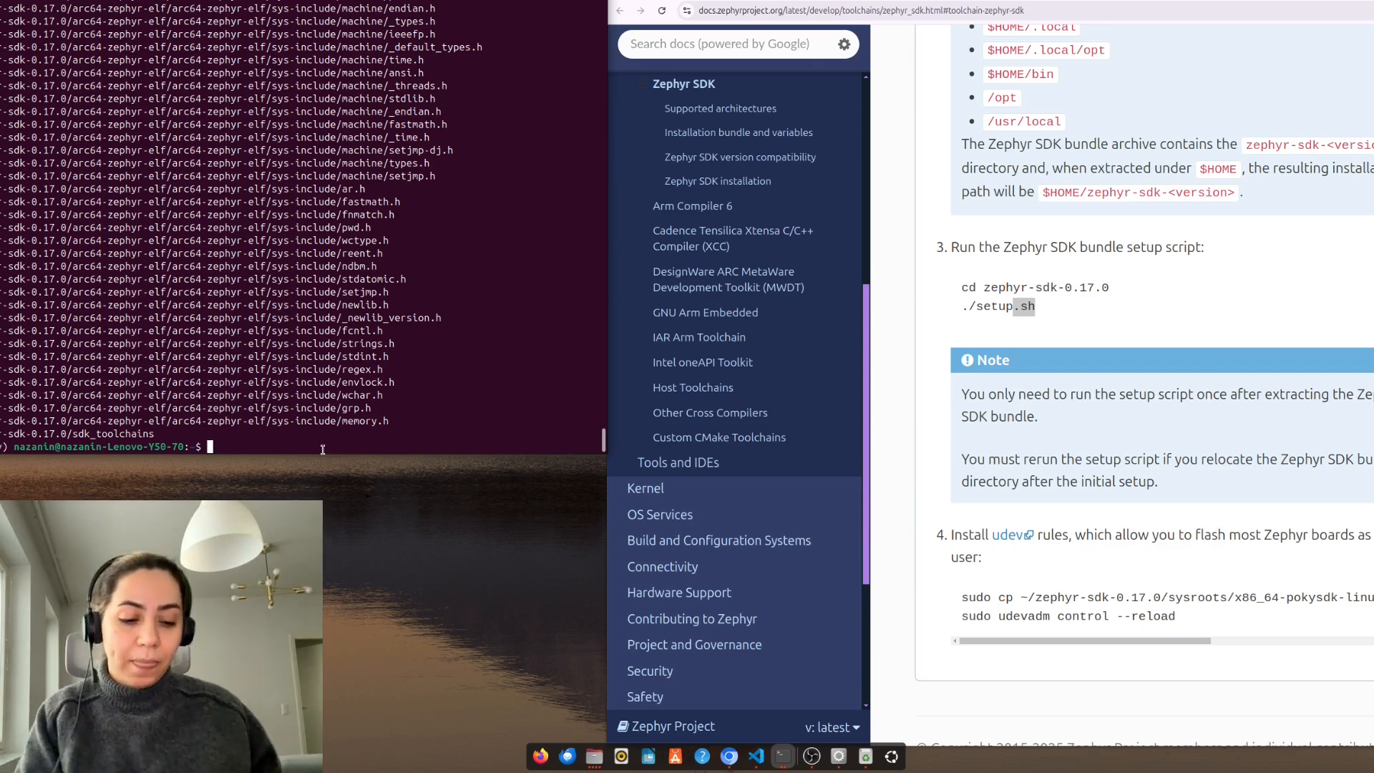
Run ./setup.sh in zephyr-sdk-0.17.0, answering y to host tools and CMake registration.
text(cd)
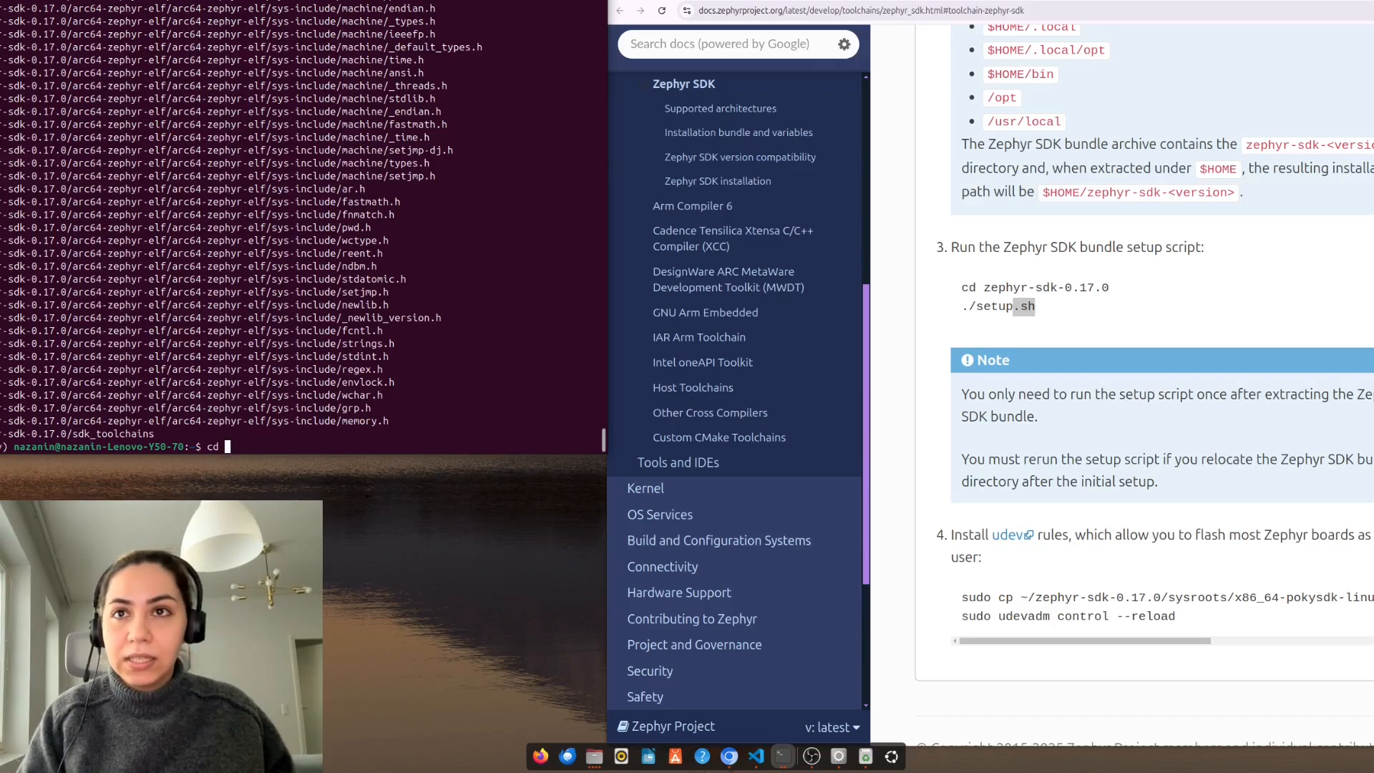
text(zephyr)
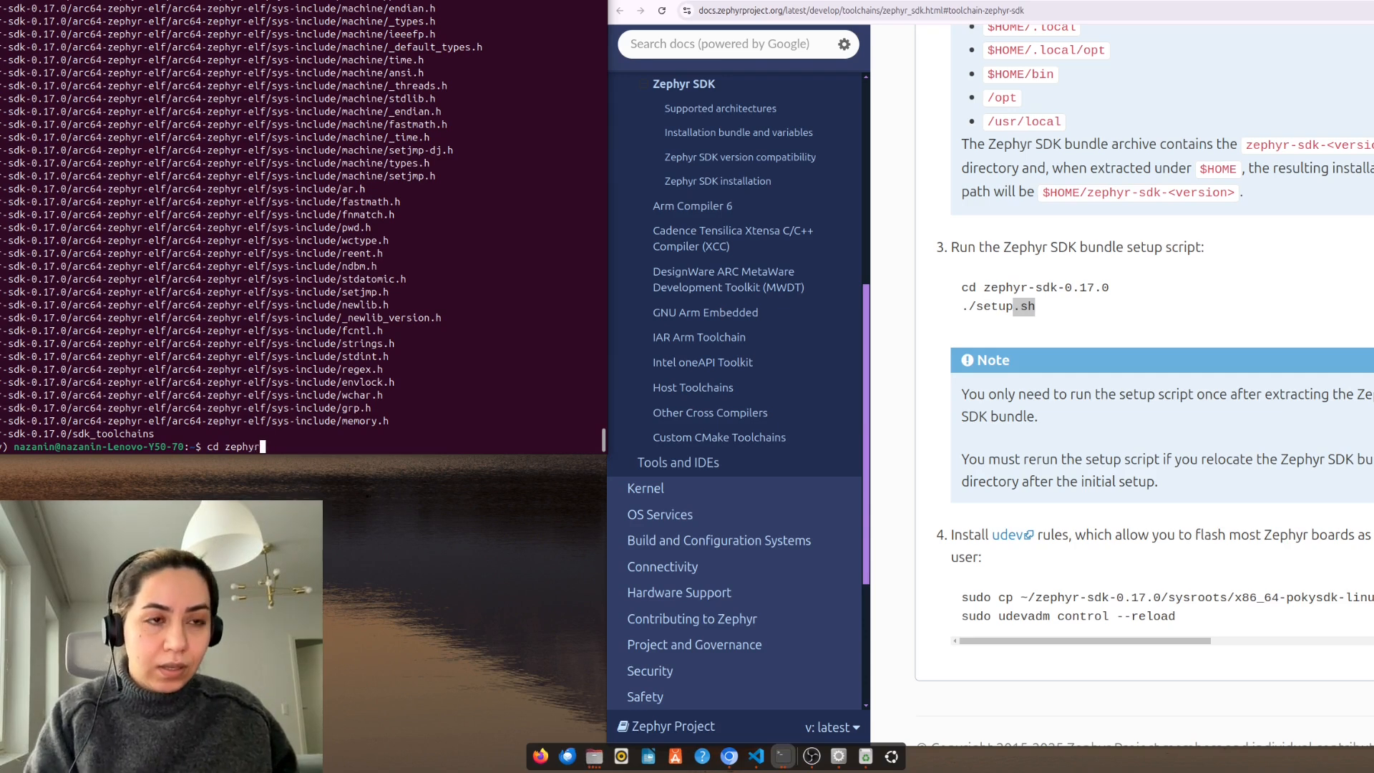
text(-sdk-0.17.0/)
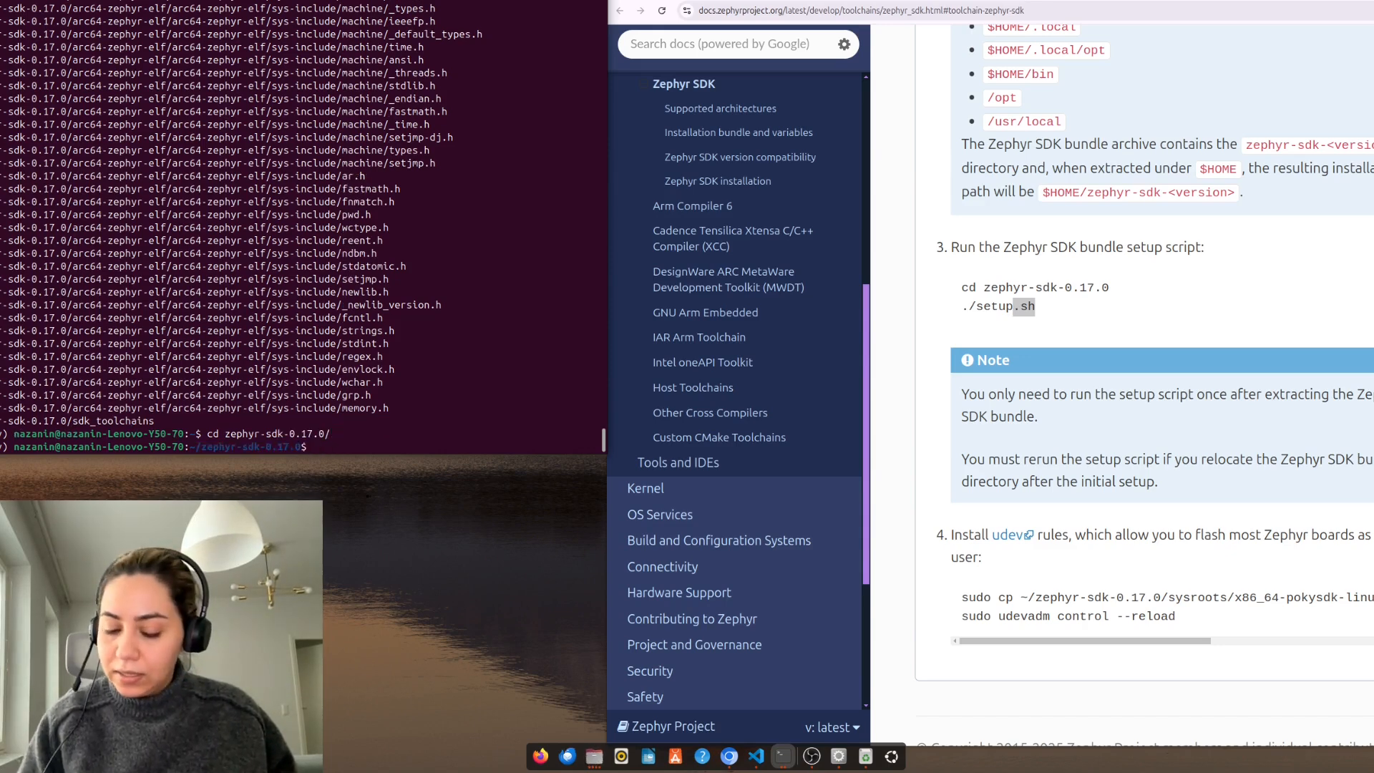
text(./st)
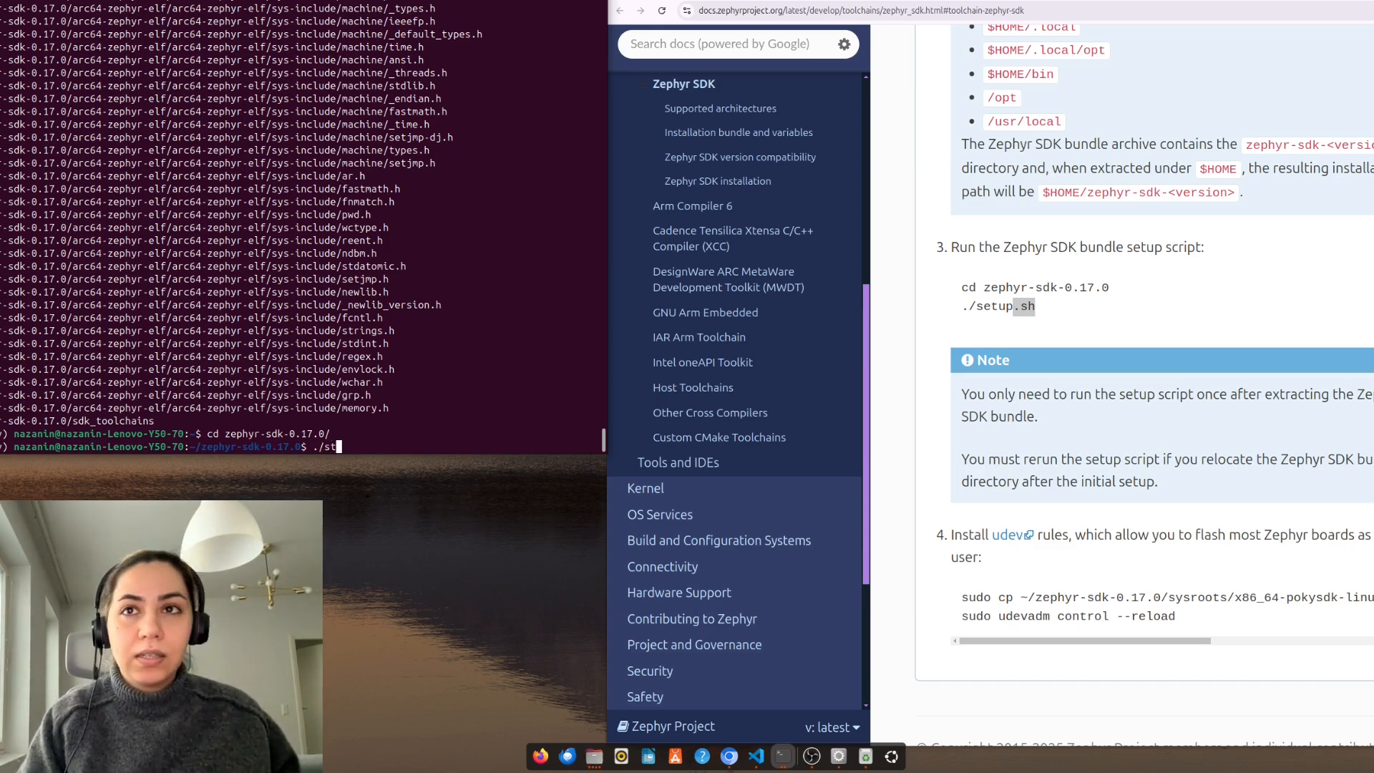
text(etup)
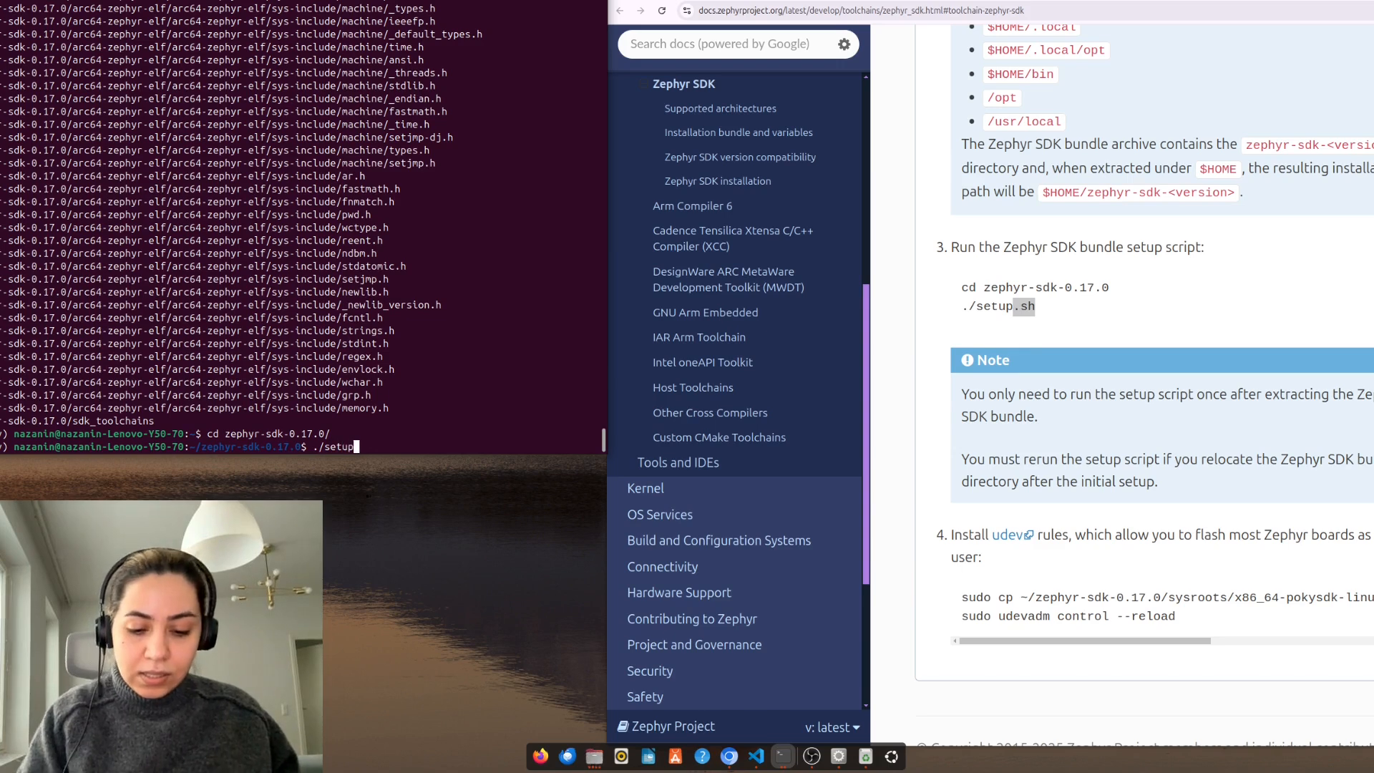
key(Enter)
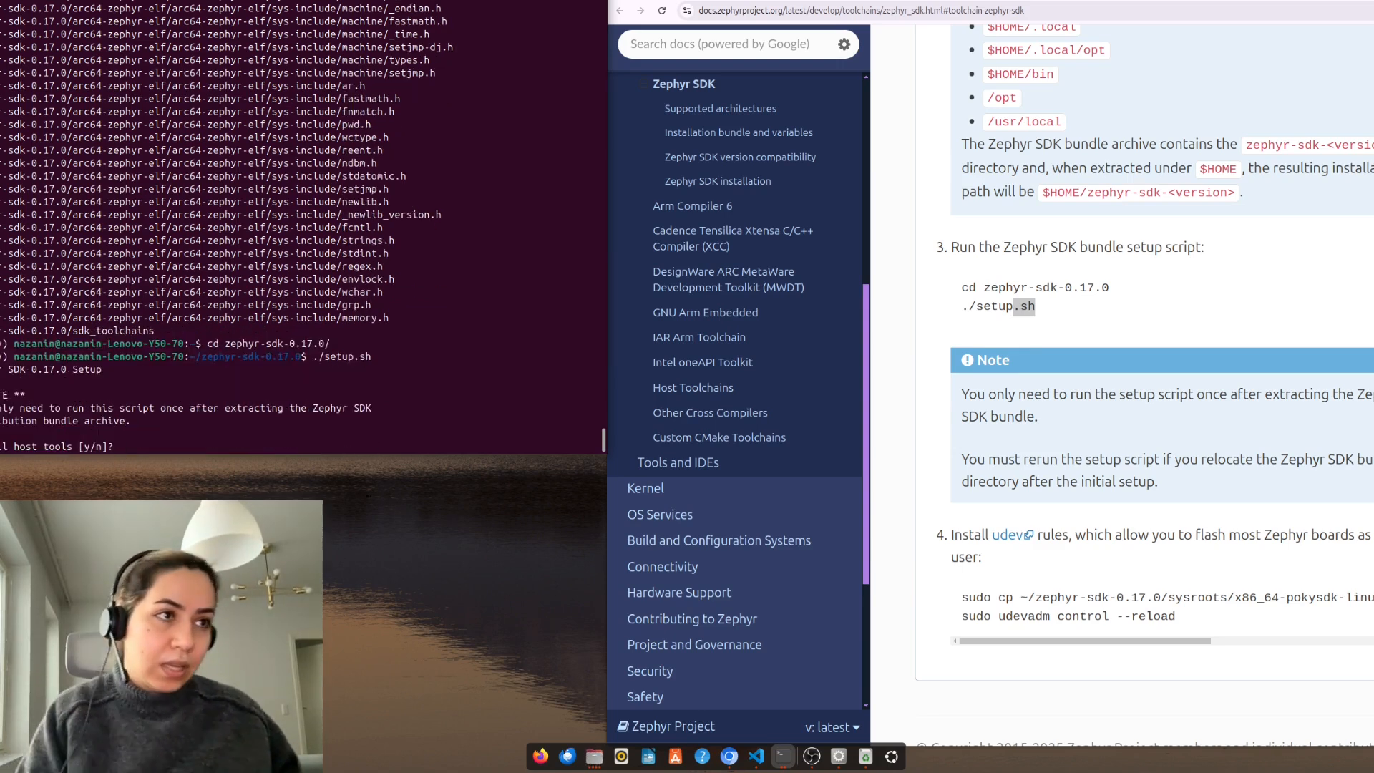
text(y)
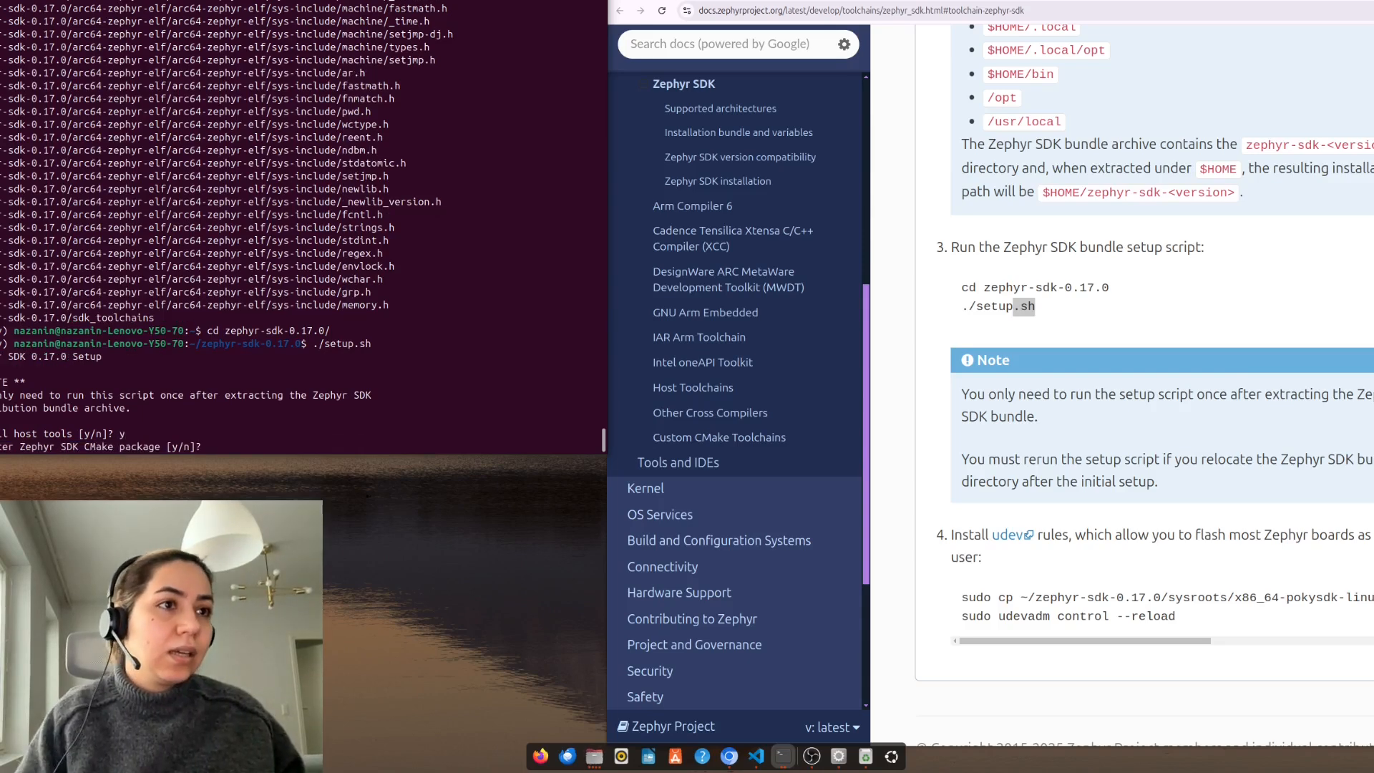
text(y)
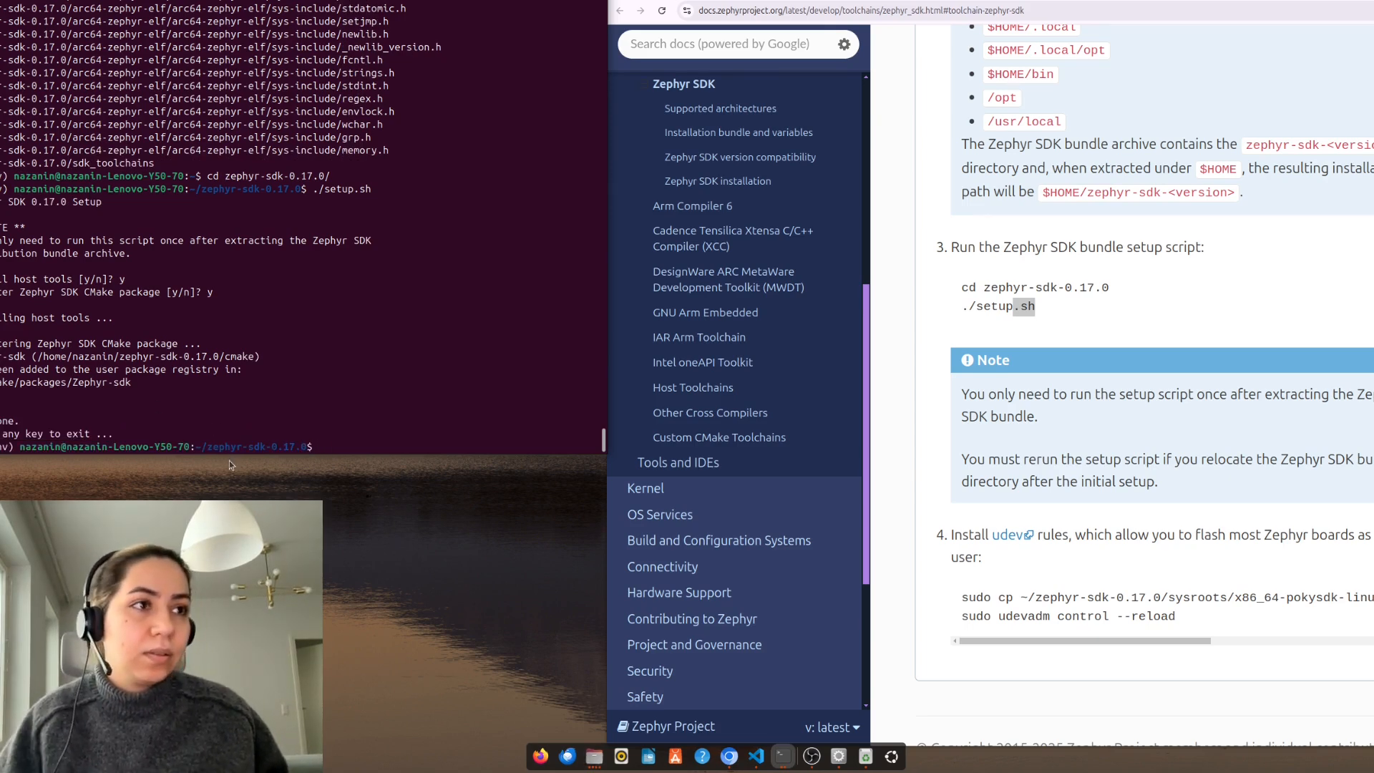
Select the 60-openocd.rules copy and udevadm reload commands in the guide.
drag(961, 597, 1174, 616)
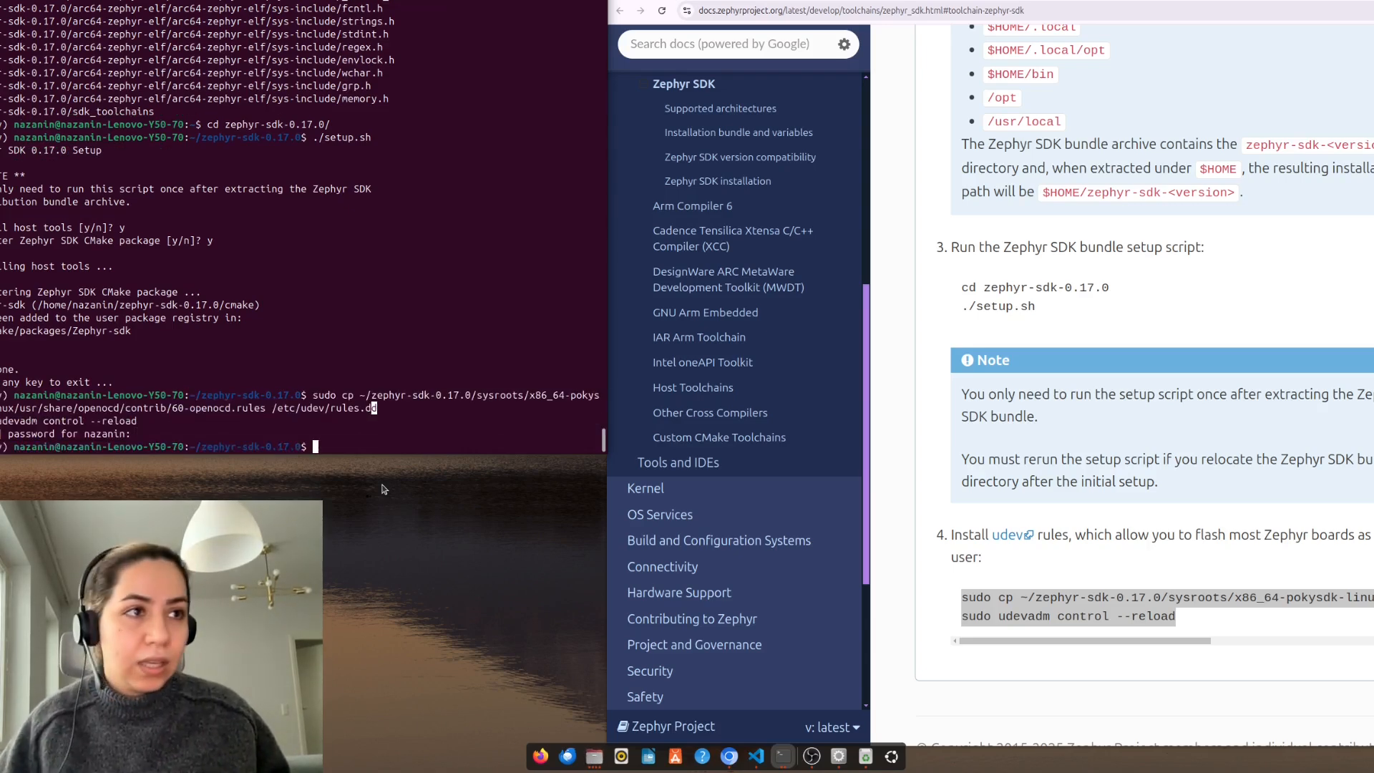
scroll(down, 3)
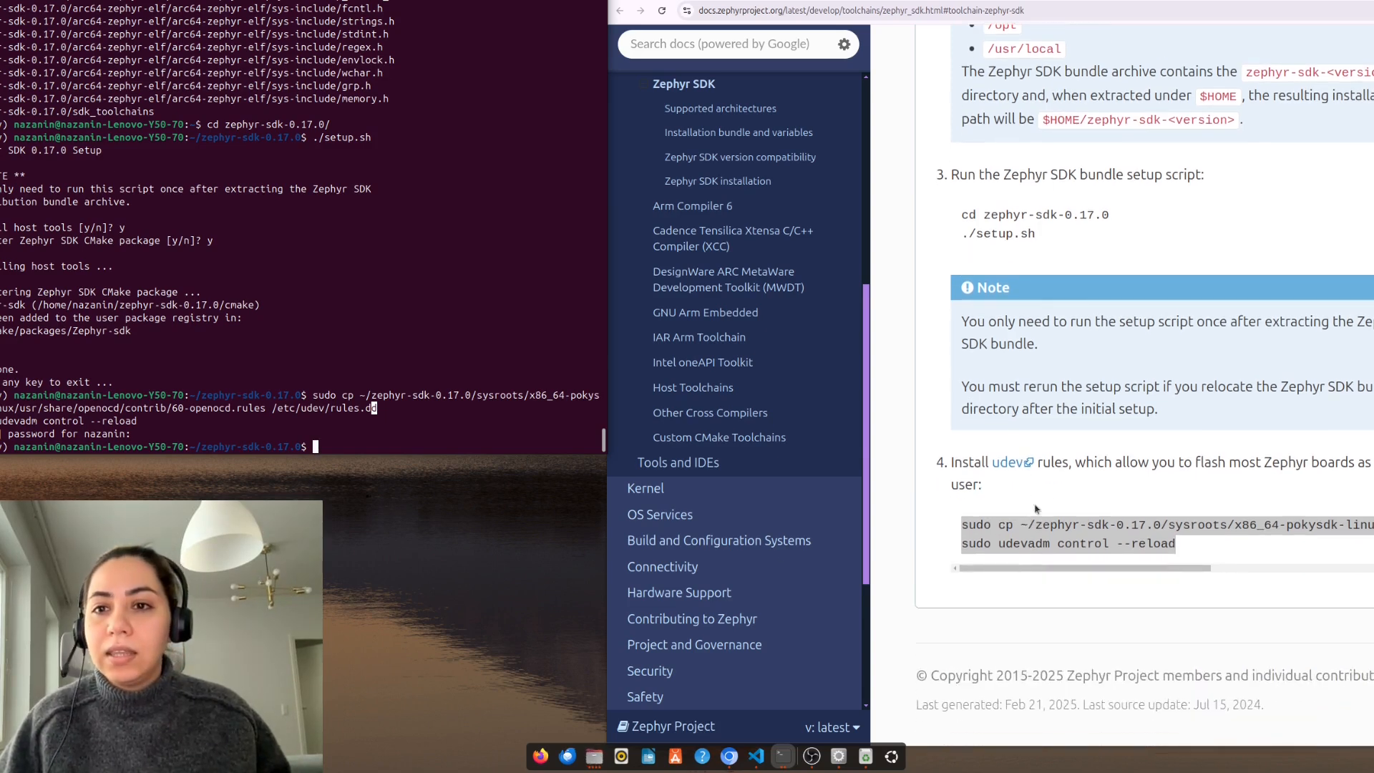
scroll(up, 3)
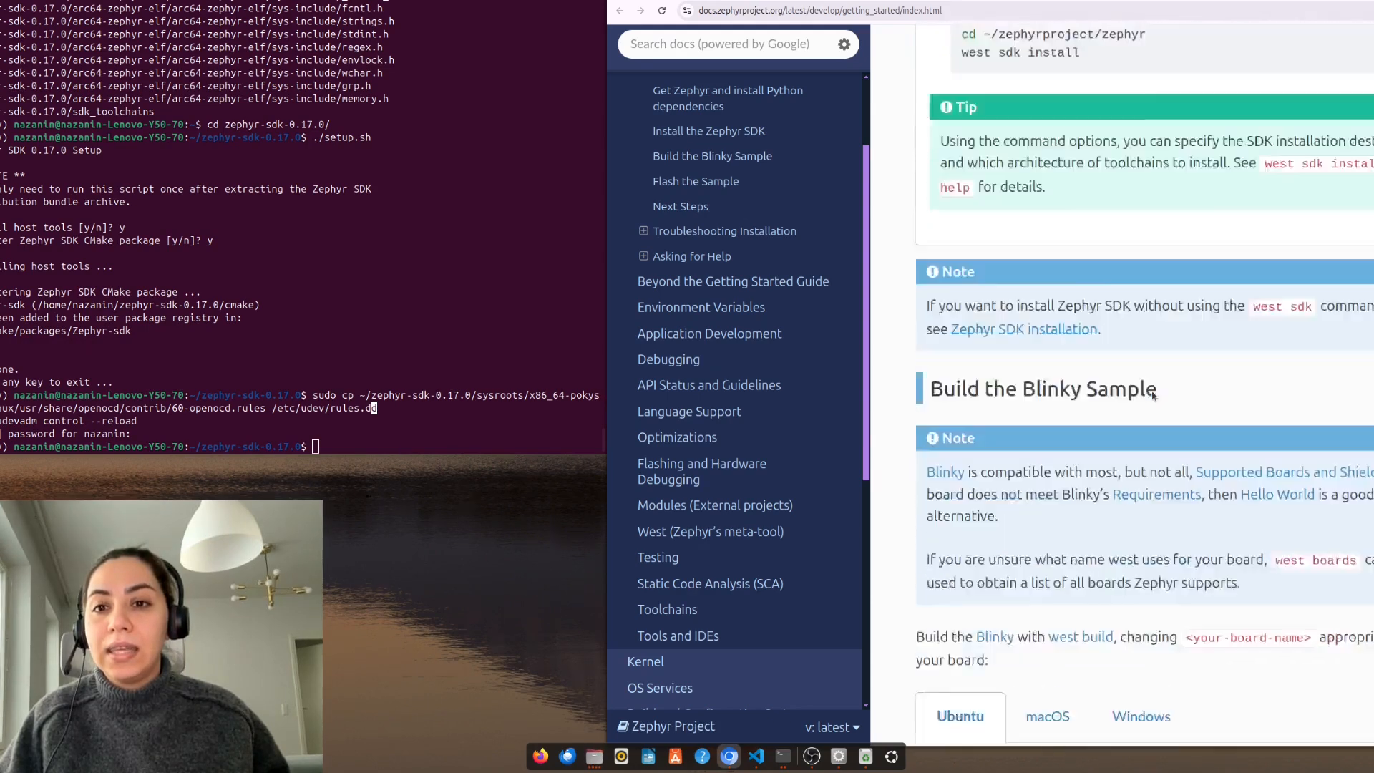
Scroll to Build the Blinky Sample and enter cd ~/zephyrproject/zephyr.
scroll(down, 3)
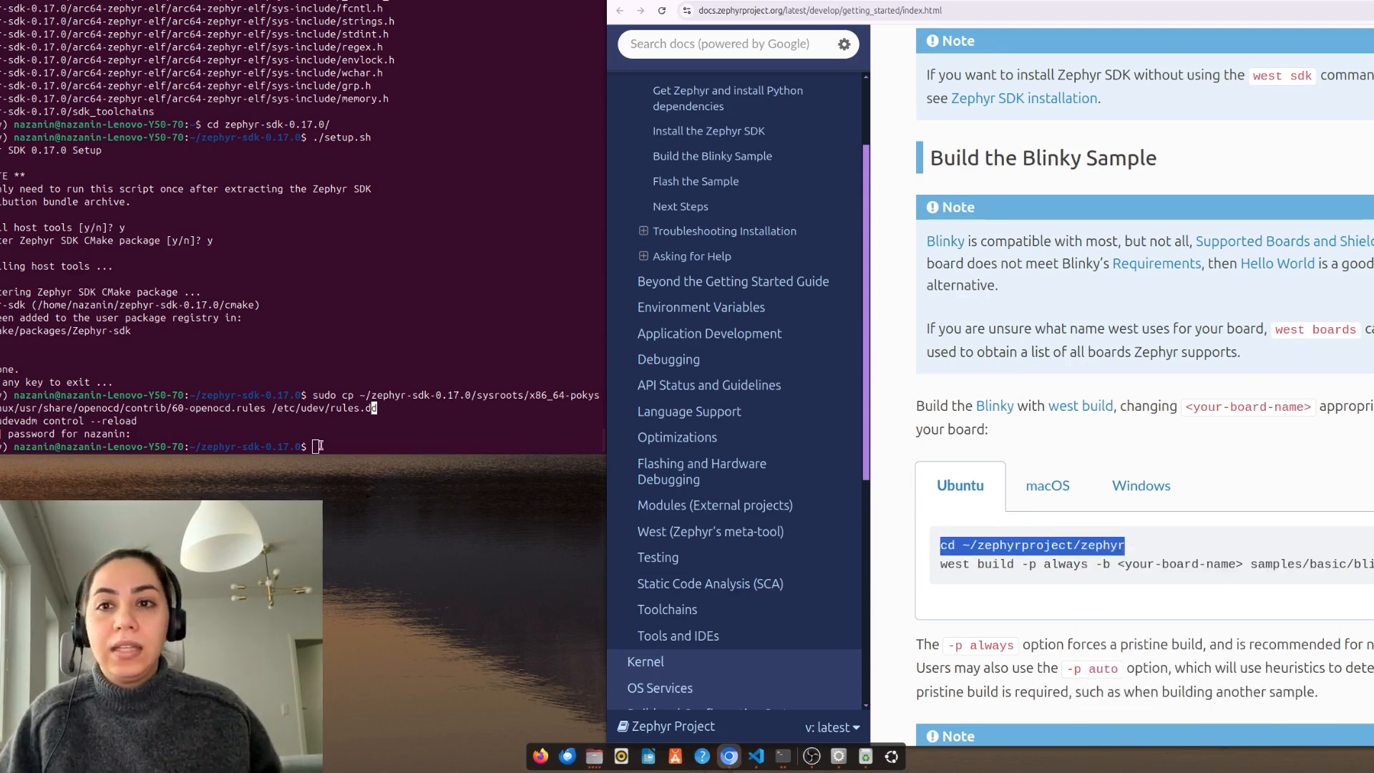
text(cd ~/zephyrproject/zephyr)
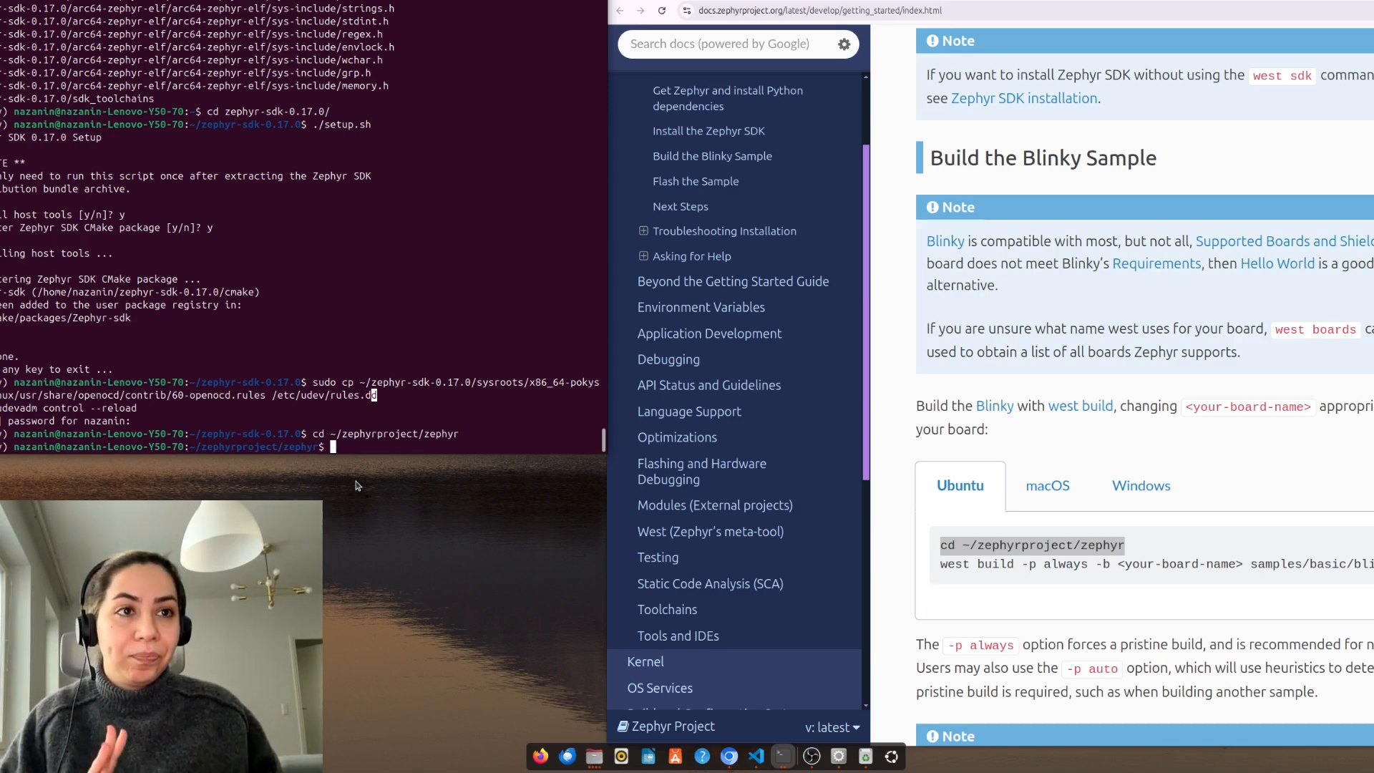
mouse_move(711, 531)
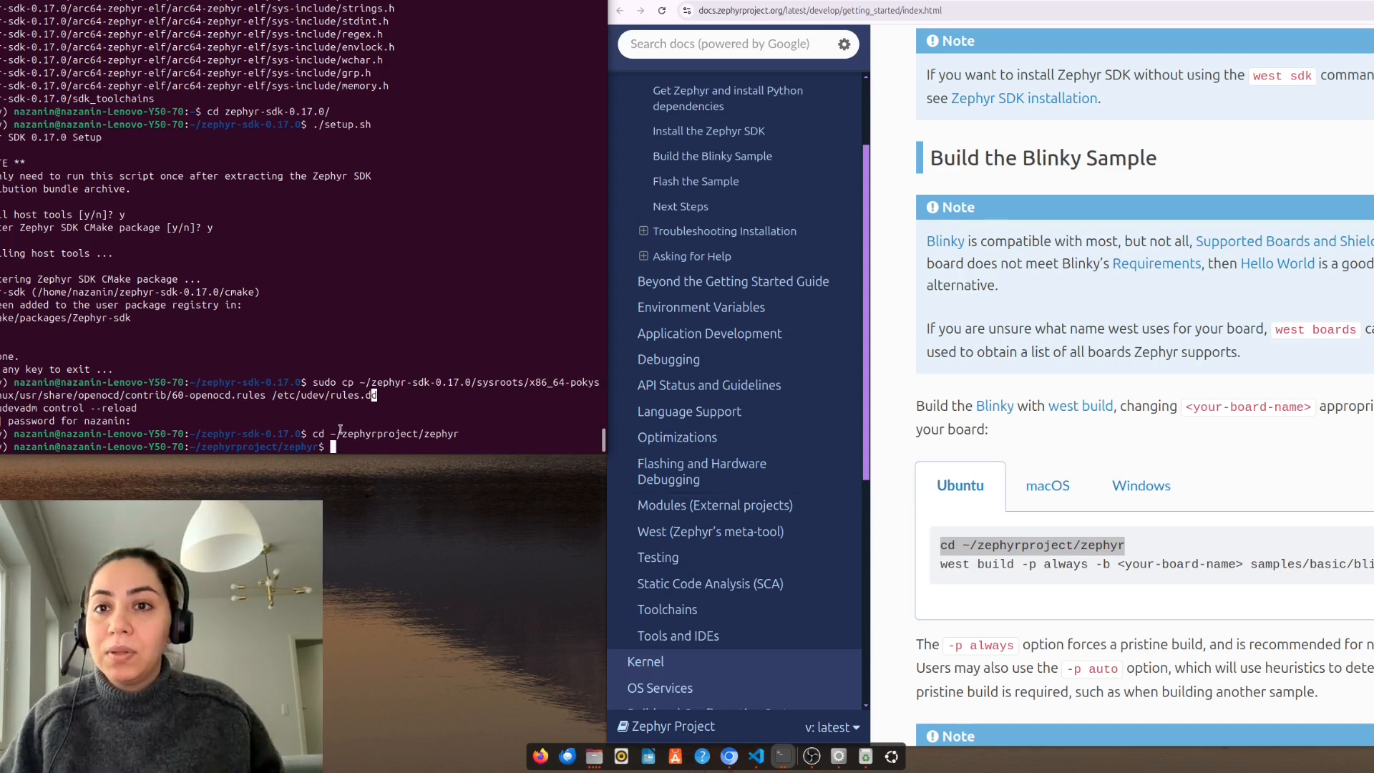
Run west build for samples/basic/blinky on nucleo-f401re, hitting an invalid BOARD error.
text(west build -p always -b samples/basic/blinky)
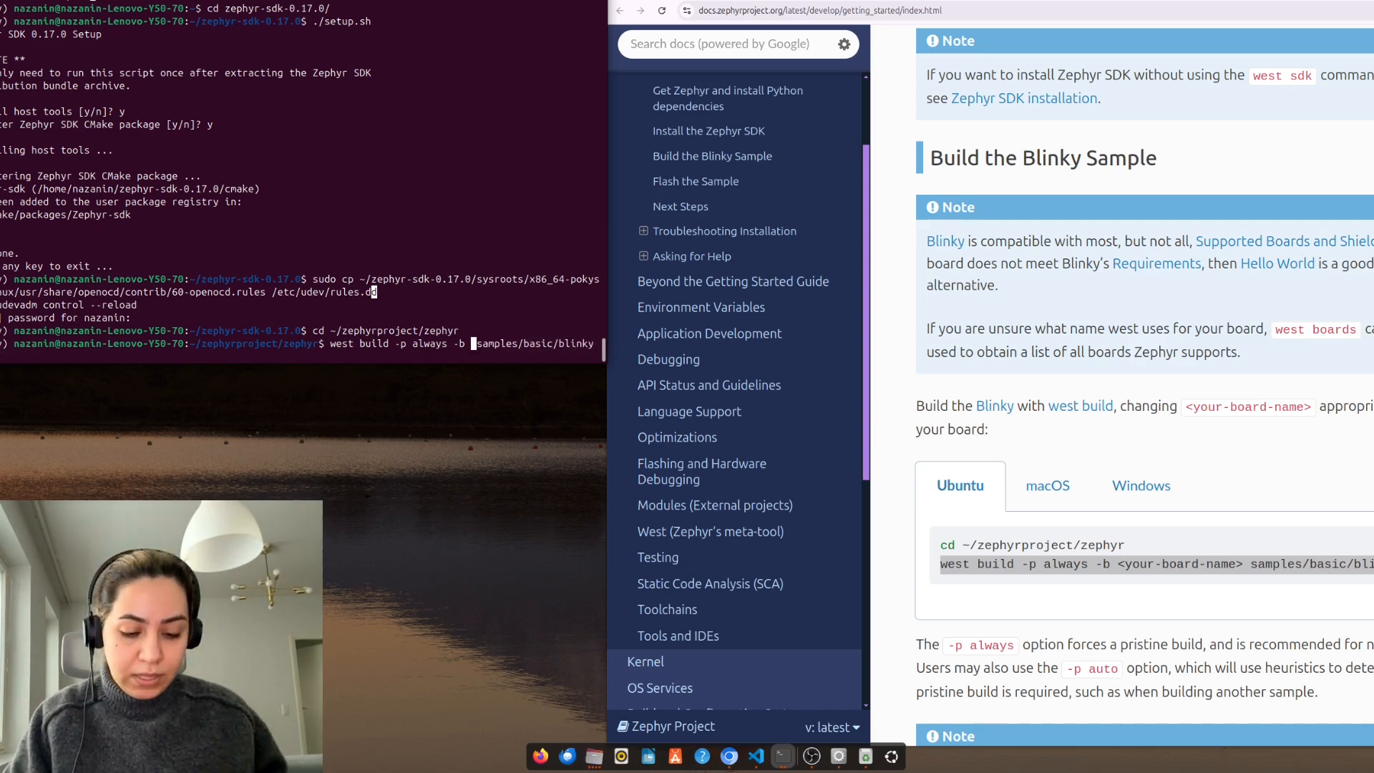
text(nucleo)
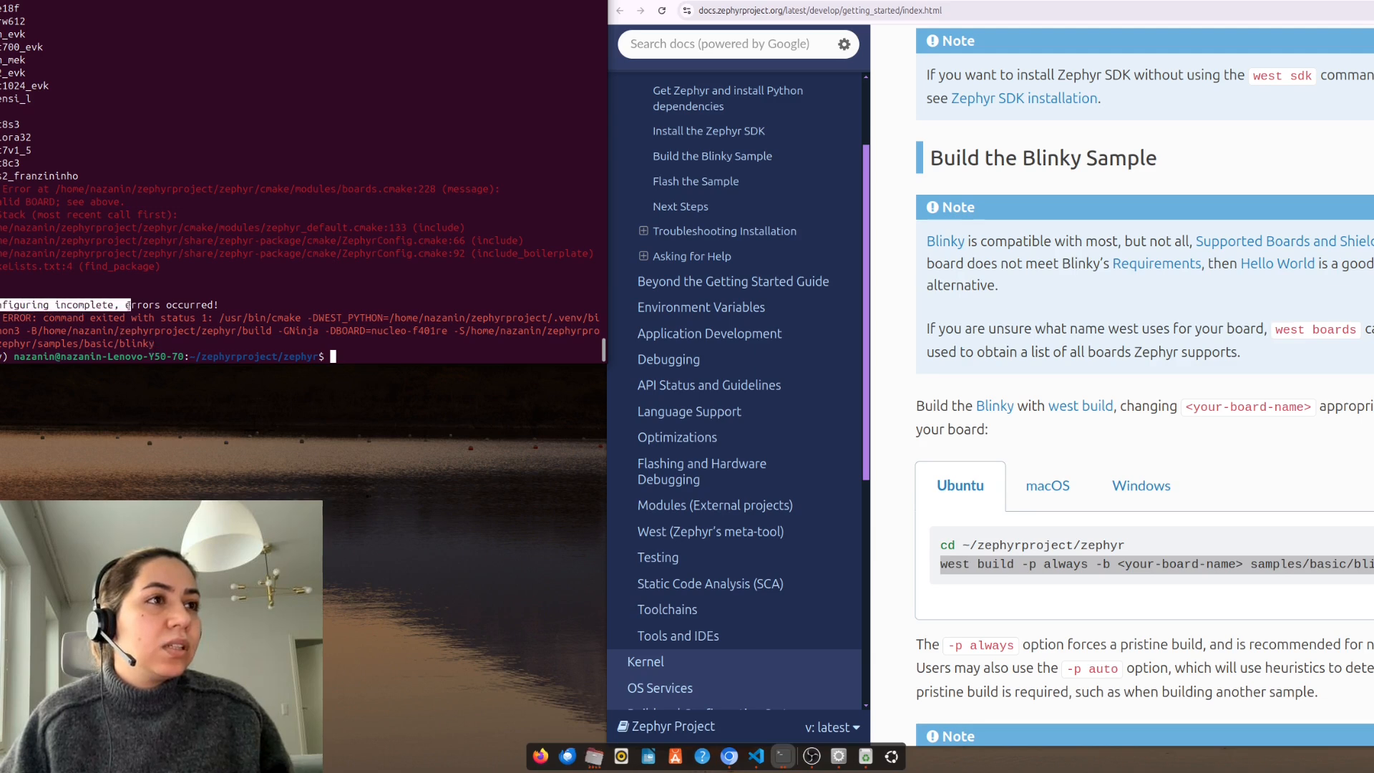
mouse_move(419, 409)
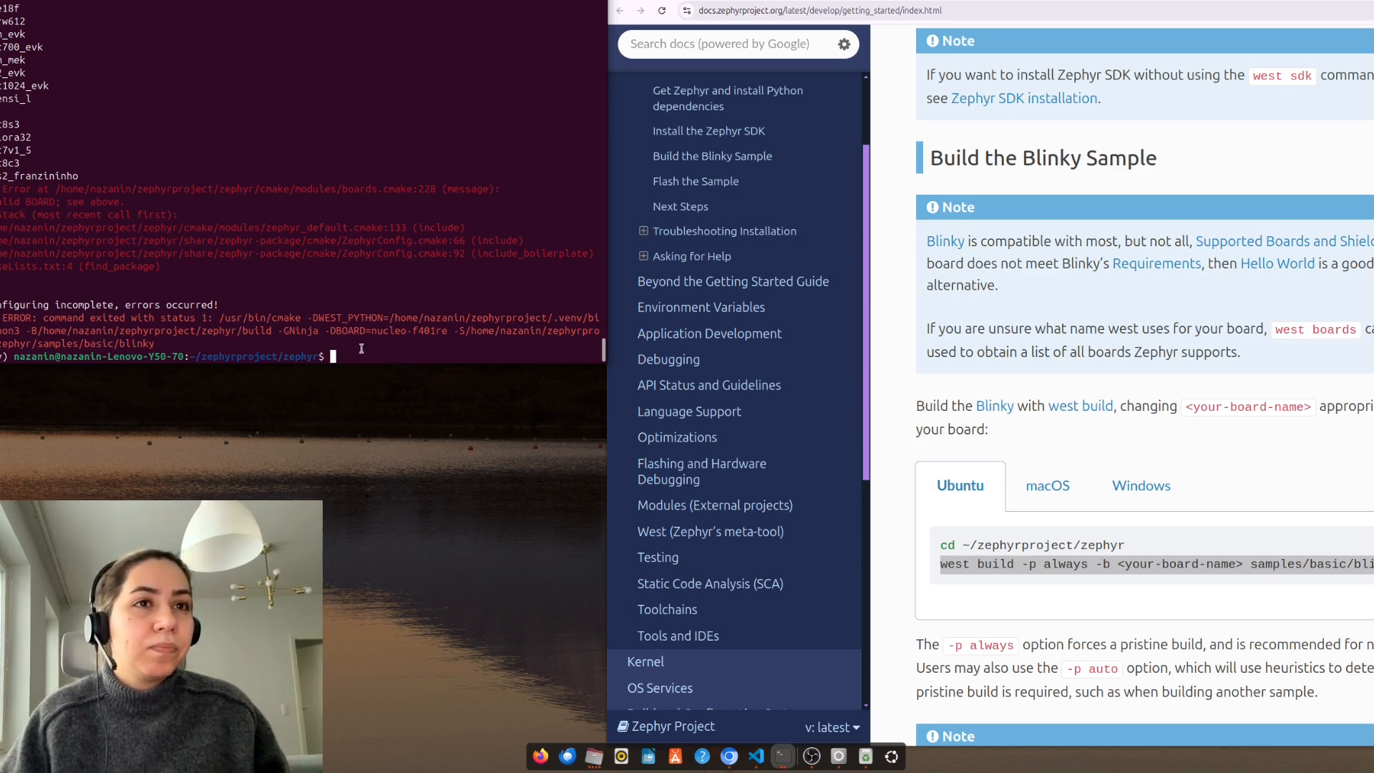
Type west build -p always -b nucleo-f401re samples/basic/blinky at the prompt.
text(west build -p always -b nucleo-f401re samples/basic/blinky)
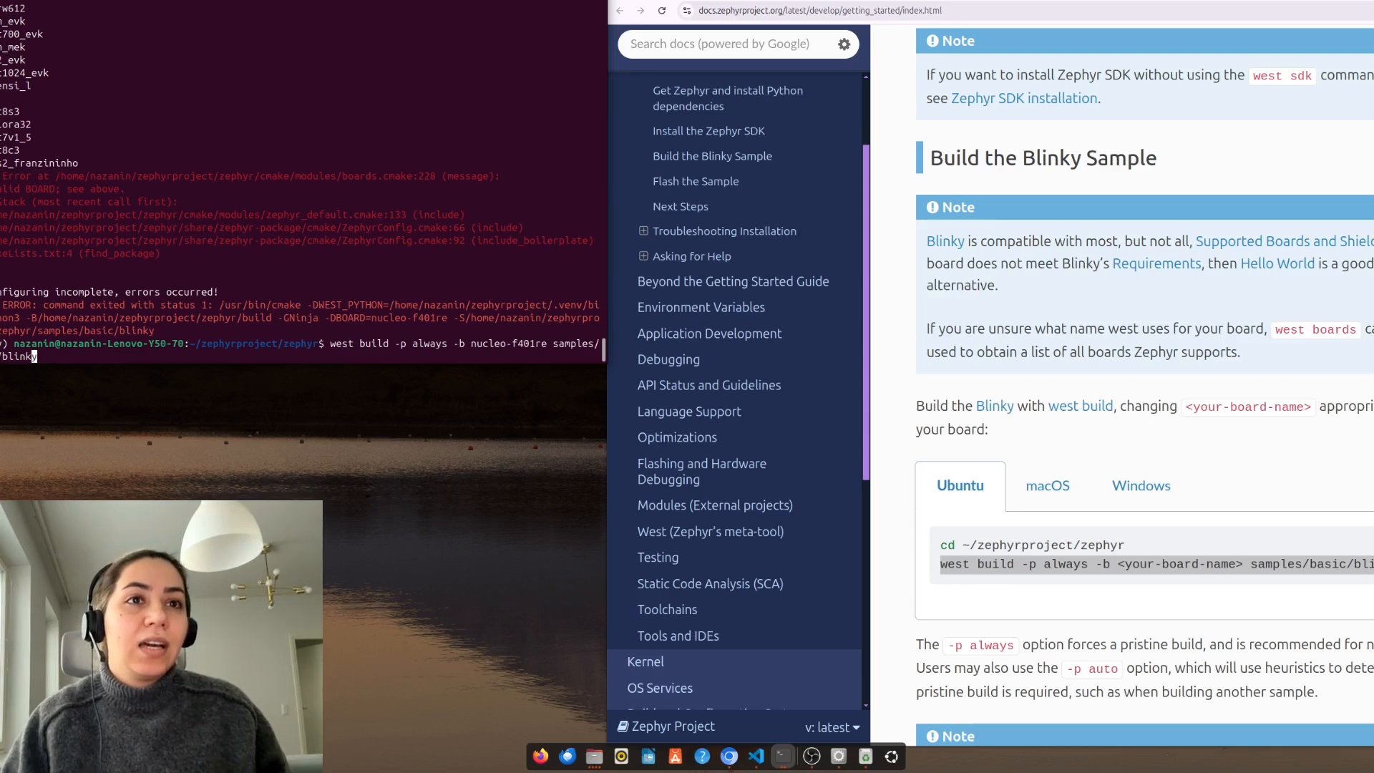